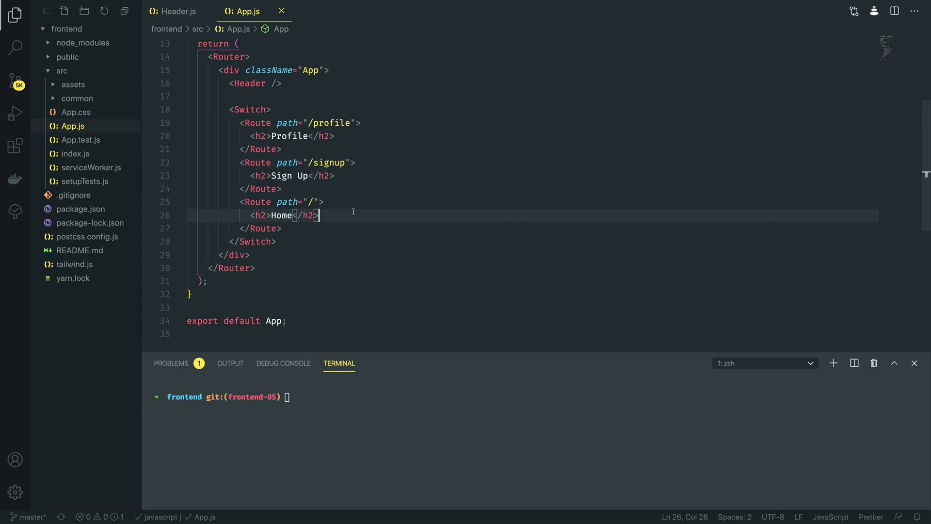
- Create a home folder under src containing an empty Home.js file
right_click(62, 71)
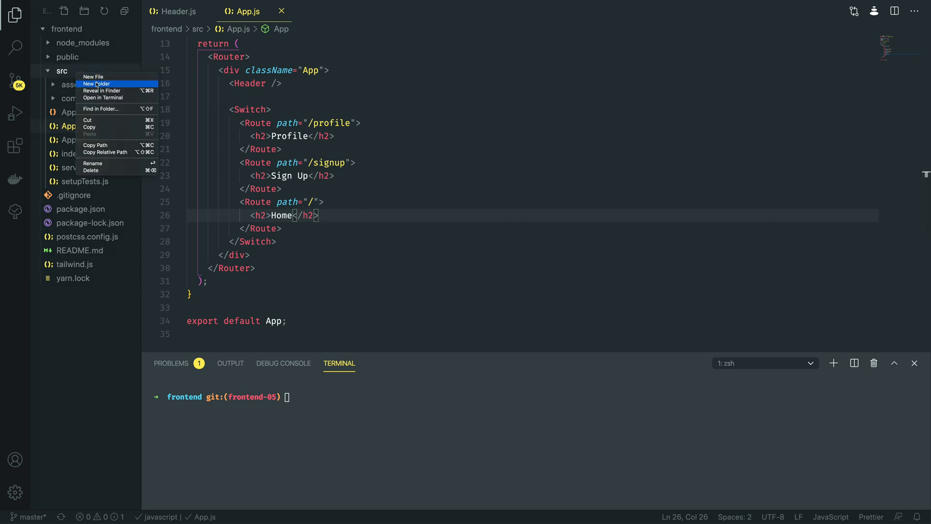
click(97, 84)
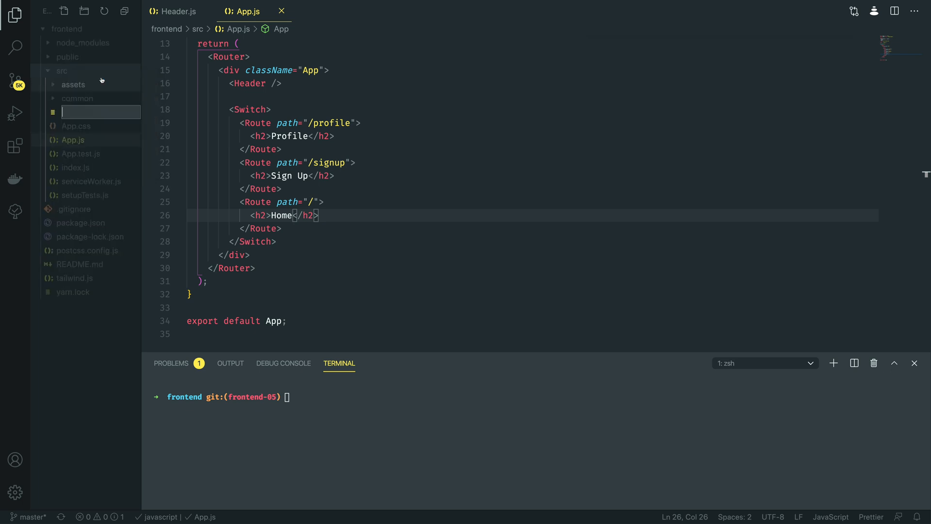
text(home/)
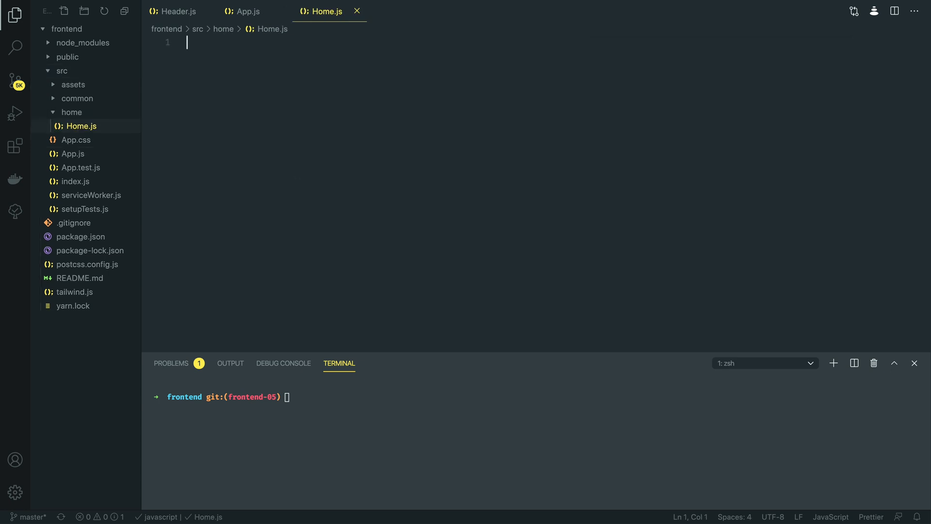
- Import React and Link from react-router-dom at the top of Home.js
text(import React from 'react';)
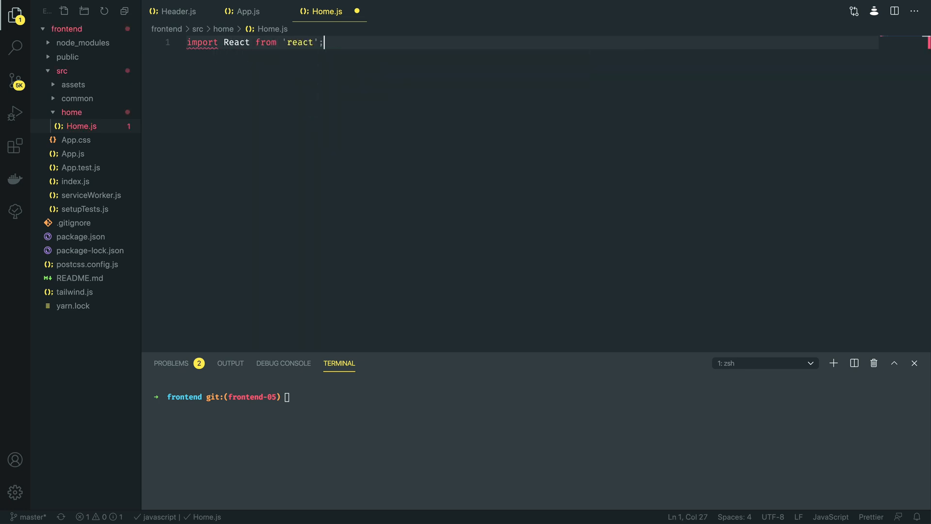
key(Return)
text(import { Link } from 'rea)
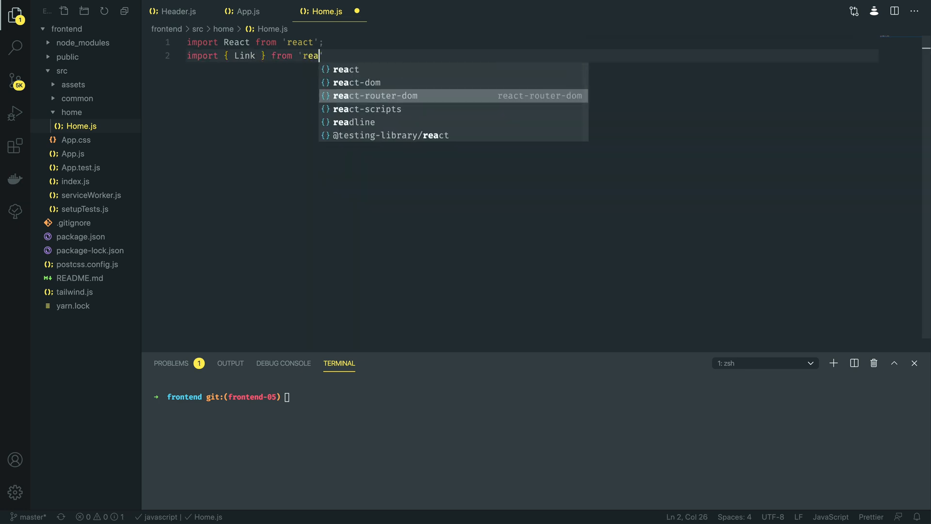
click(375, 96)
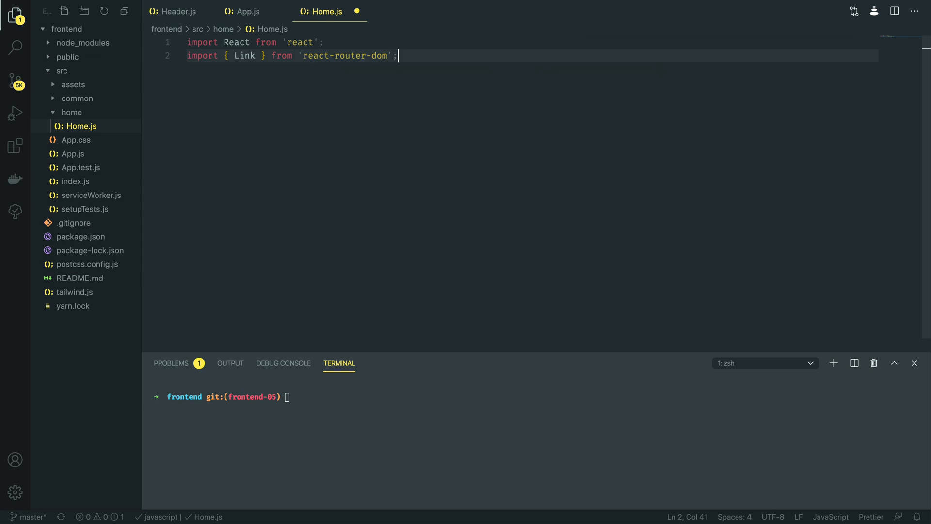
key(enter)
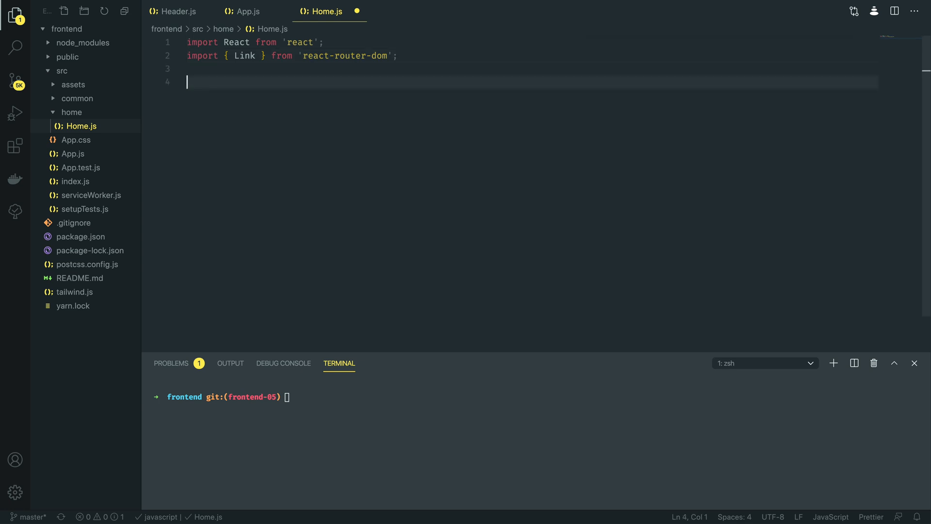
- Define a Home function returning <h2>Home</h2> and export it as default
text(function)
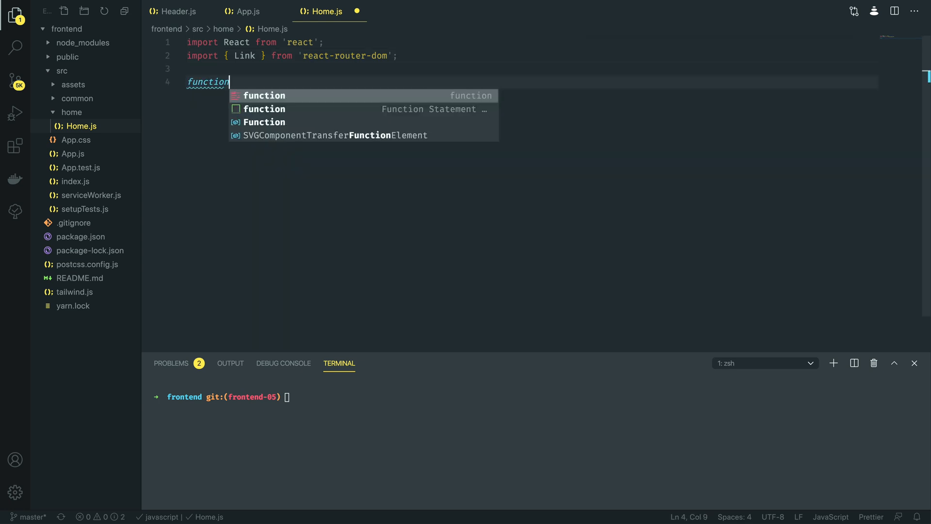
text(Home() {})
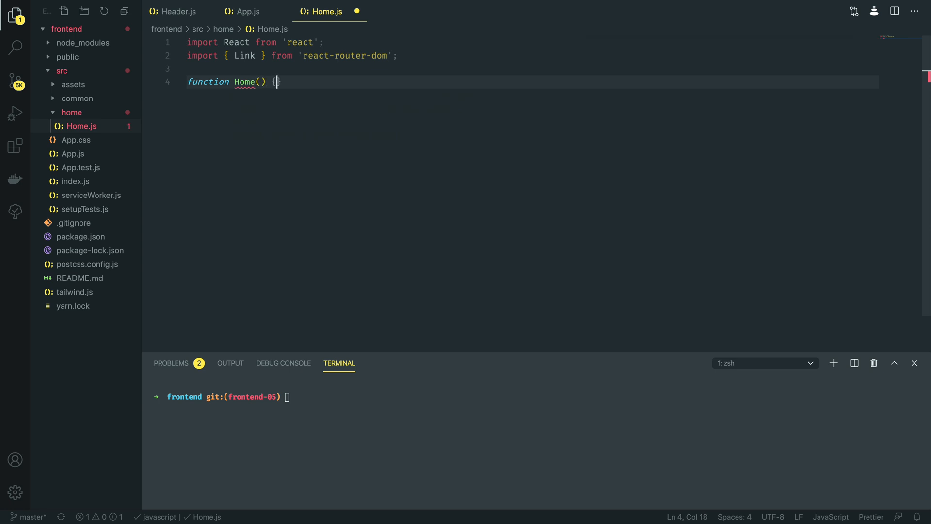
text(reutnr)
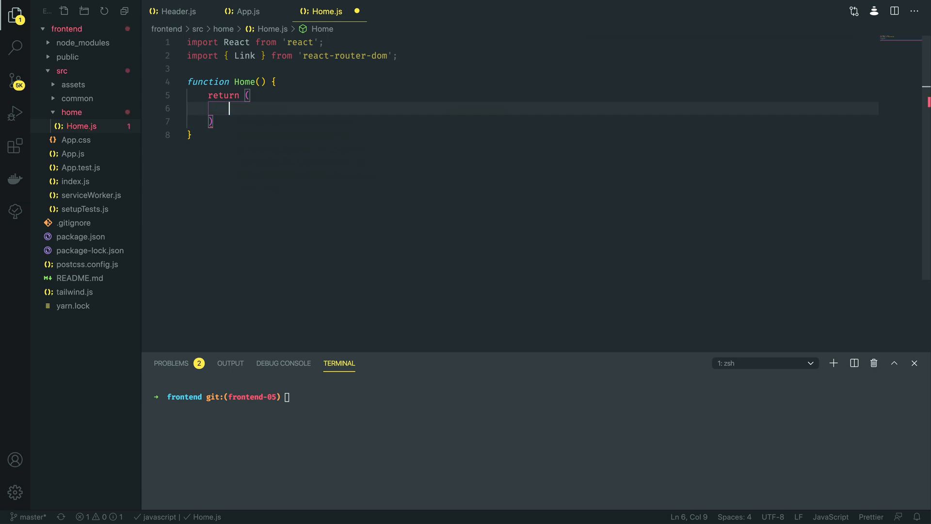
text(<h2>Home</h2>)
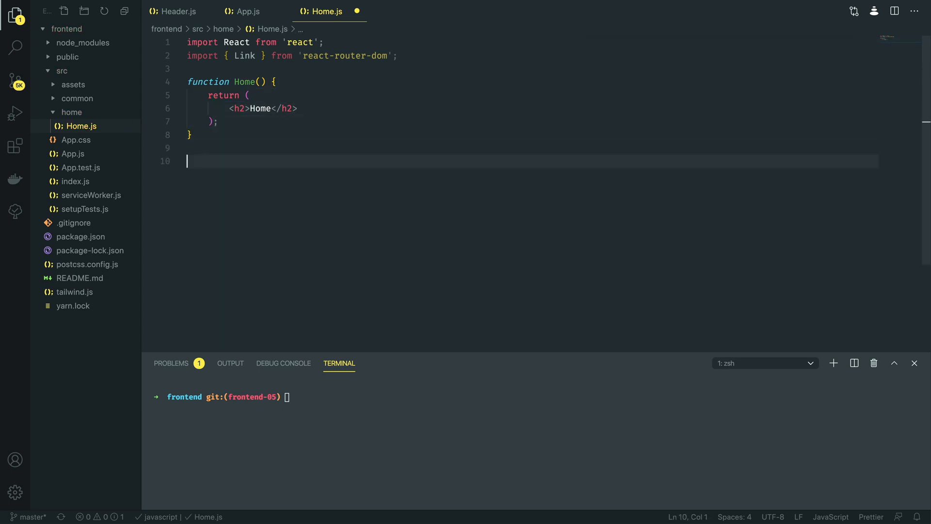
text(export default)
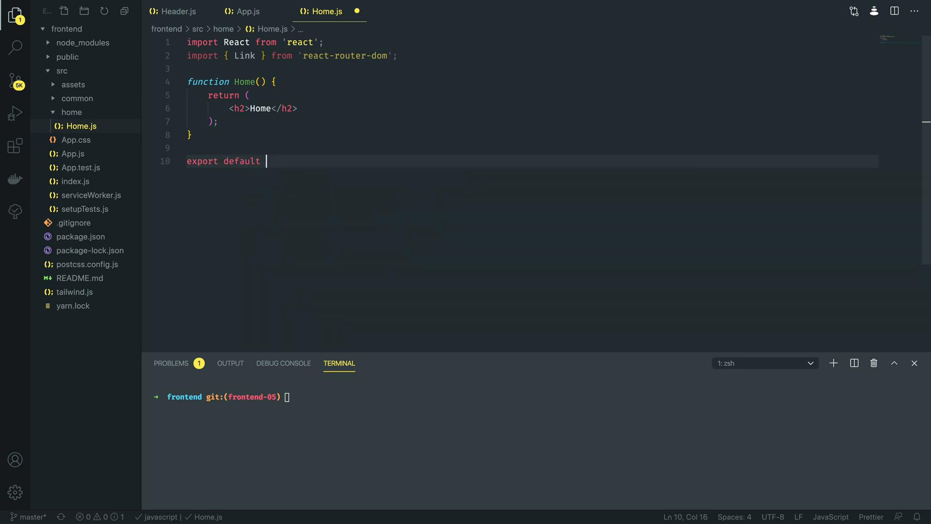
text(Home;)
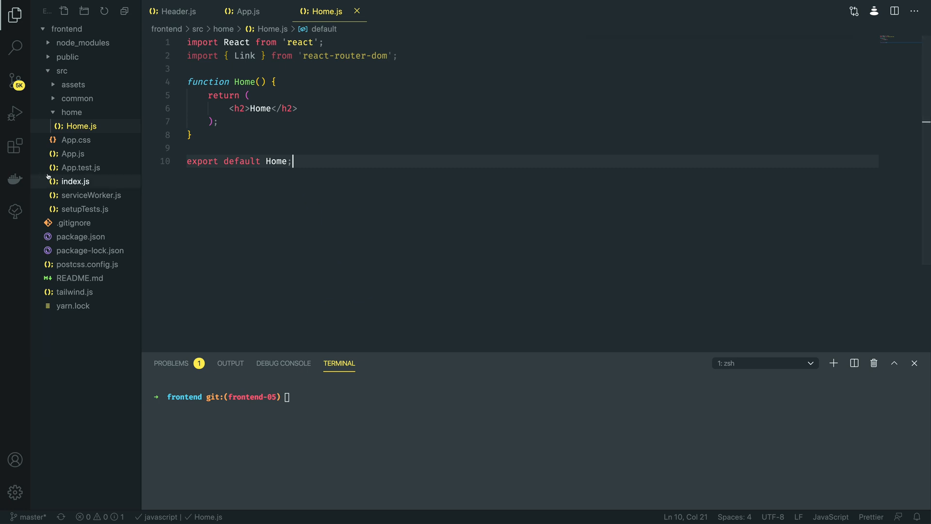
- Add import Home from './home/Home' to App.js below the Header import
click(247, 12)
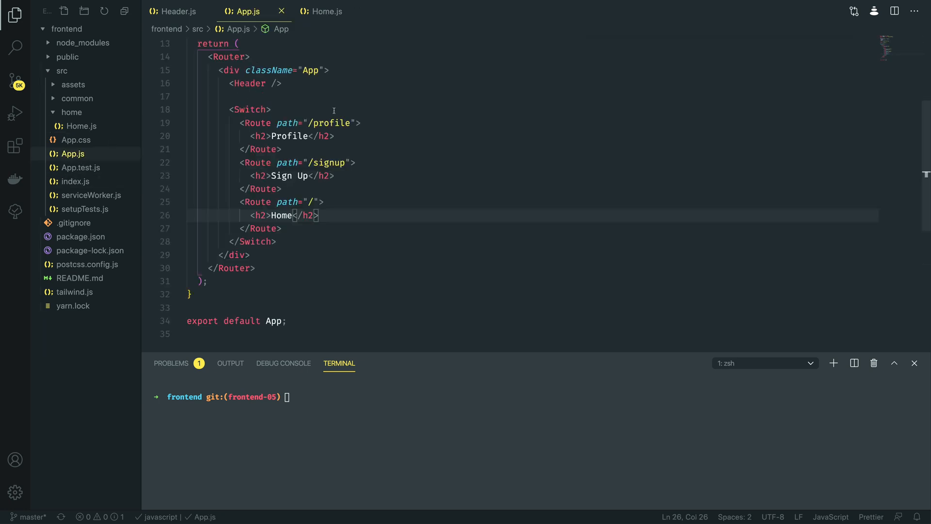
scroll(up, 3)
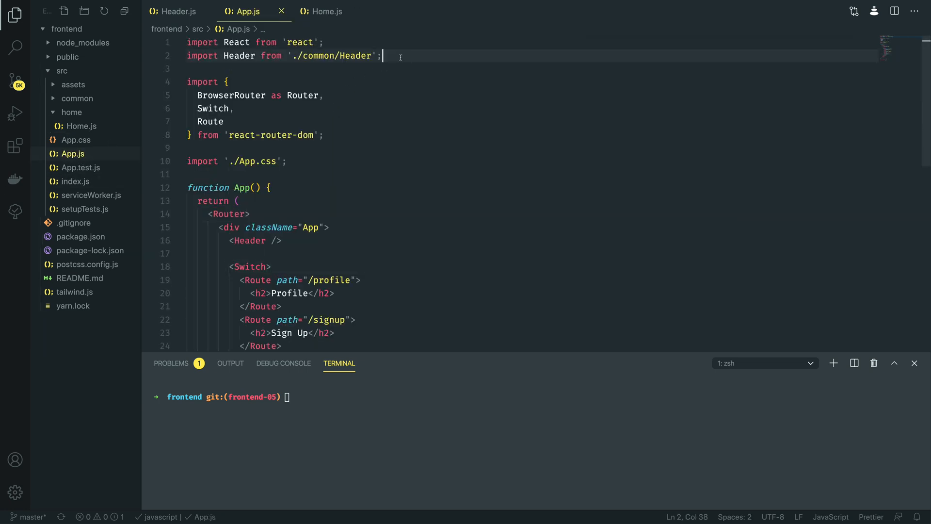
key(Enter)
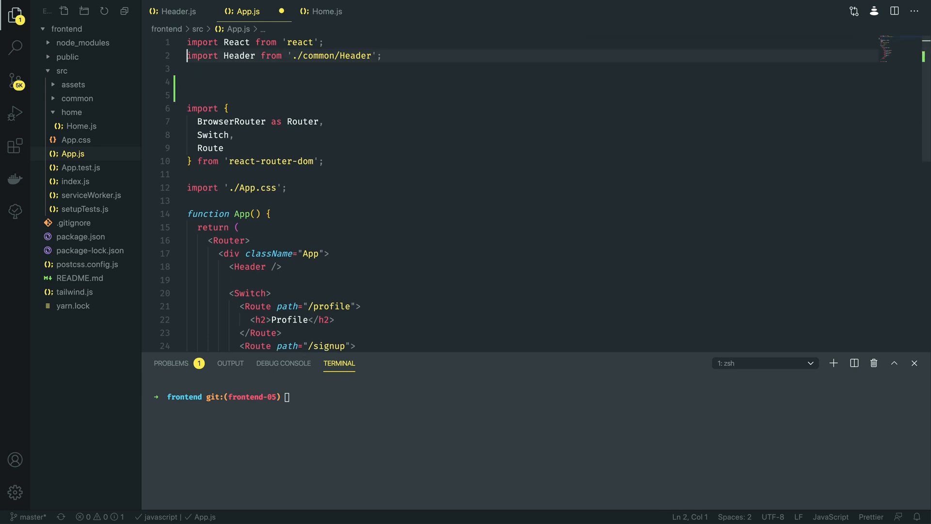
text(import)
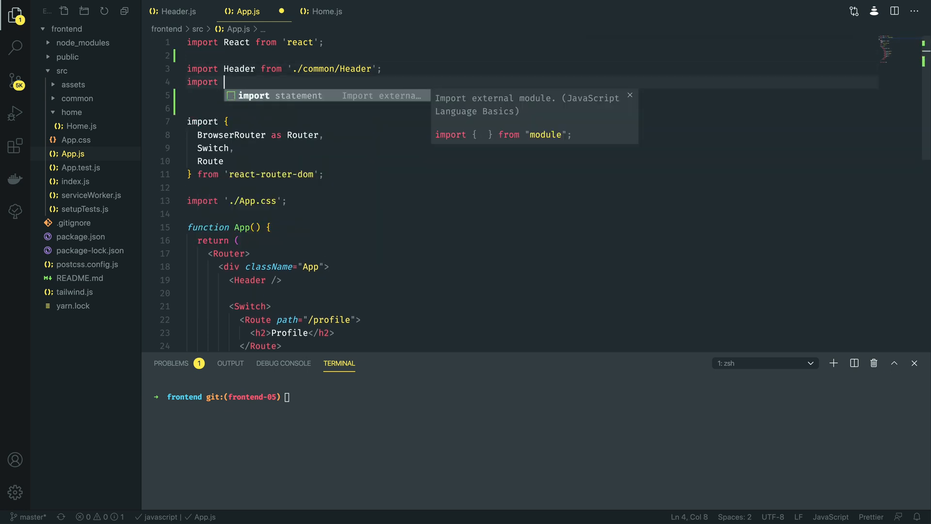
text(Home from)
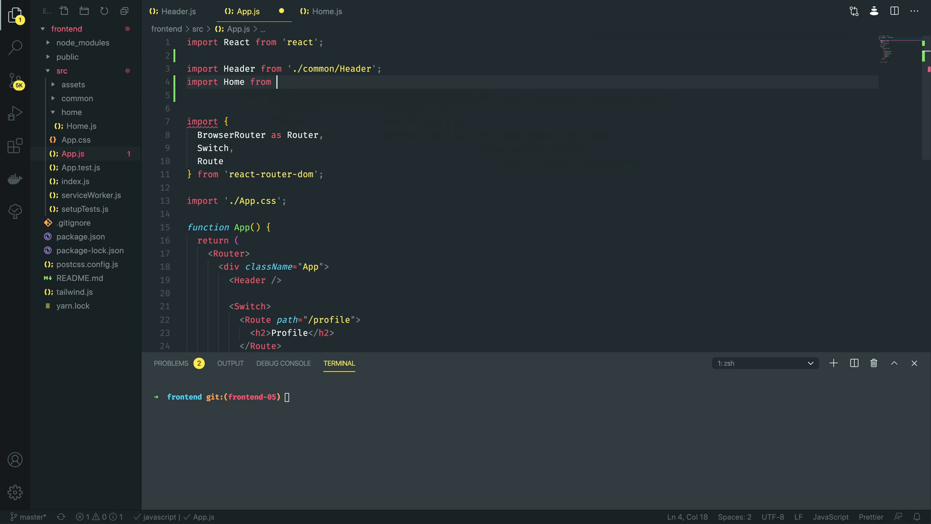
text('./c)
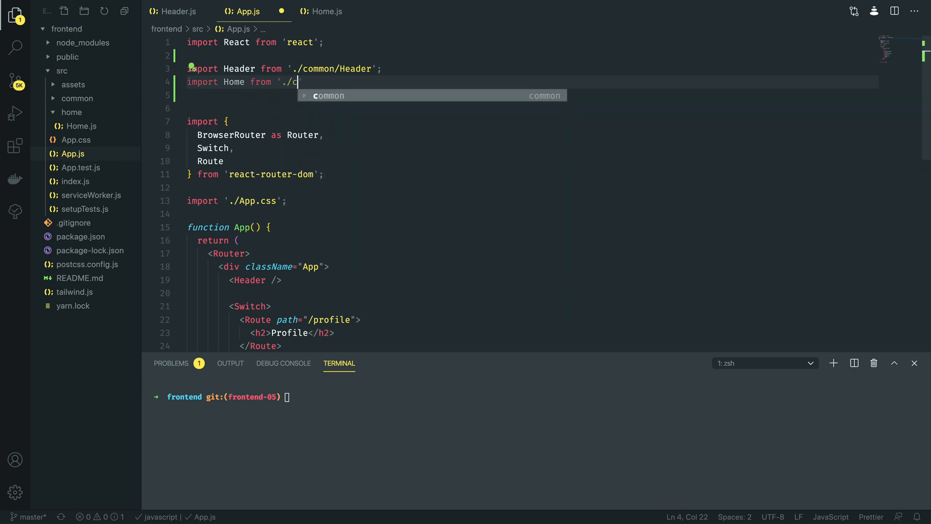
text(home/Home';)
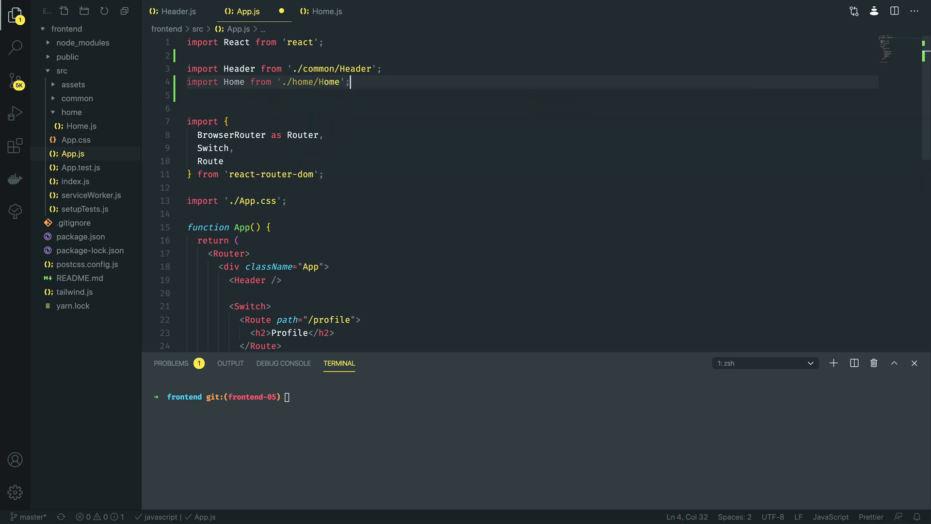
- Render <Home /> for the root route in place of the plain heading
scroll(down, 3)
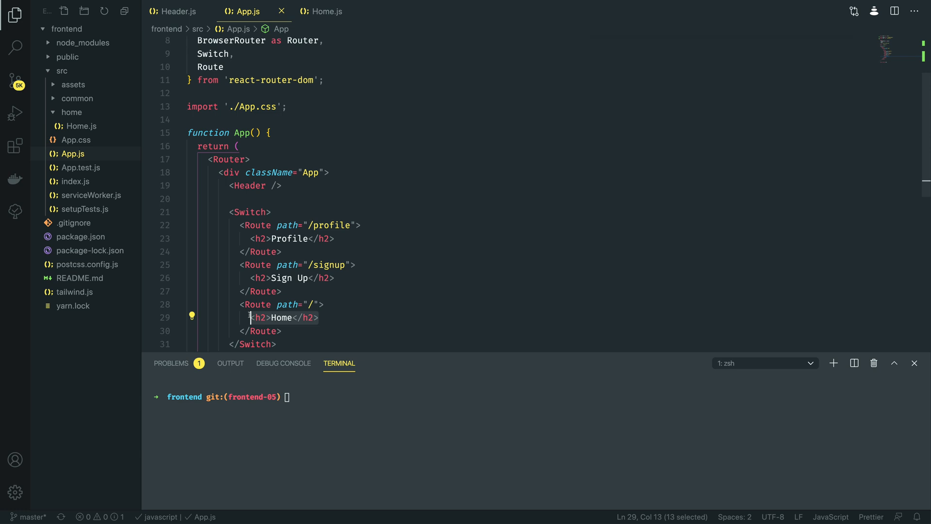
text(<Home />)
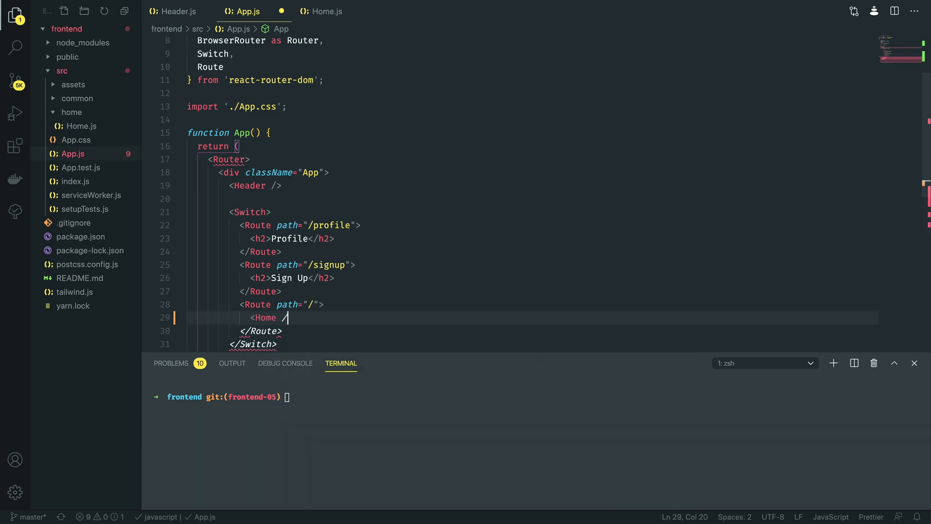
text(>)
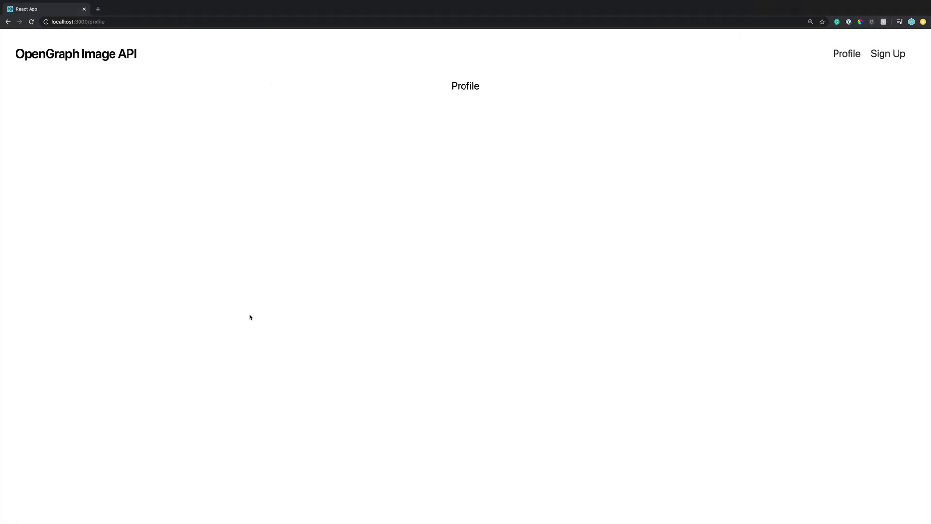
- Check the app in the browser, then change Home.js's h2 text to Home Component
click(75, 22)
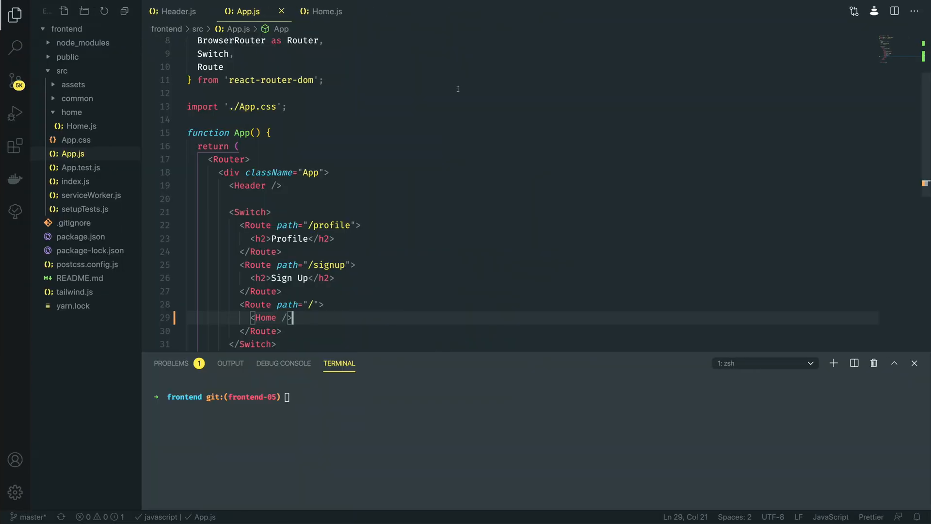
click(326, 12)
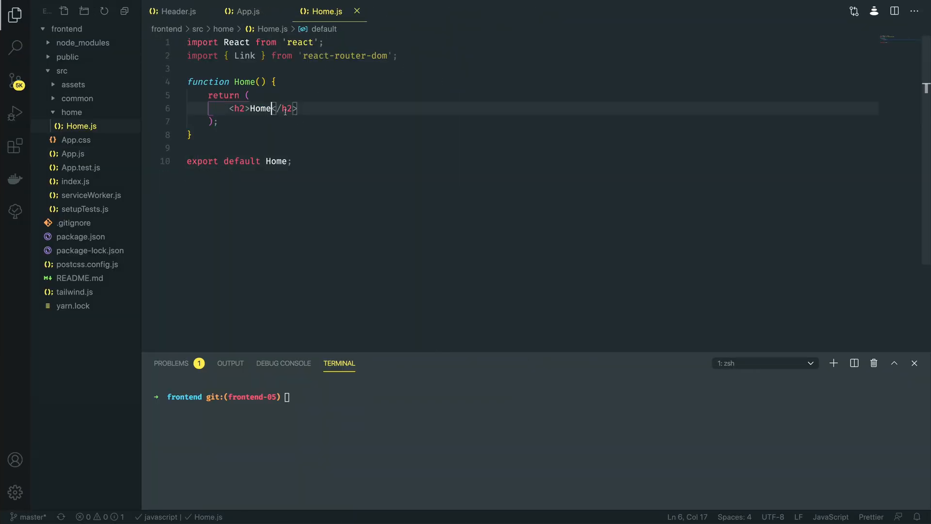
text(Compoe)
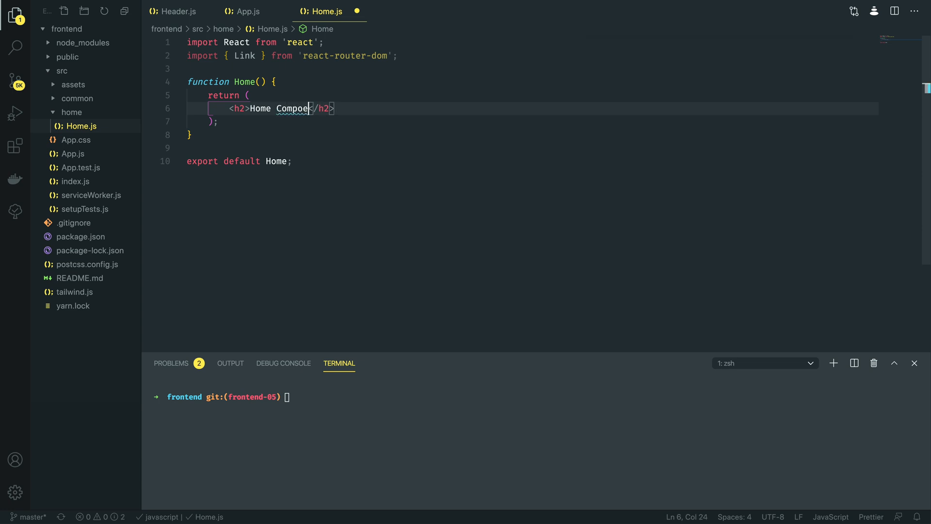
text(nent)
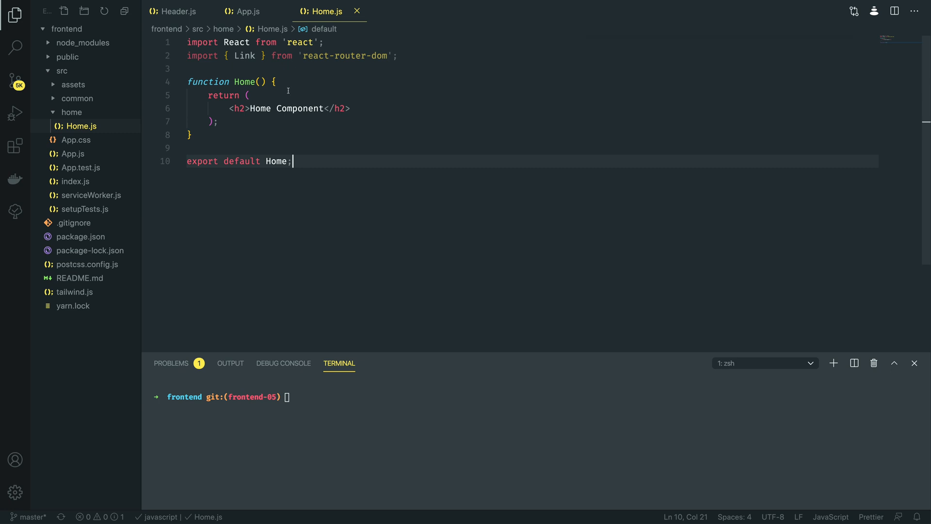
- Wrap the Home content in a div with className m-8
key(enter)
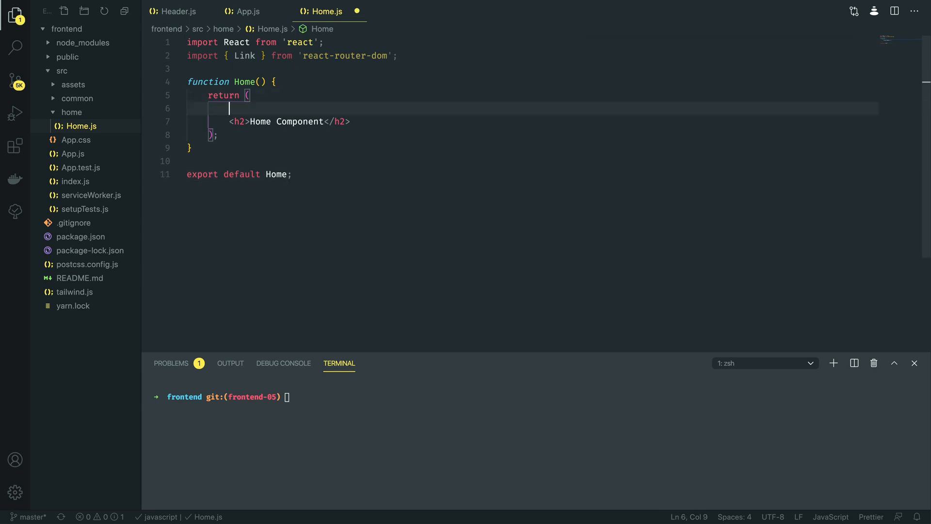
text(<div className=")
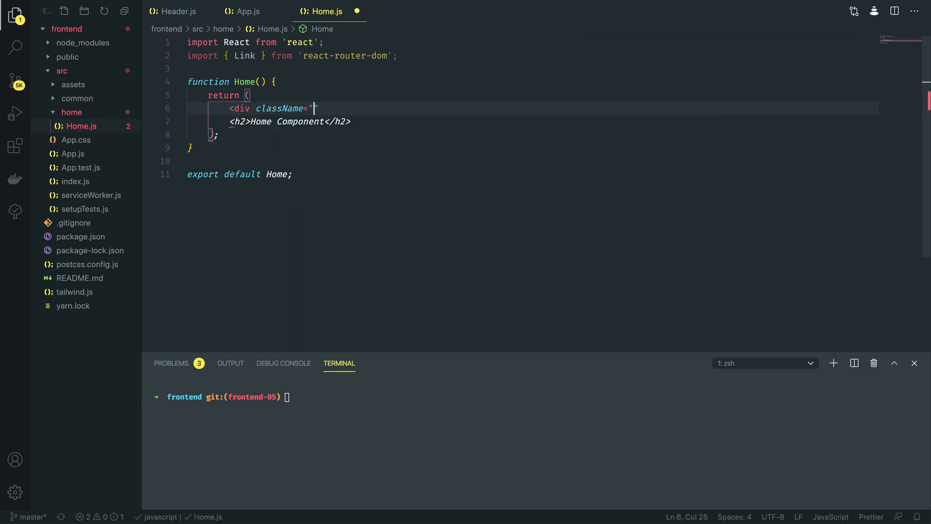
text(m-8)
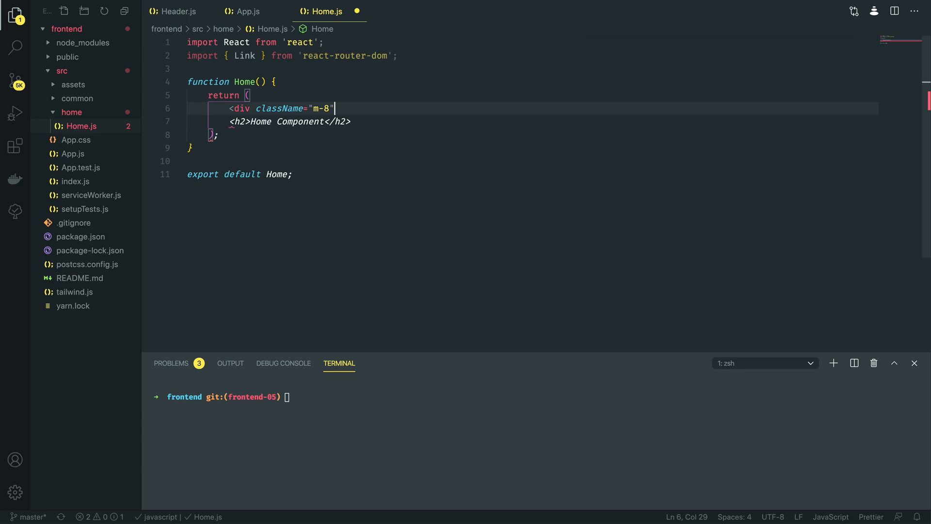
text(>)
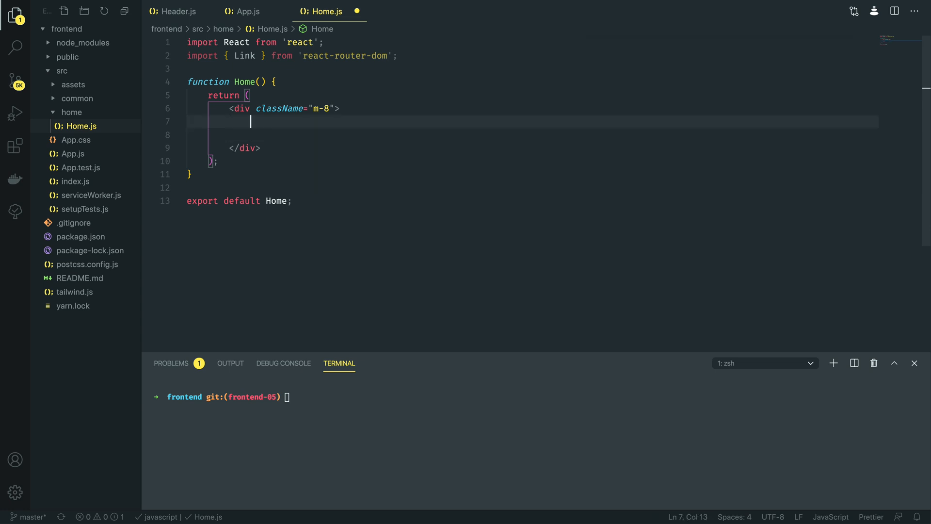
- Add an inner div with className "grid grid-cols-2 gap-4"
text(<)
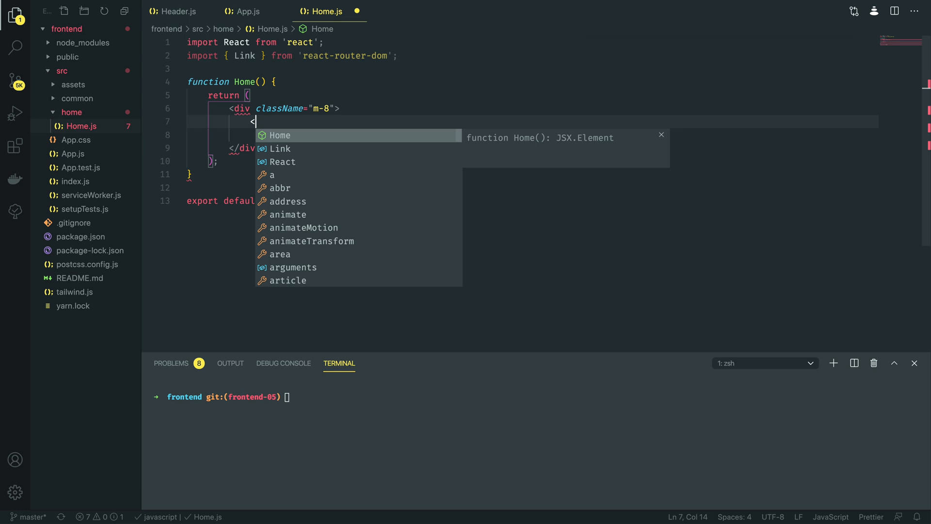
text(div className="grid)
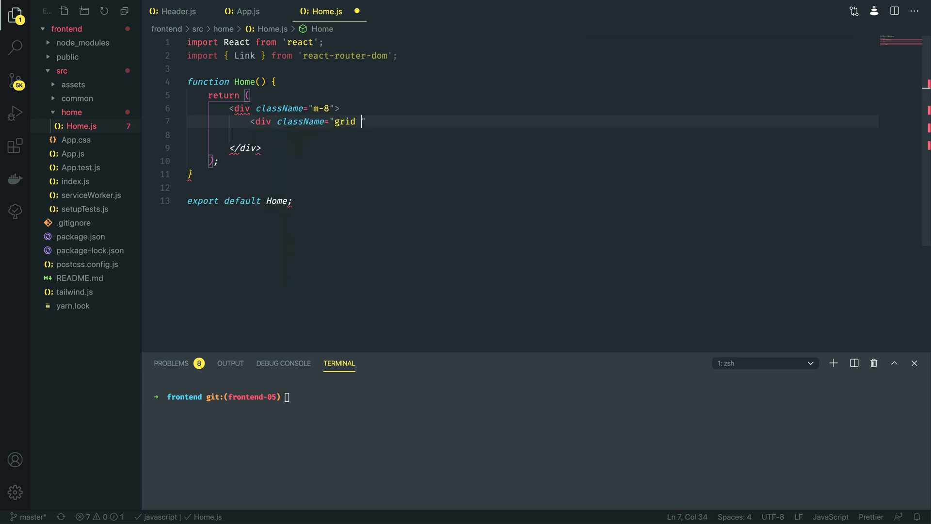
text(grid-col)
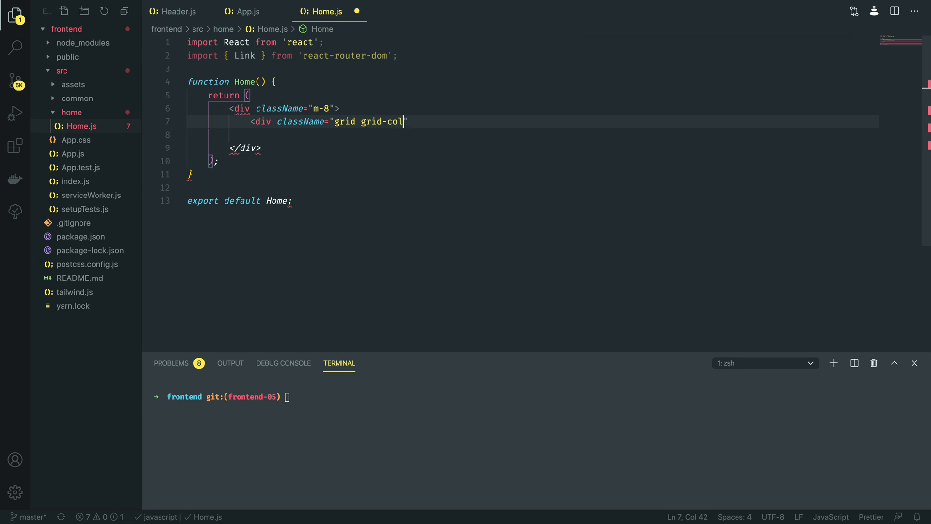
text(s-2)
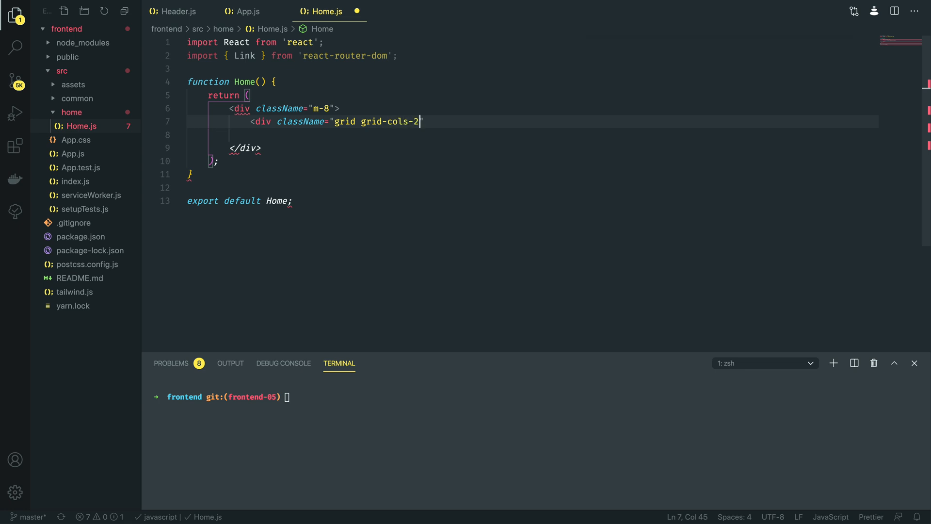
text(gap-4)
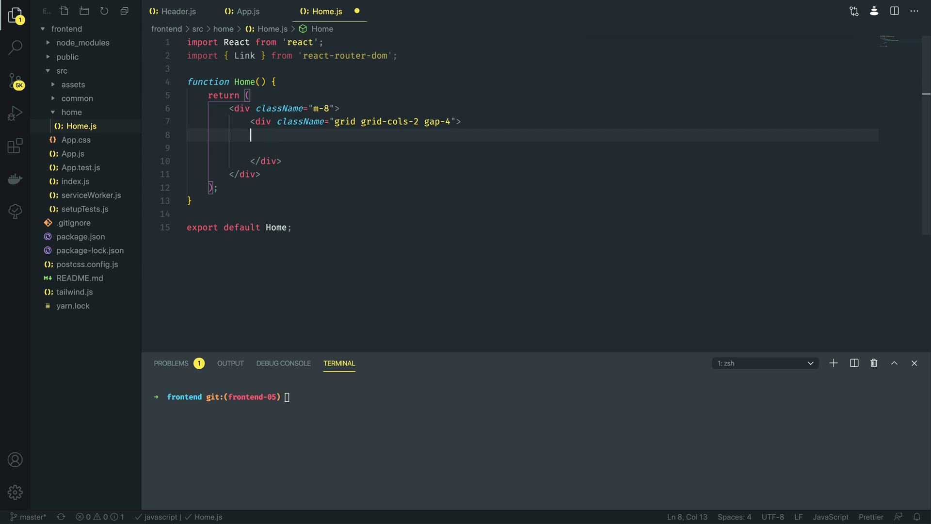
- Add a column div with className "col-span-1 p-4" and duplicate it for the second column
text(d)
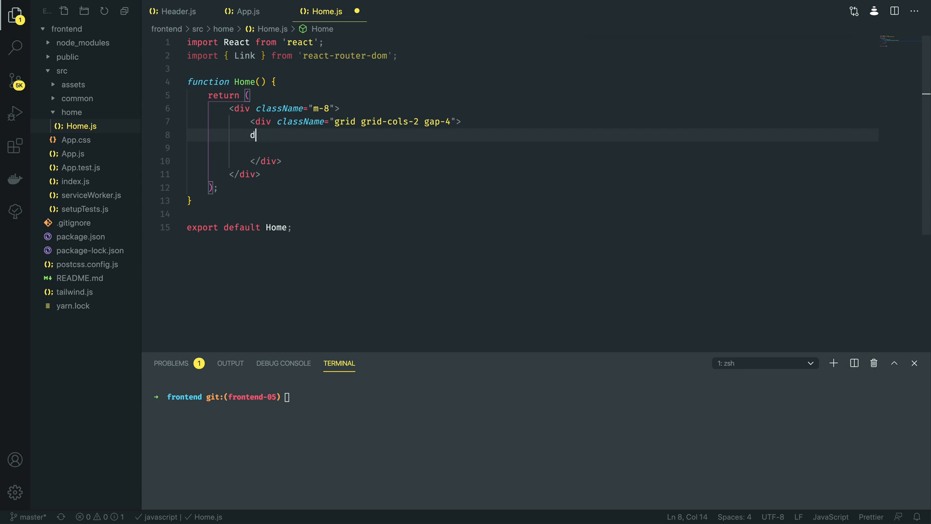
text(iv)
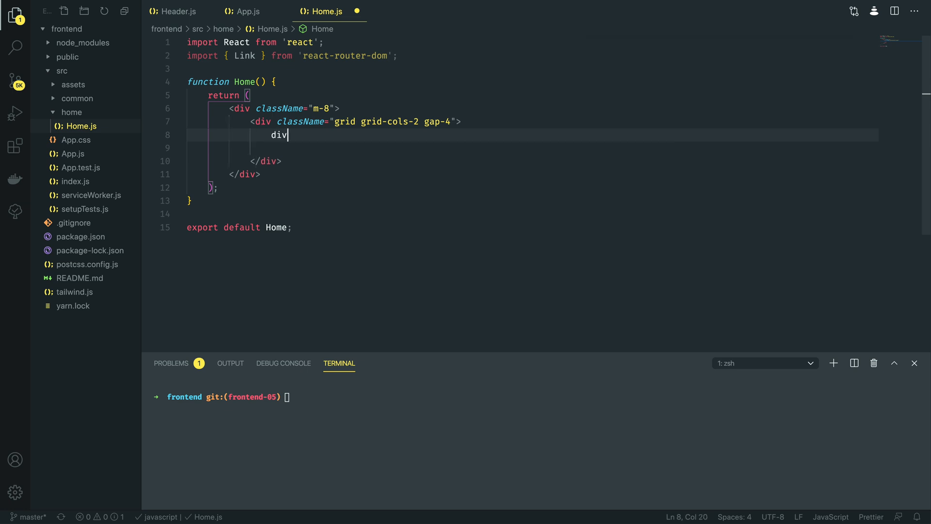
text(<)
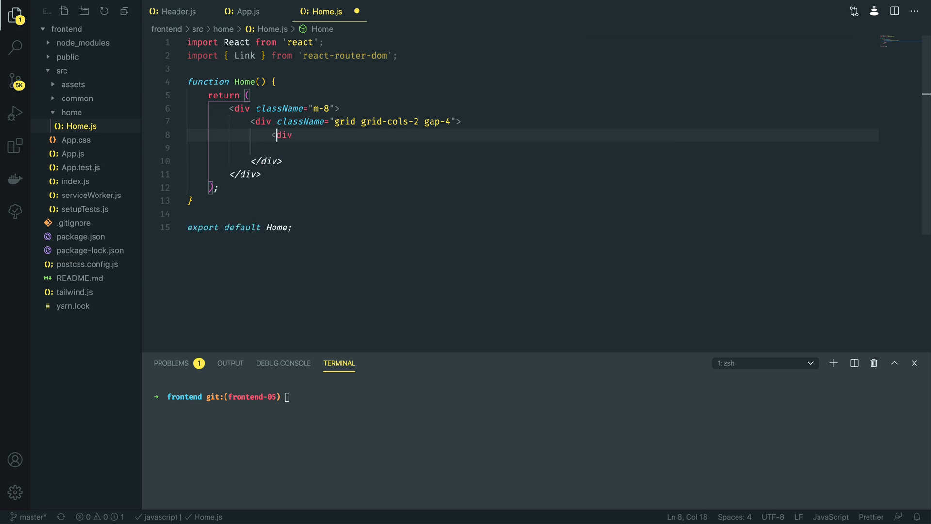
text(className)
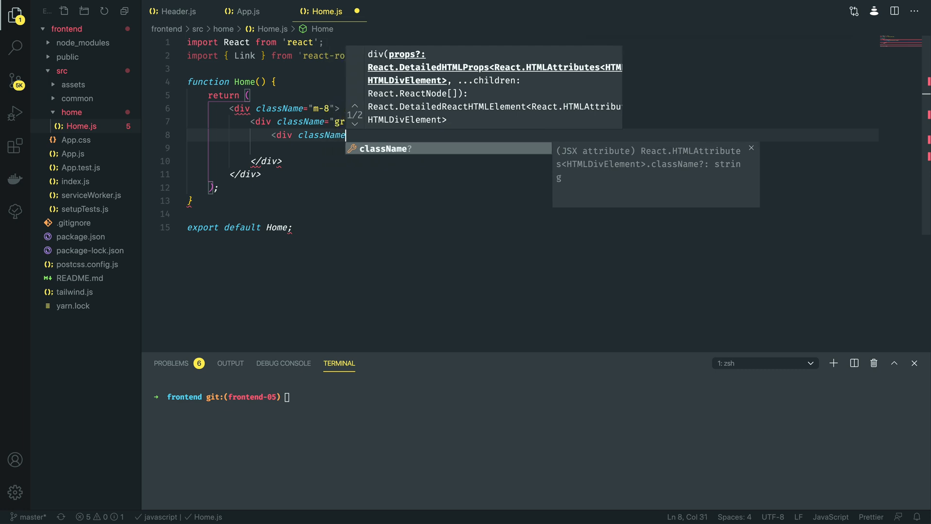
text("col-span-1)
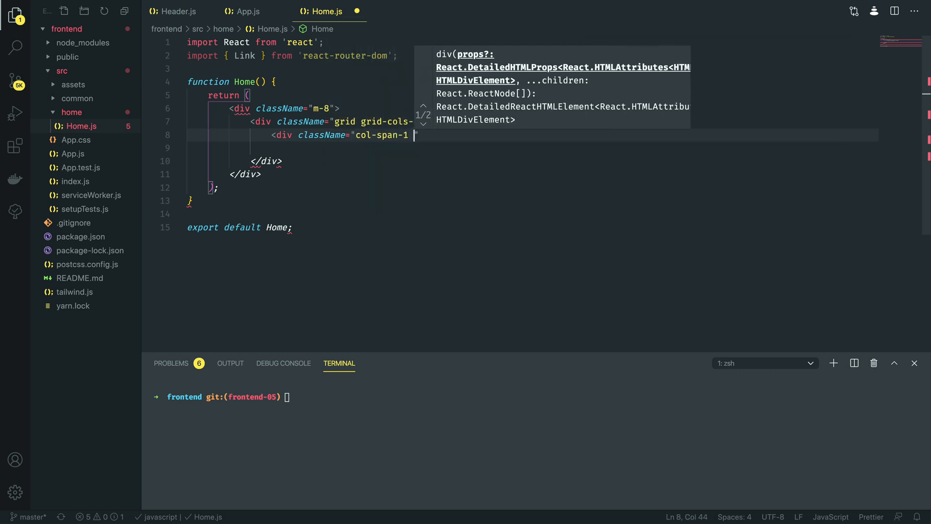
key(enter)
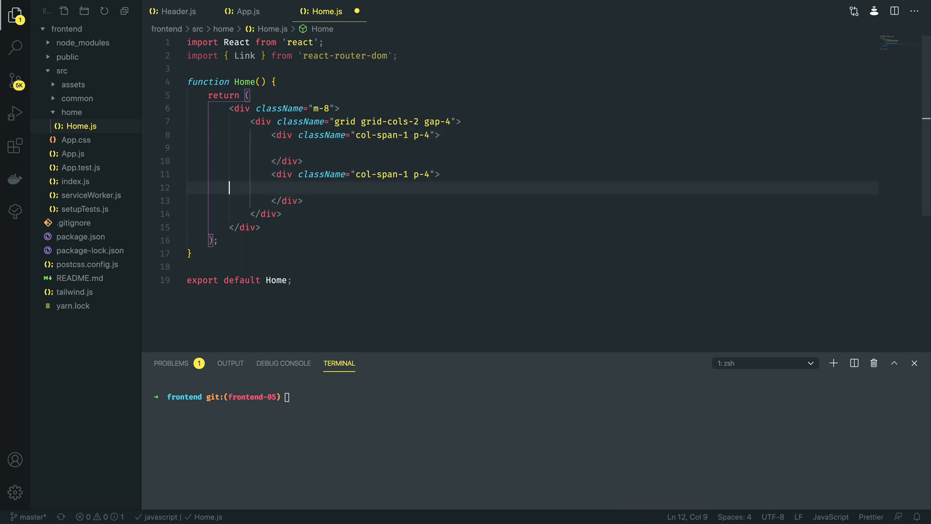
- Add an h1 in the first column reading Easily Generate followed by <br/>
click(291, 148)
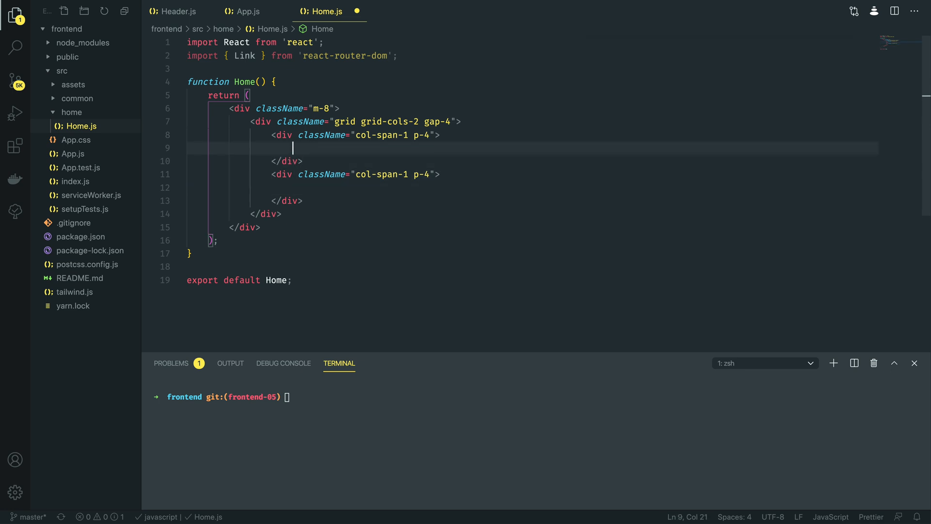
text(<h1></h1>)
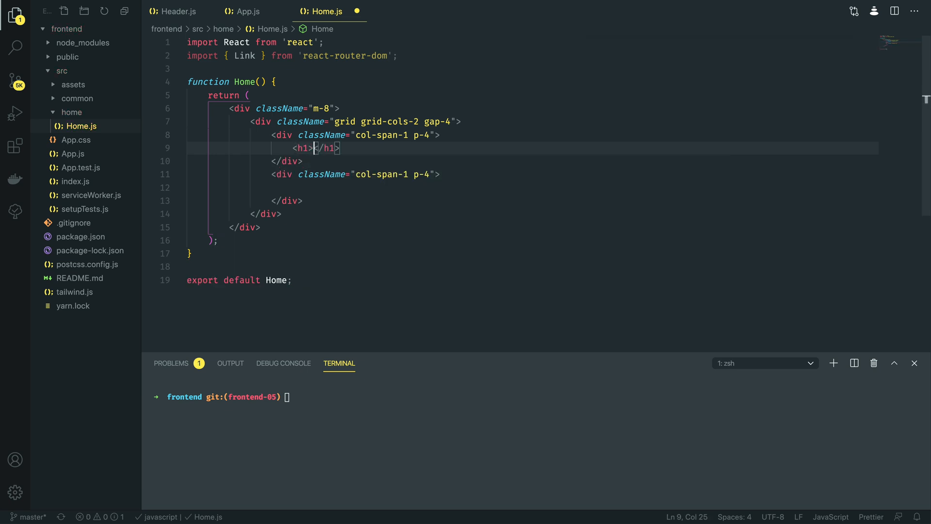
text(Easily Generate)
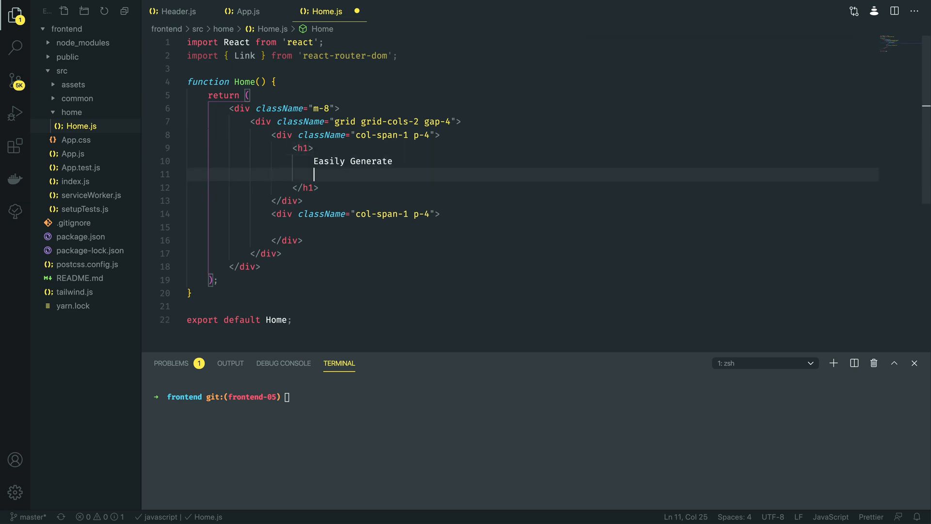
text(<br/>)
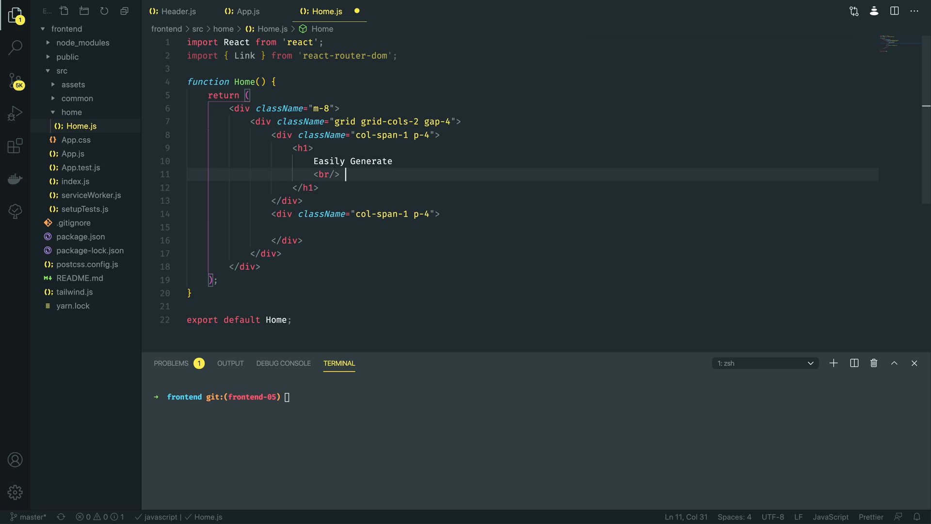
- Add a text-teal-400 span reading OpenGraph Social Cards inside the heading
text(<span)
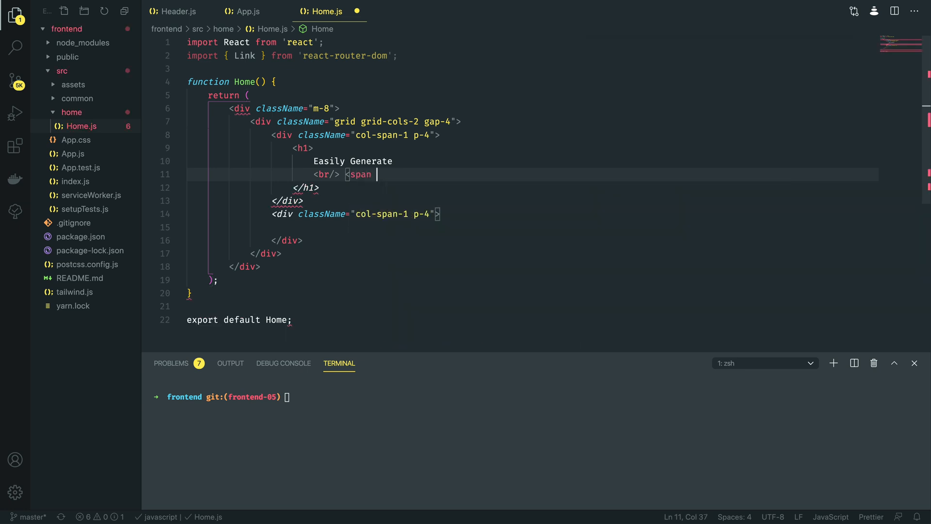
text(className=)
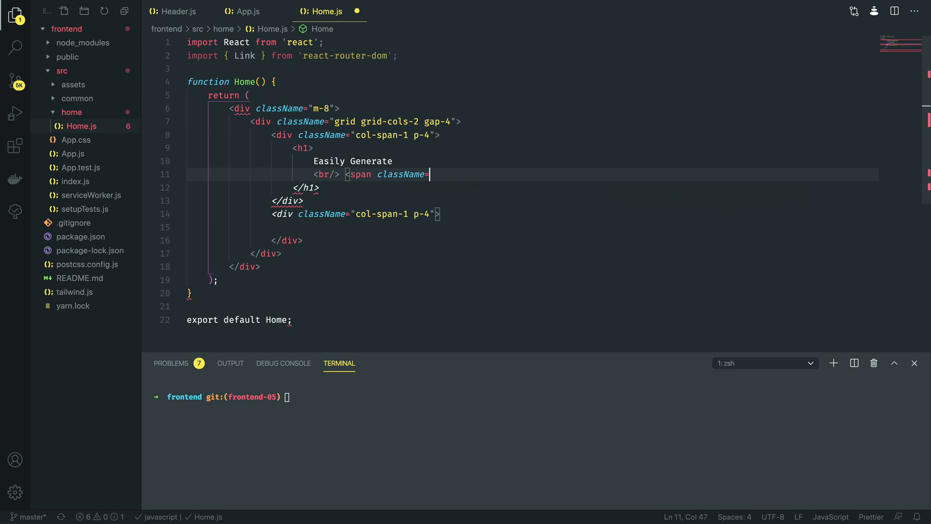
text("text-te)
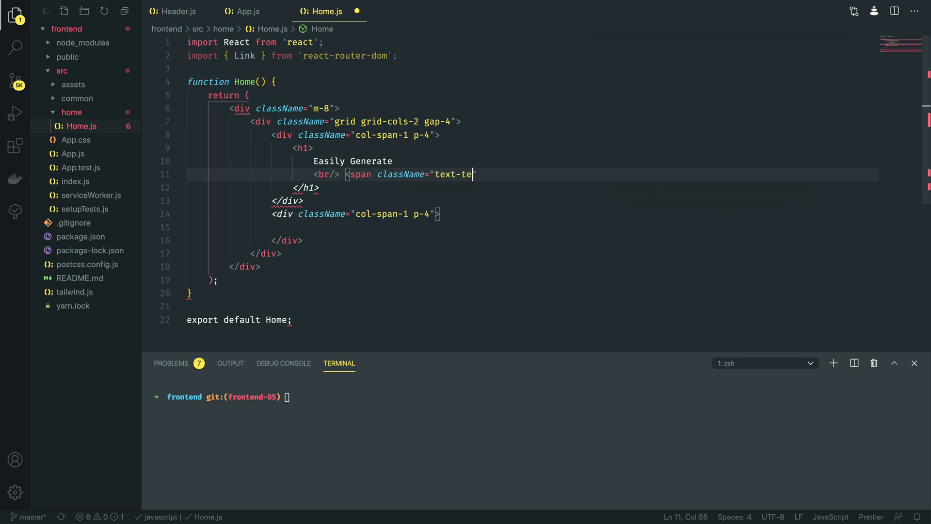
text(al-400"></span>)
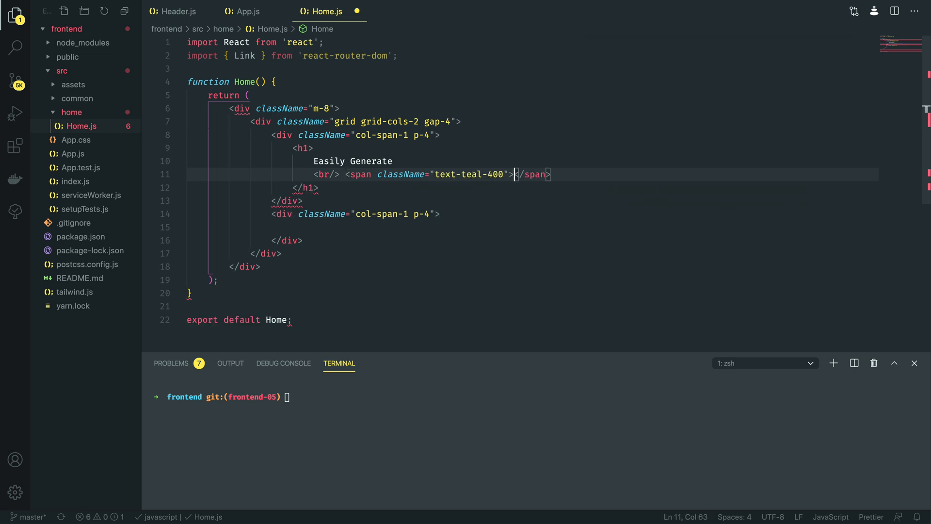
text(Op)
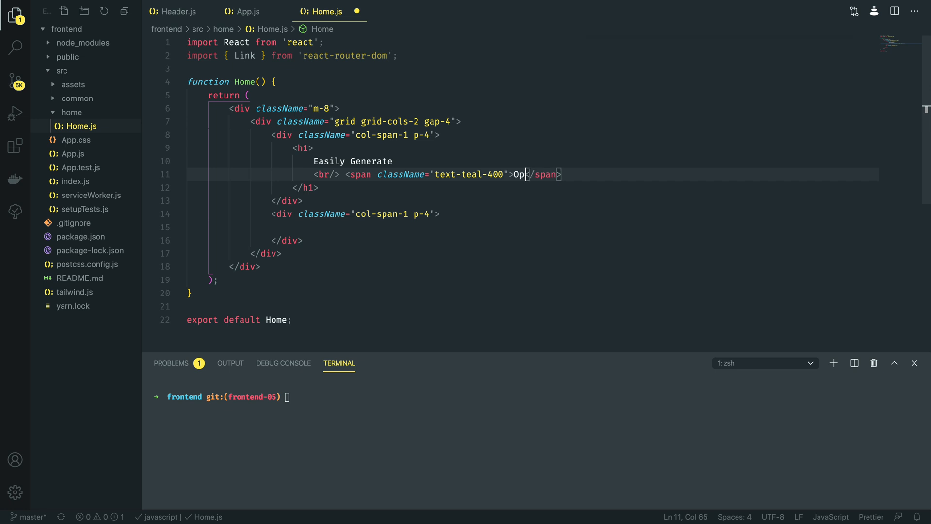
text(enGraph SOc)
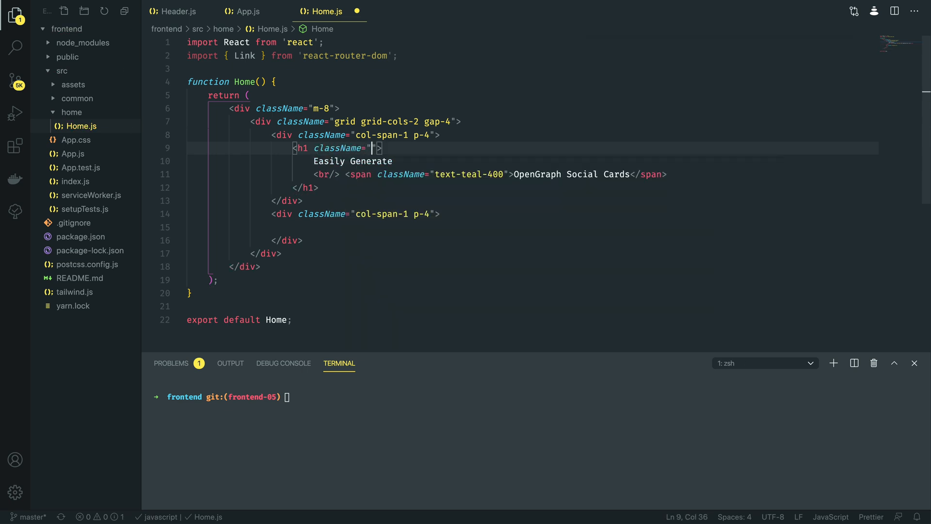
- Give the h1 the classes text-3xl and a bottom margin
text(text-3xl)
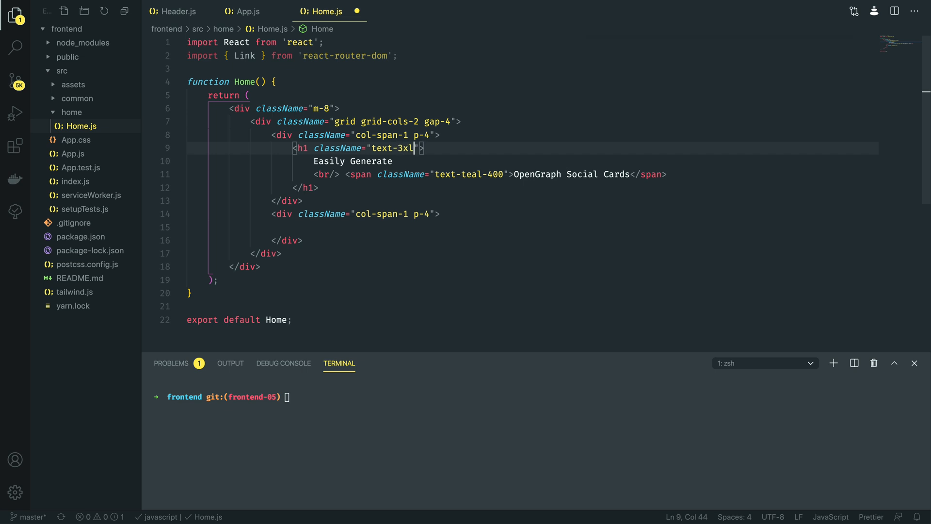
text(mb)
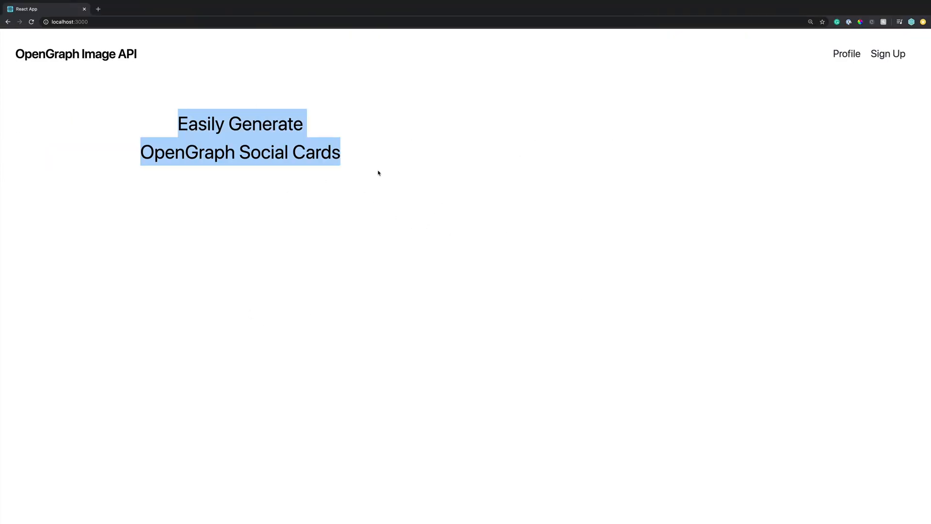
click(161, 114)
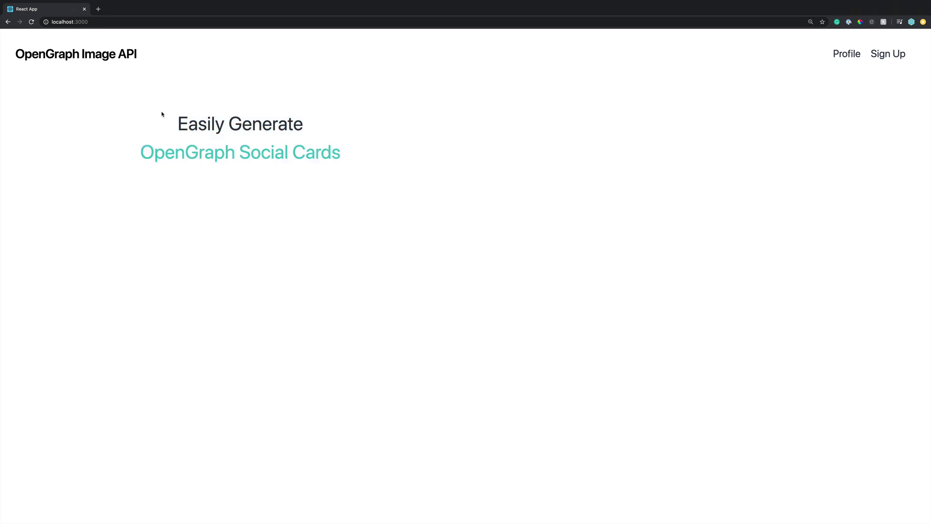
drag(160, 113, 336, 152)
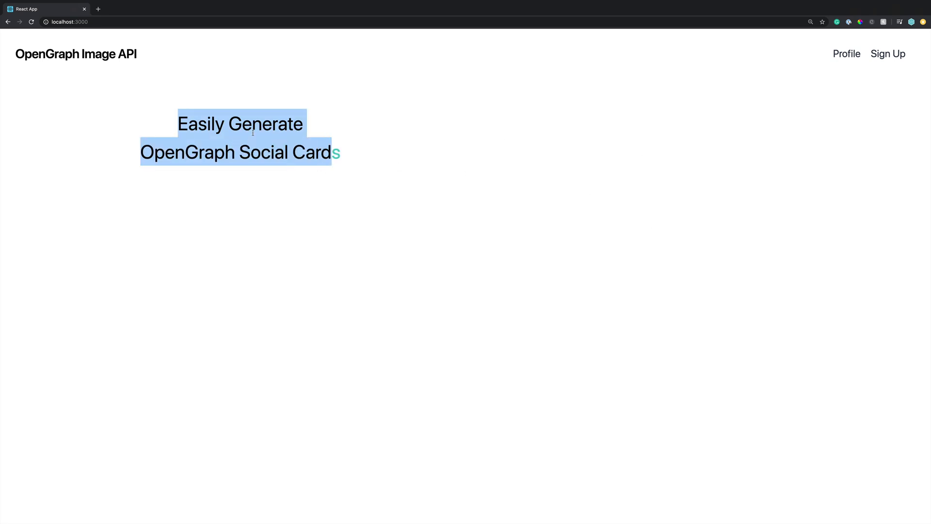
click(370, 200)
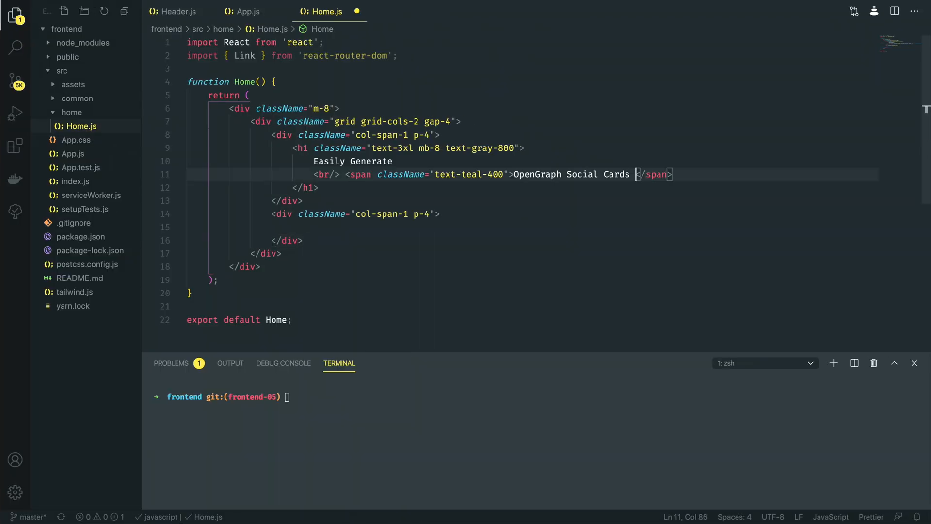
- Add a span role="img" aria-label="Rocket Emoji" containing 🚀 at the end of the heading
text(span<)
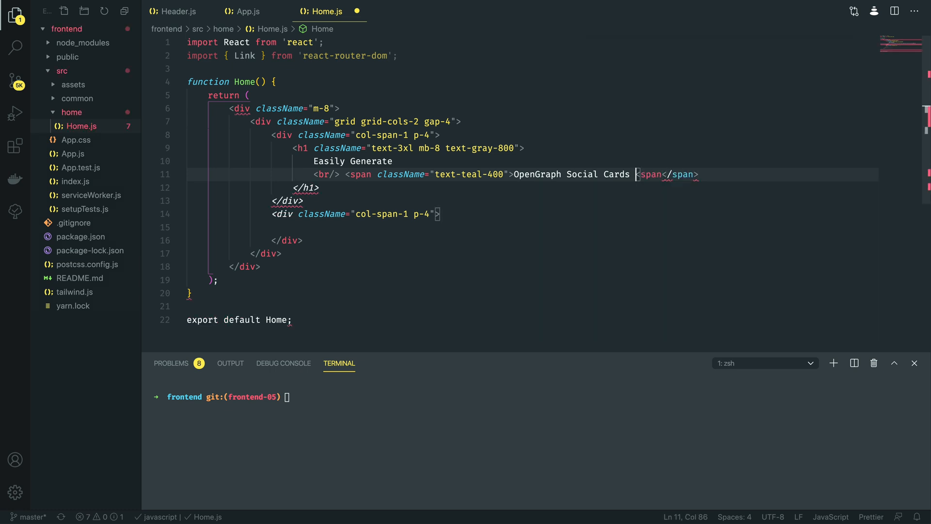
key(enter)
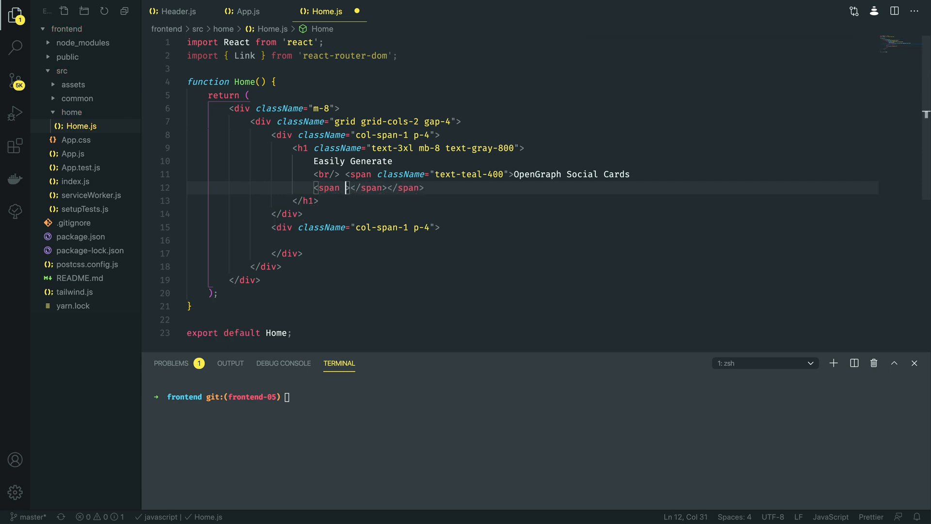
text(role="img")
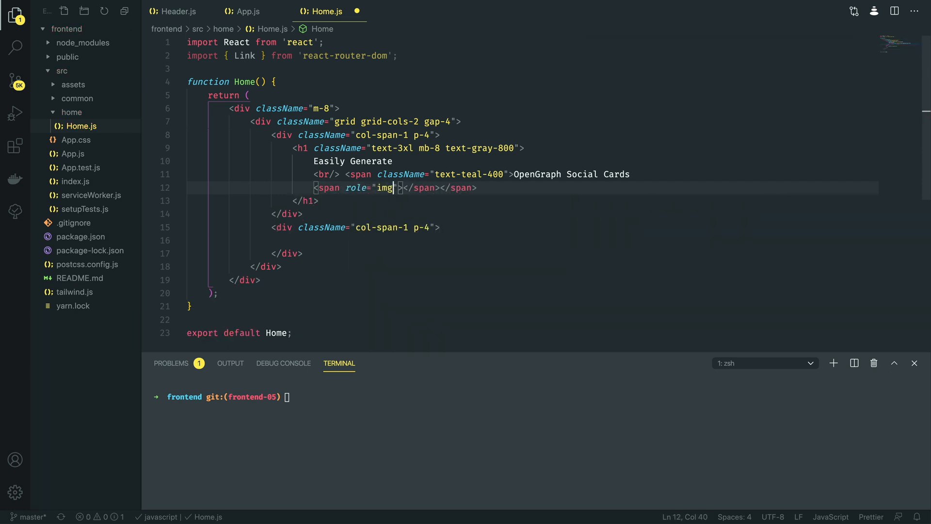
text(a)
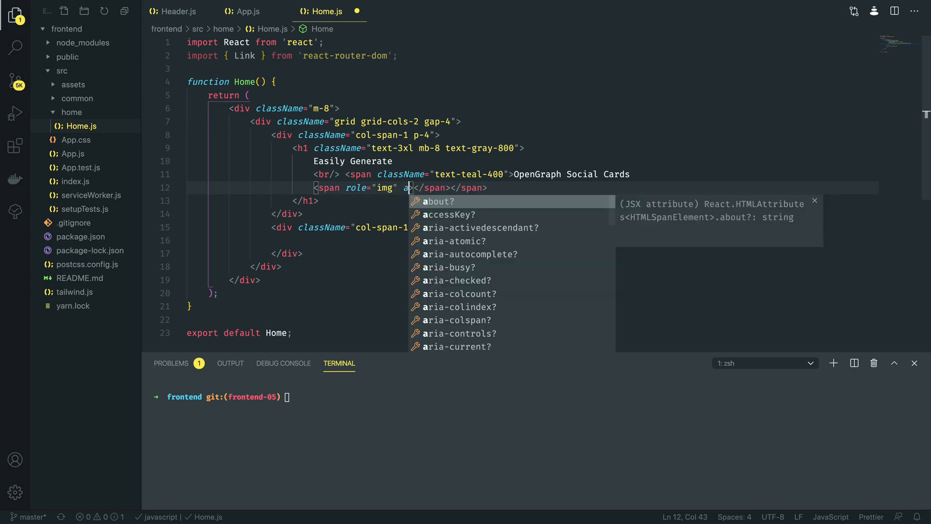
text(aria-label=>)
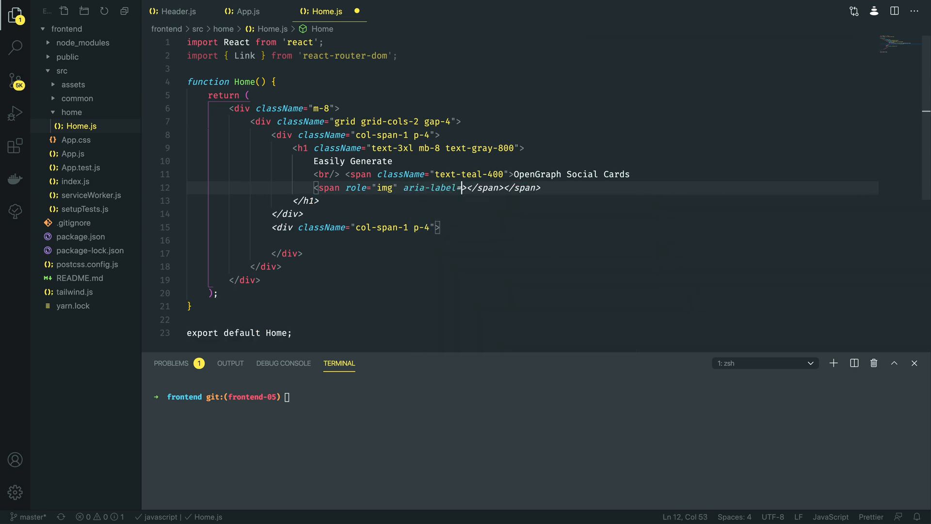
text(Rocket Emoji")
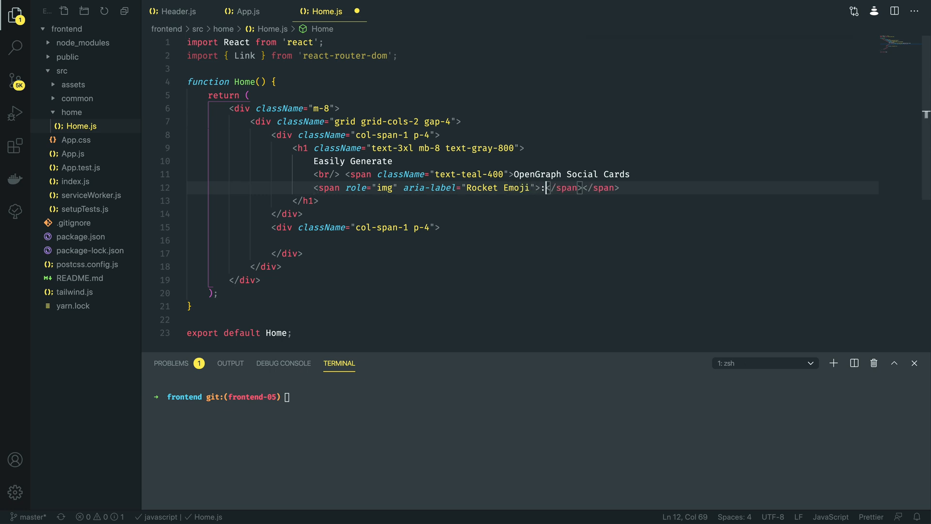
text(🚀)
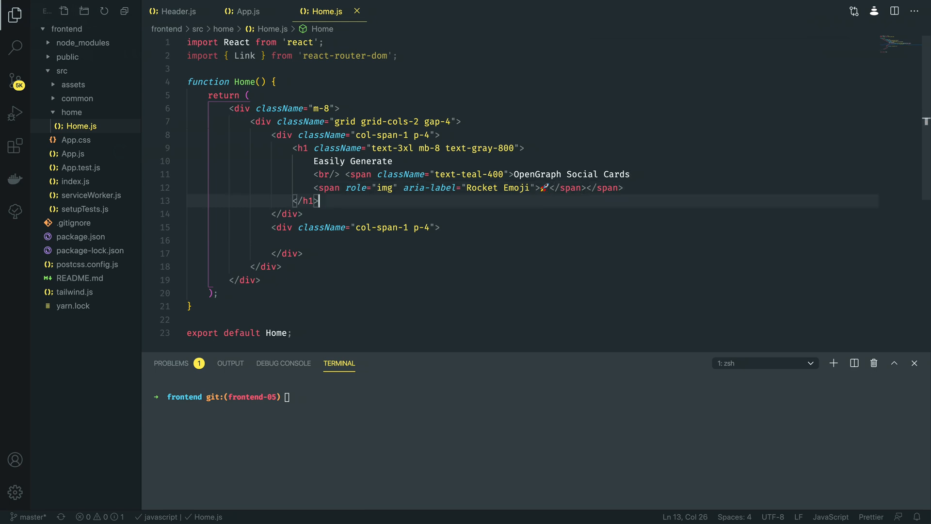
- Start a paragraph with className "mb-12" below the heading
key(Enter)
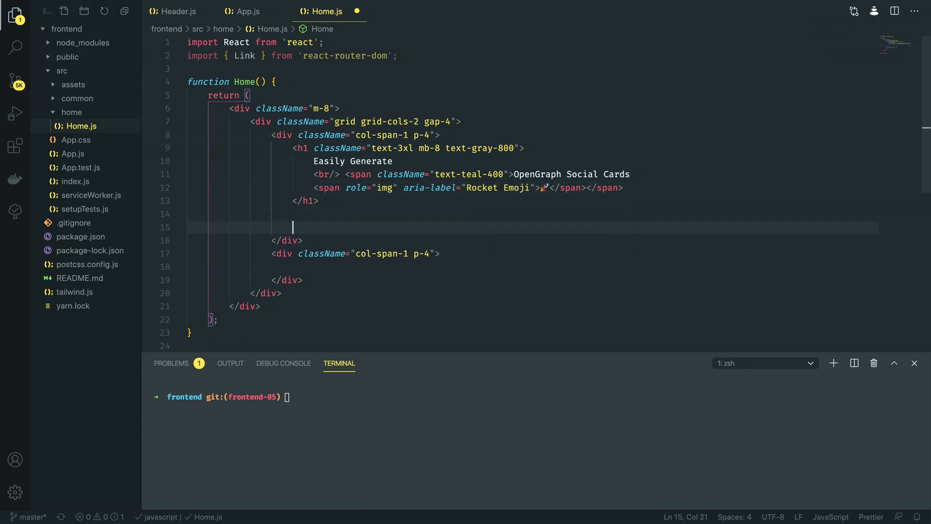
text(p)
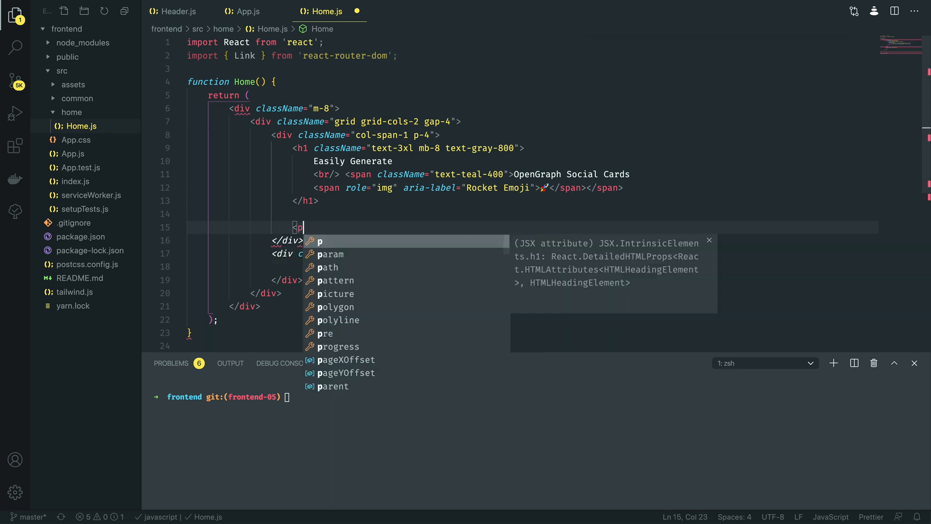
text(c)
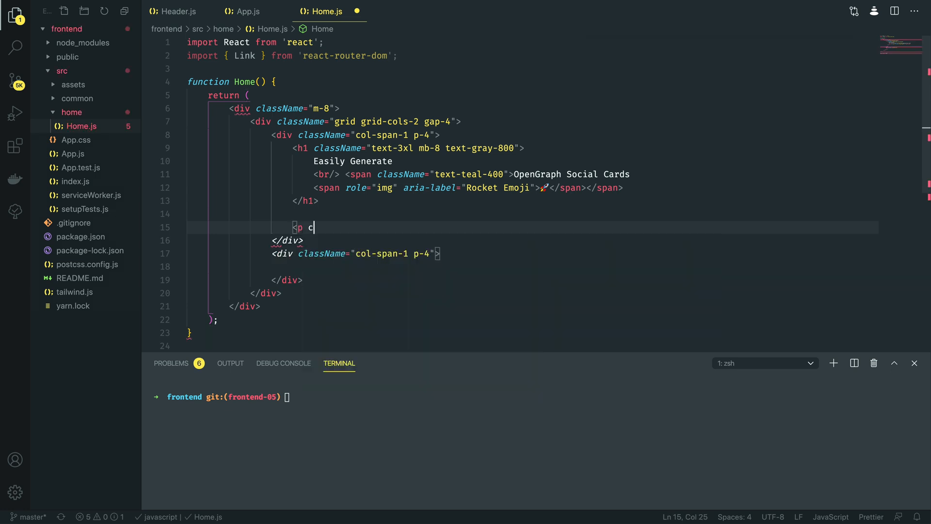
text(lassName=")
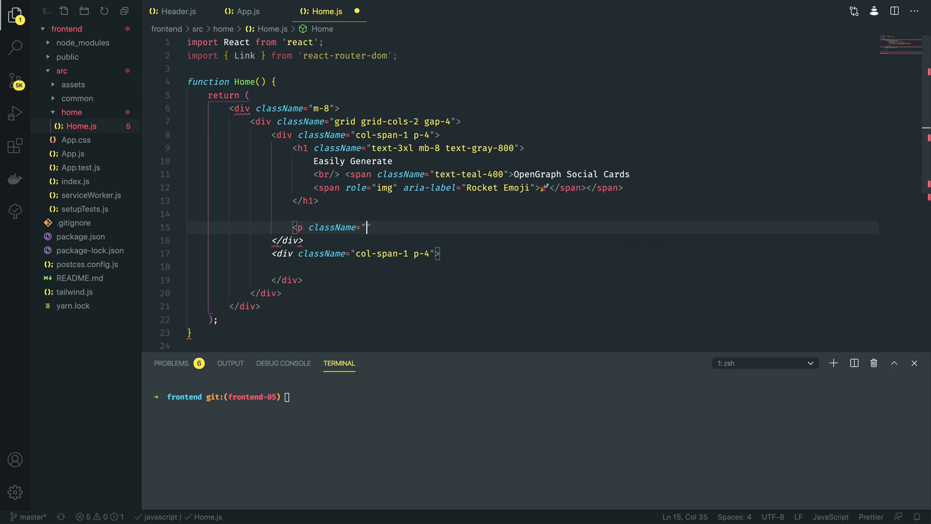
text(mb-12"></p>)
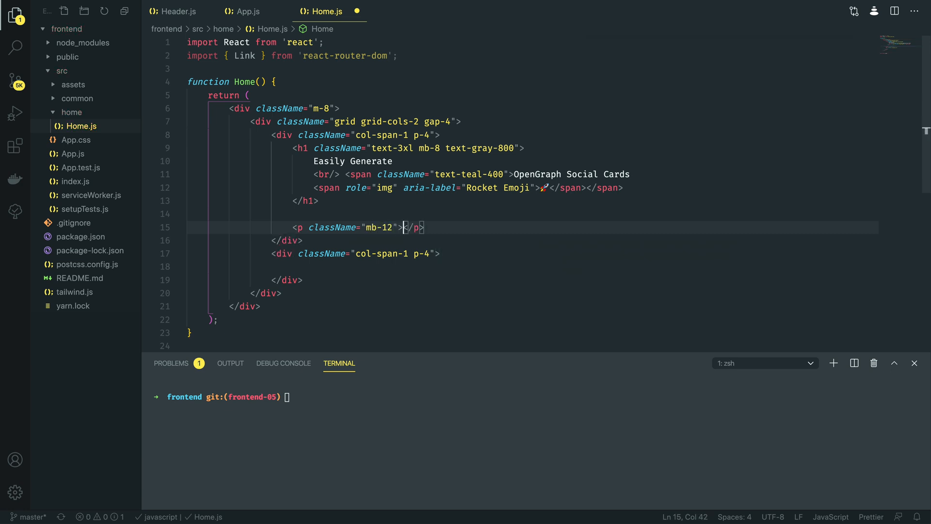
- Fill it with "Quickly and easily generate stylish social cards for your articles with no fuss."
text(O)
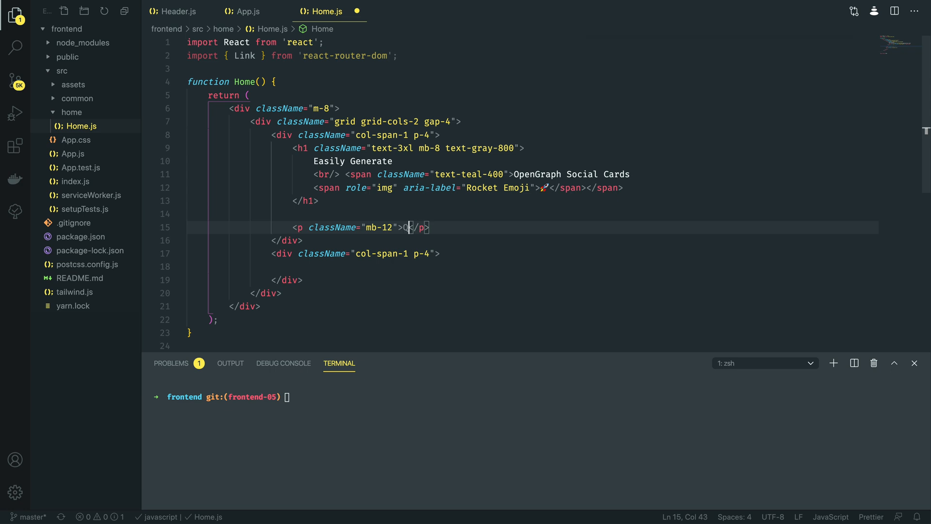
text(Quickly and easil)
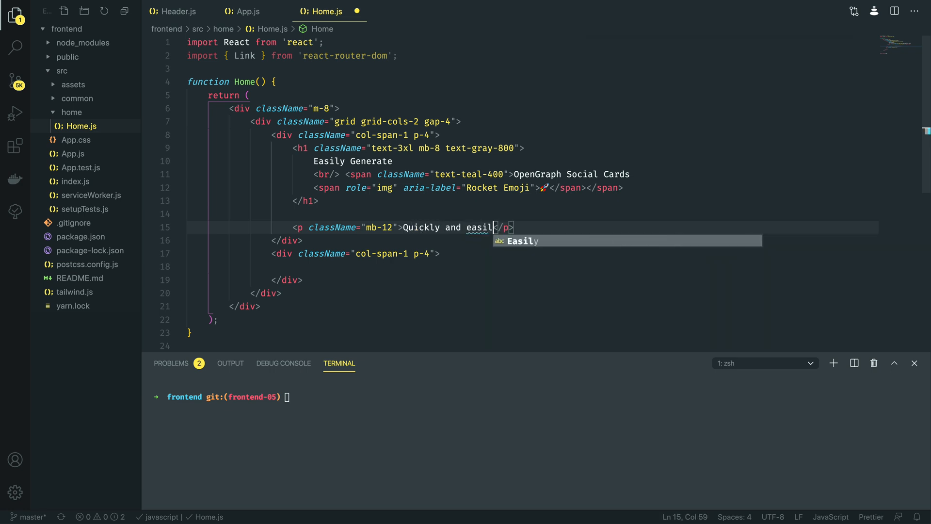
text(generate stylish social cards)
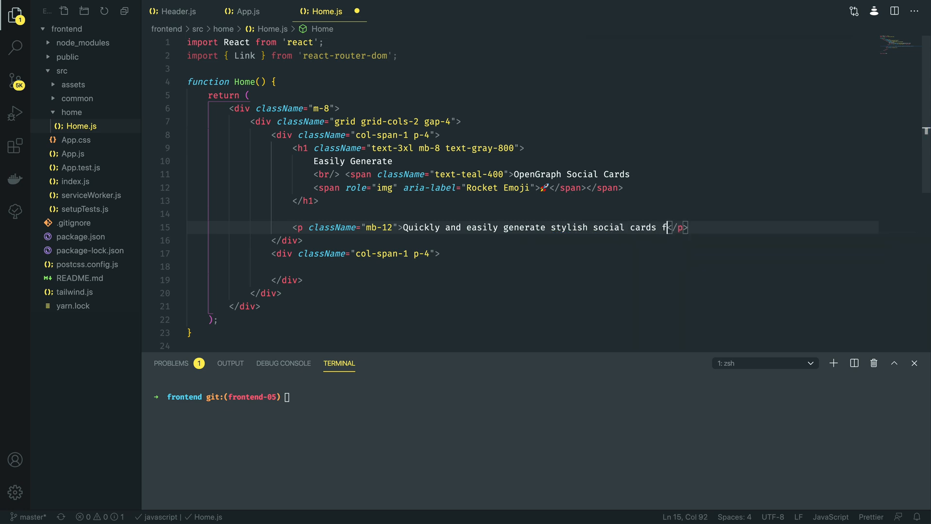
text(for your articles wi)
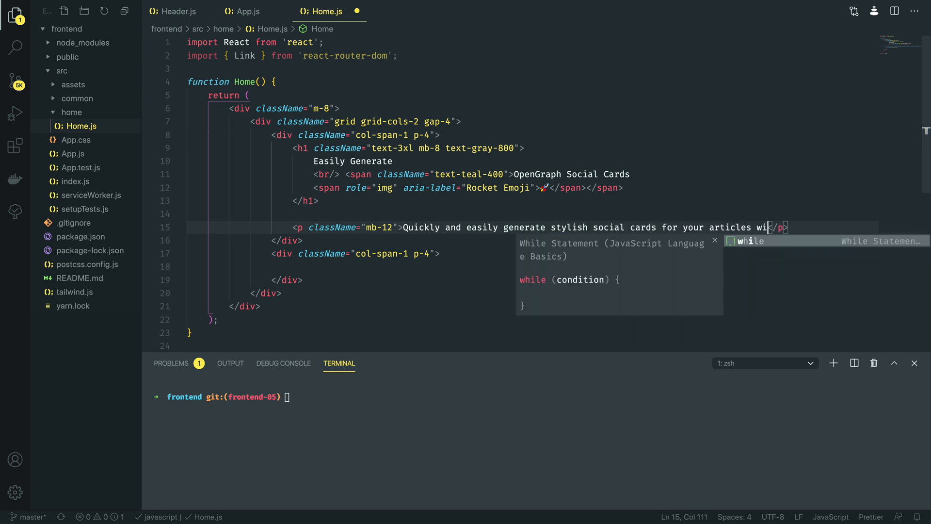
text(th no fuss.)
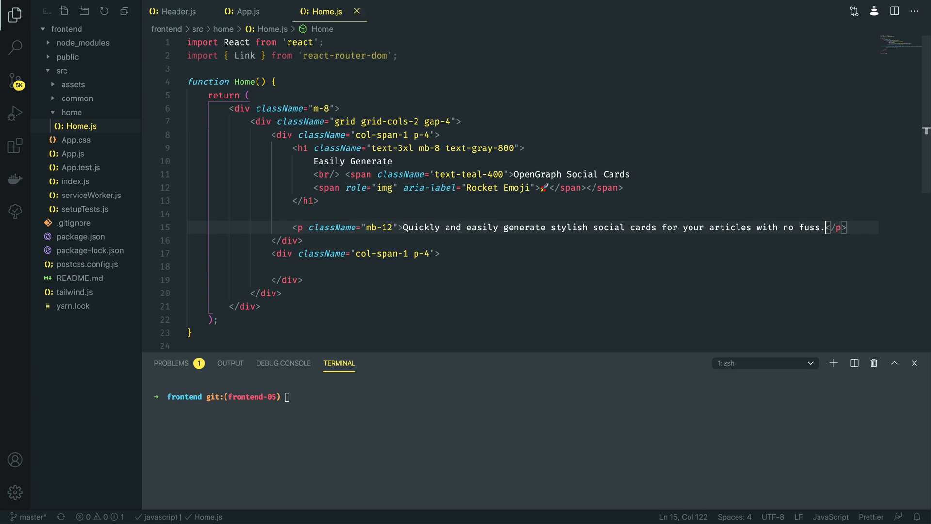
click(289, 241)
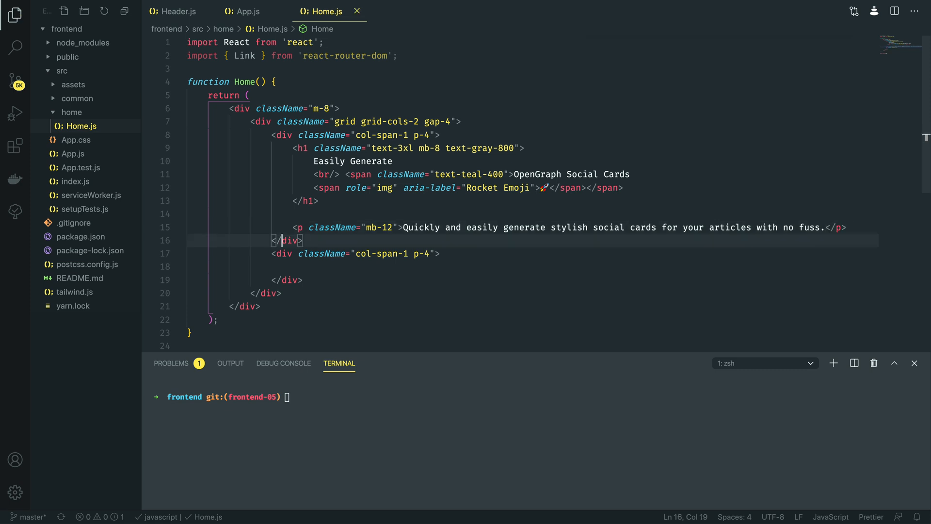
key(Enter)
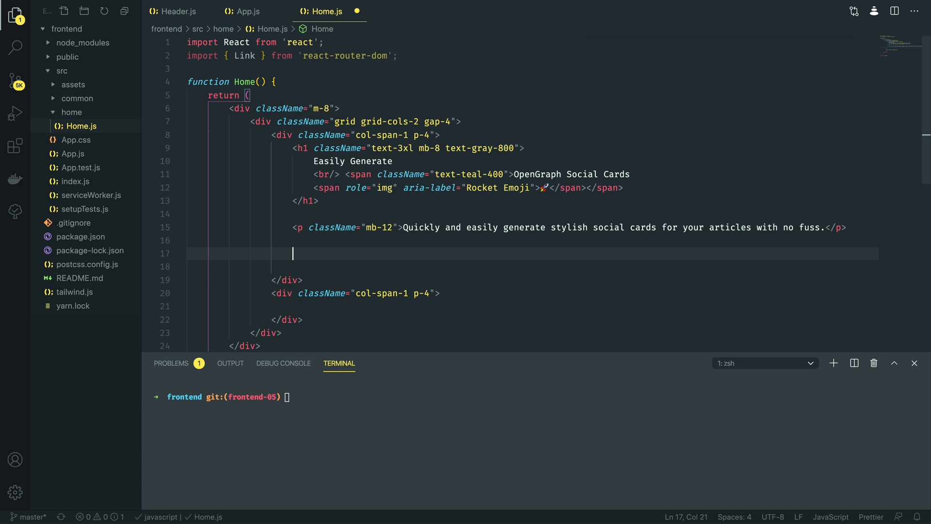
- Add a Link to "/signup" with classes rounded-lg px-4 below the paragraph
text(<Link)
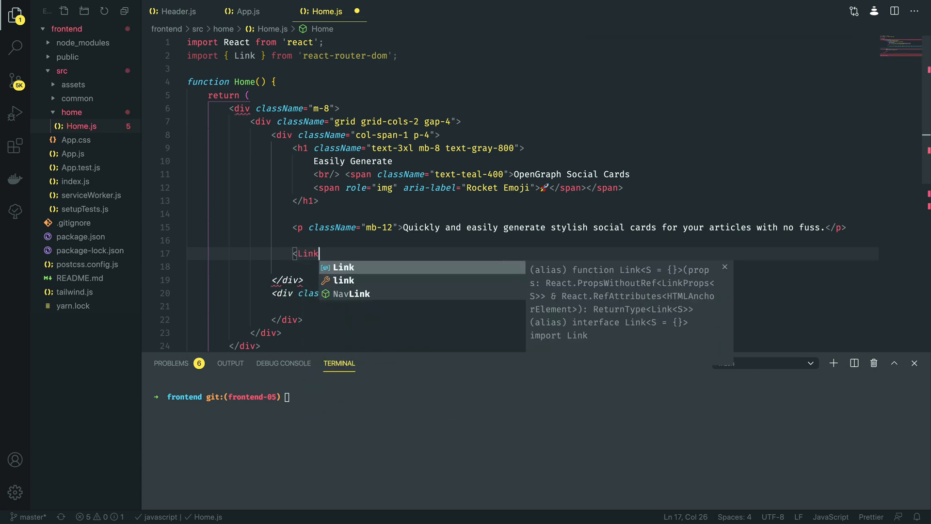
text(to)
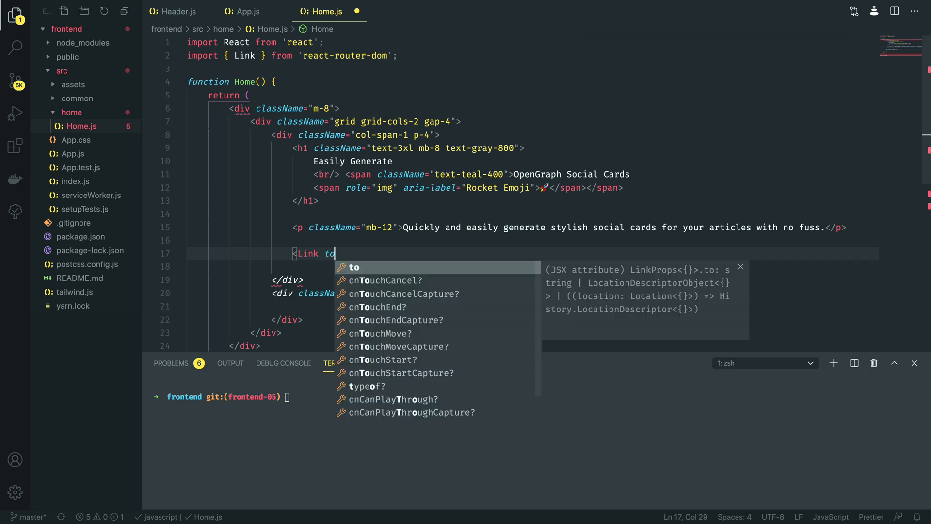
text(="/)
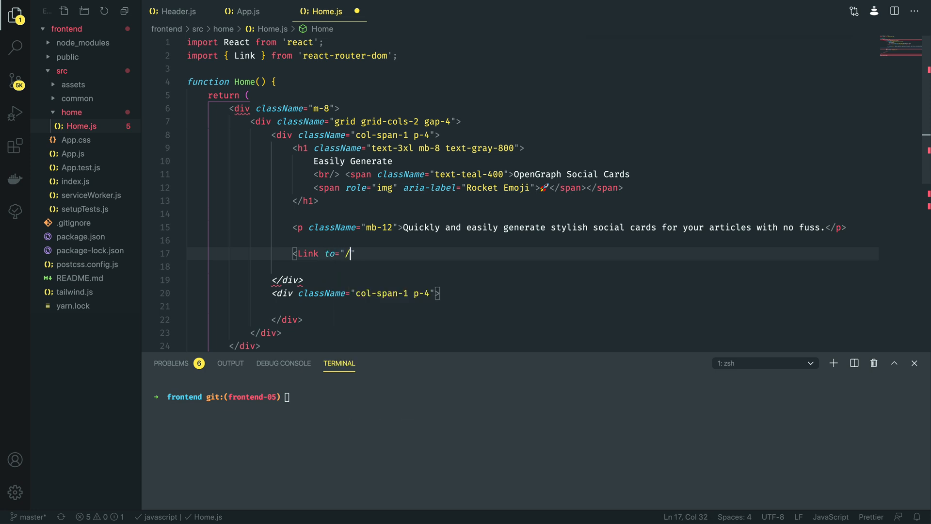
text(signup)
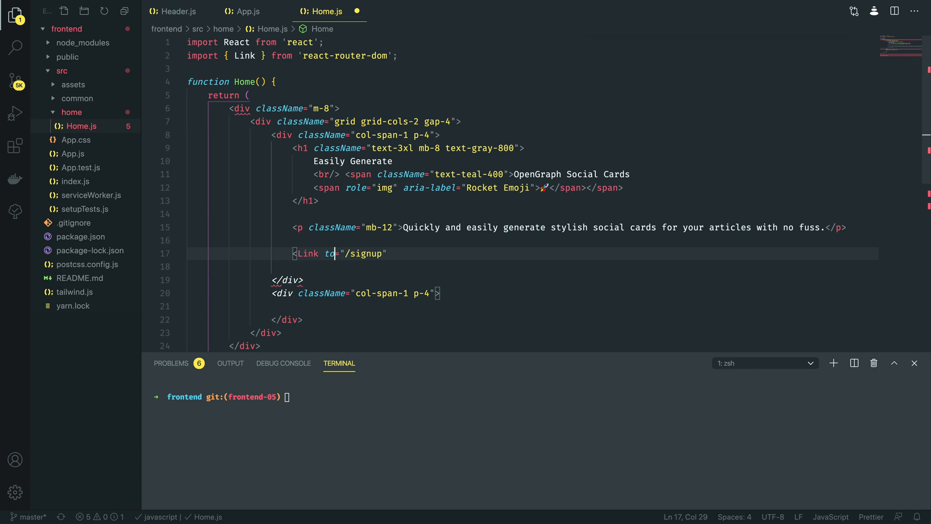
text(className)
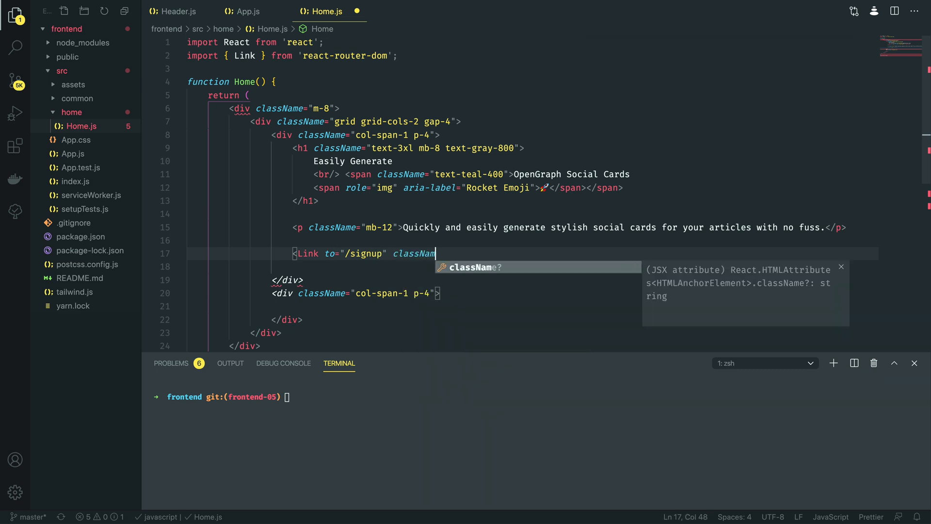
text(="round")
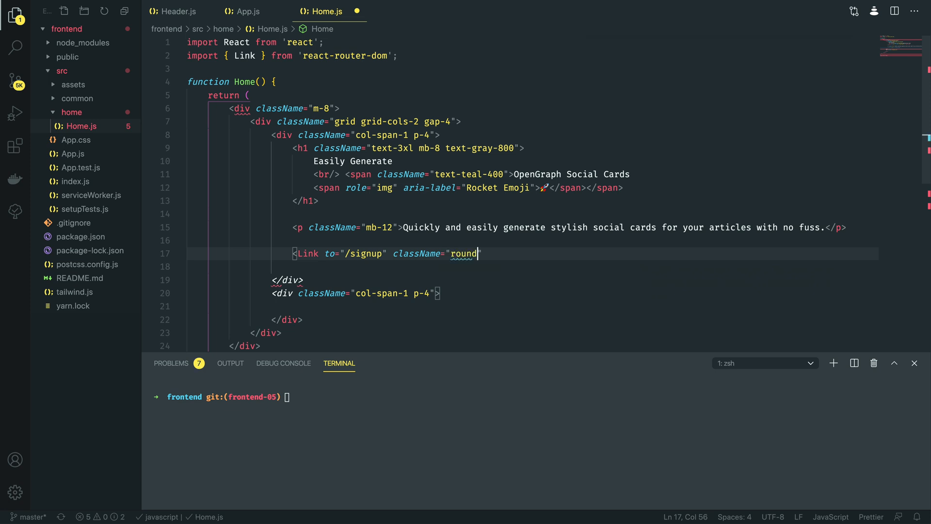
text(ed-lg px-4)
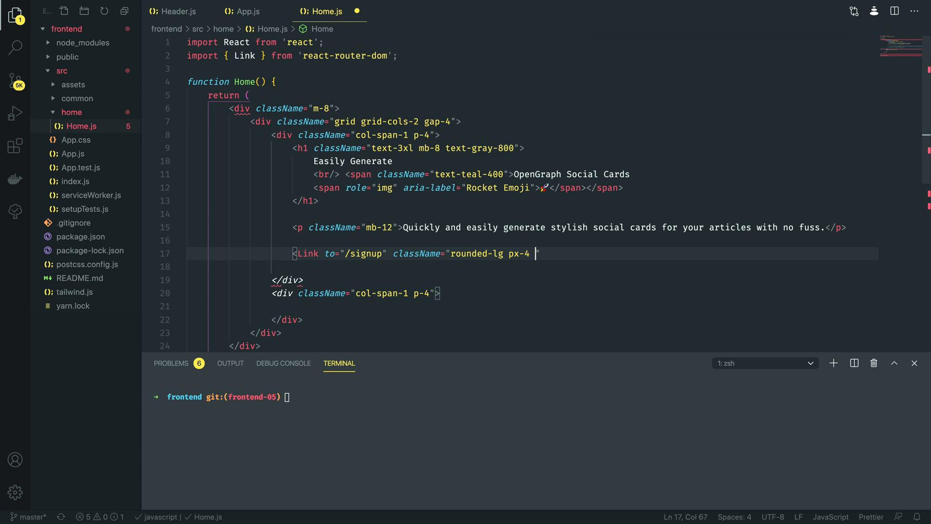
- Complete its classes with bg-teal-500 py-3 text-white font-semibold shadow-md mr-4
text(bg-teal)
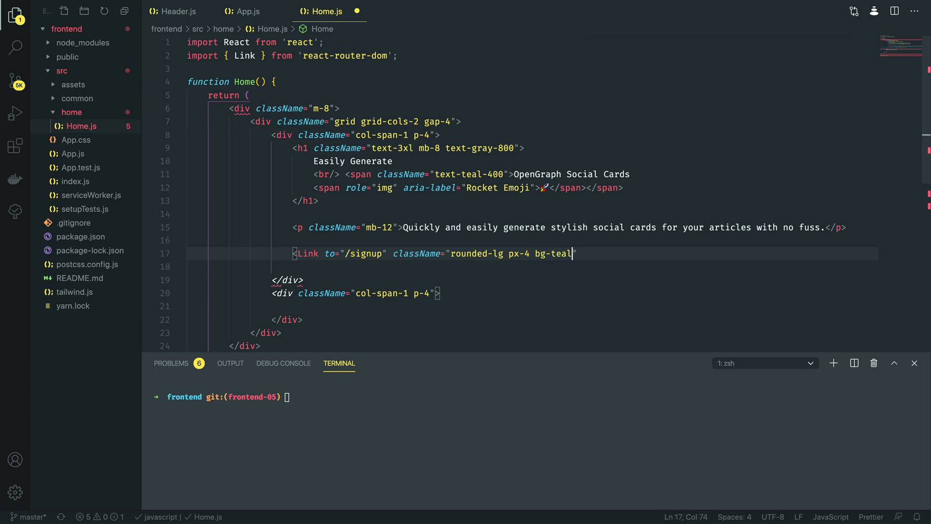
text(-65)
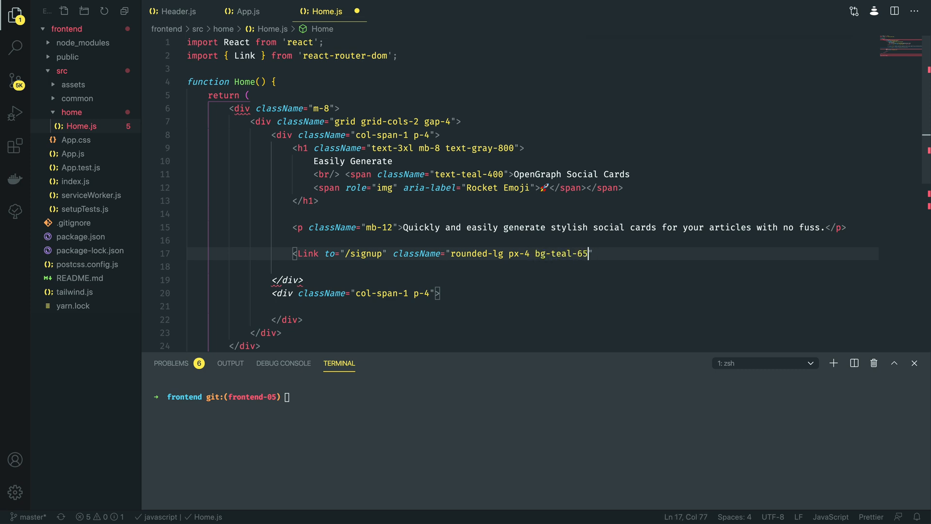
text(00 py-)
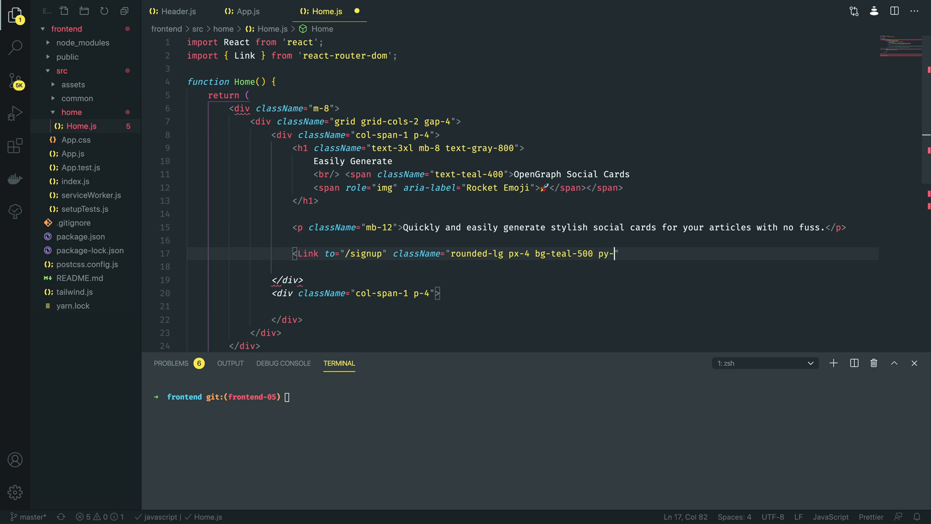
text(3 tex)
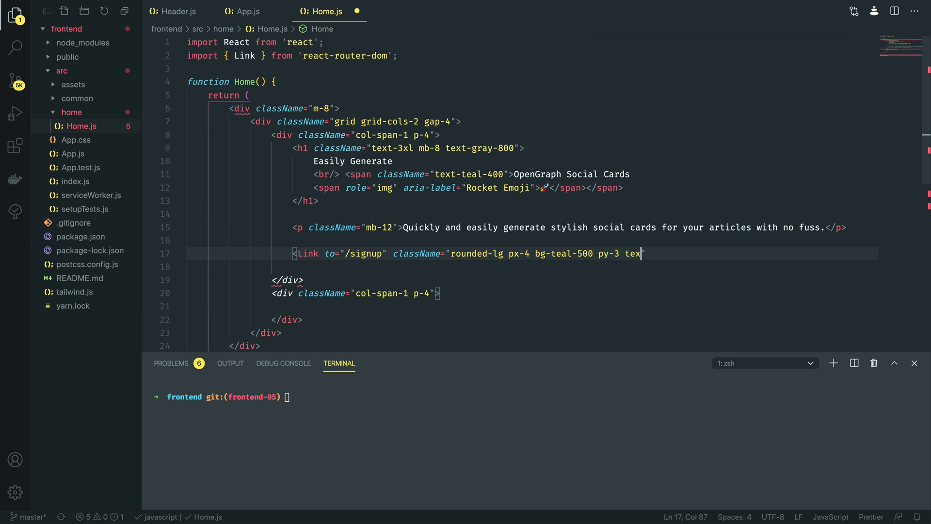
text(t-white)
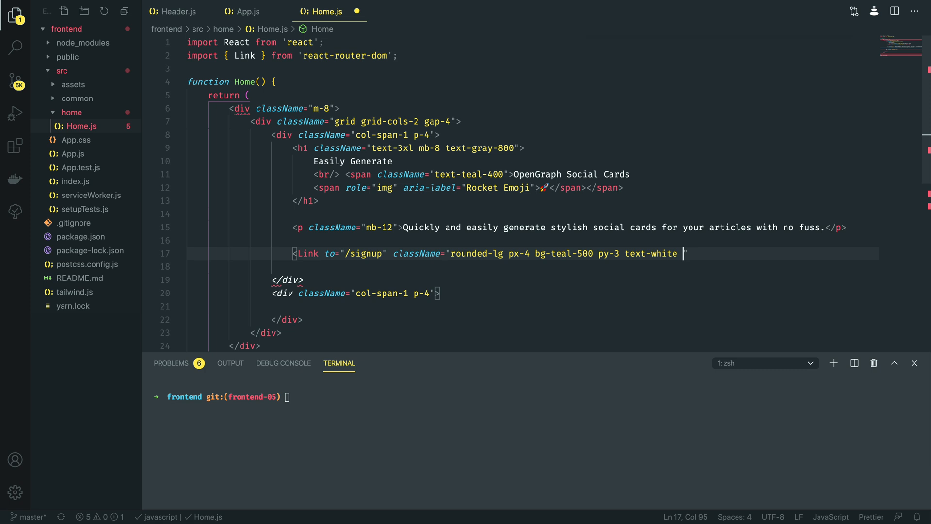
text(font-semib)
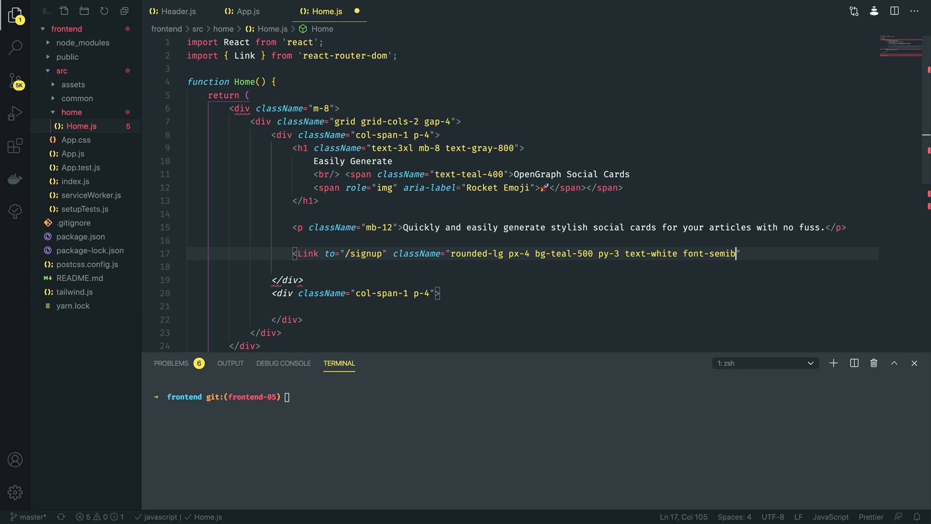
text(old)
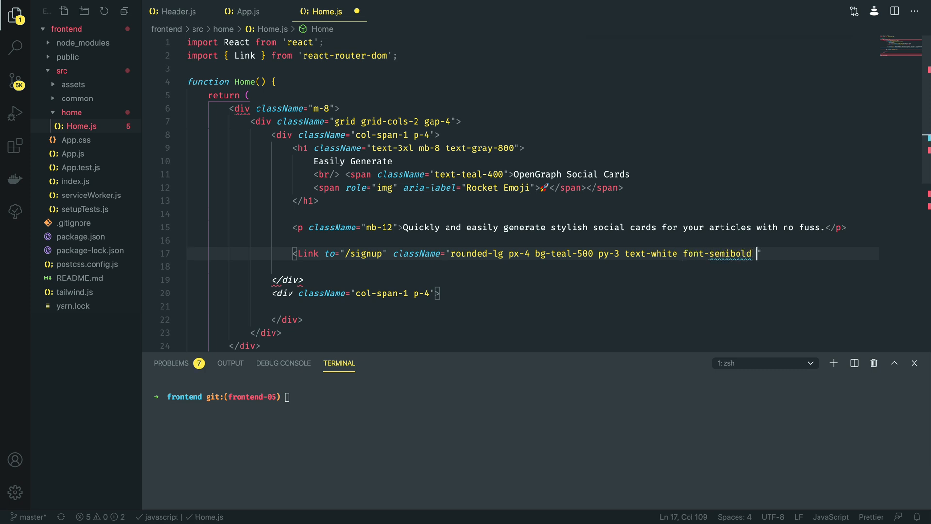
text(shadow-md)
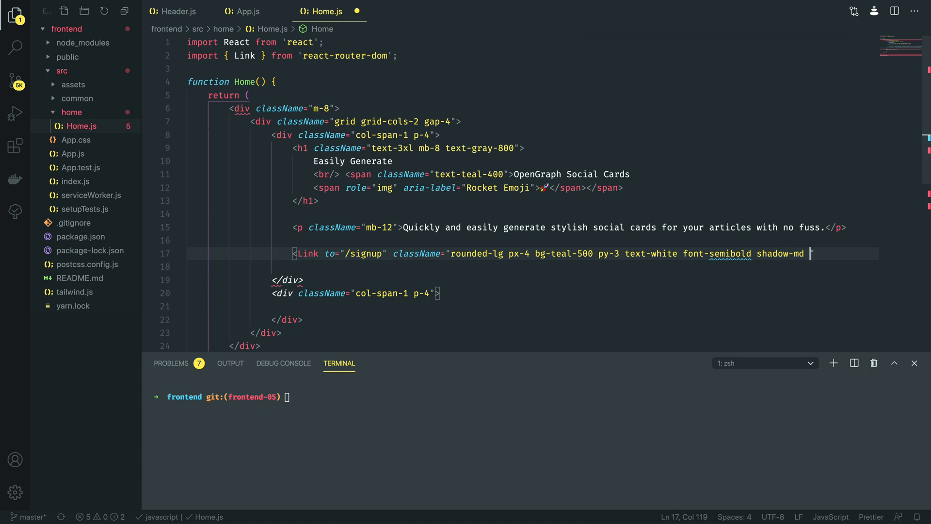
text(mr-4)
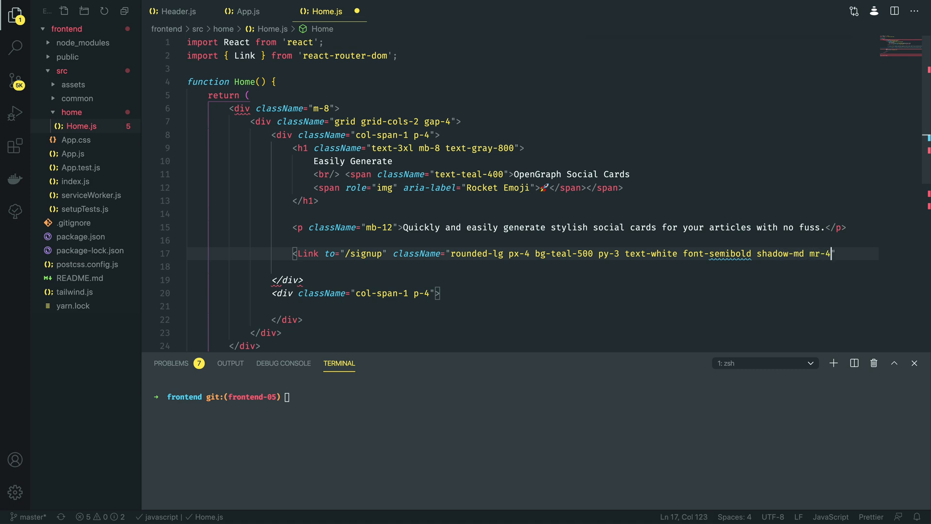
text(>)
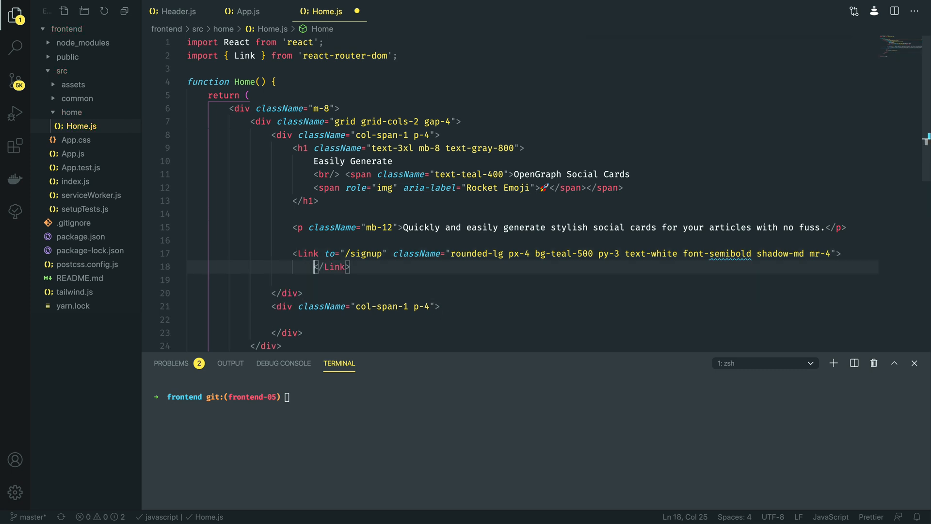
key(enter)
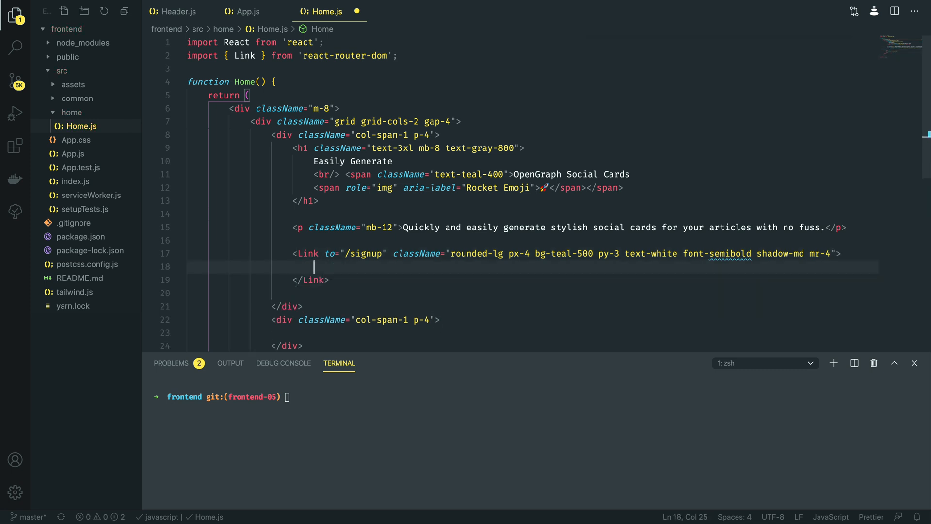
- Label the signup Link with the text Sign Up
text(Sign Up)
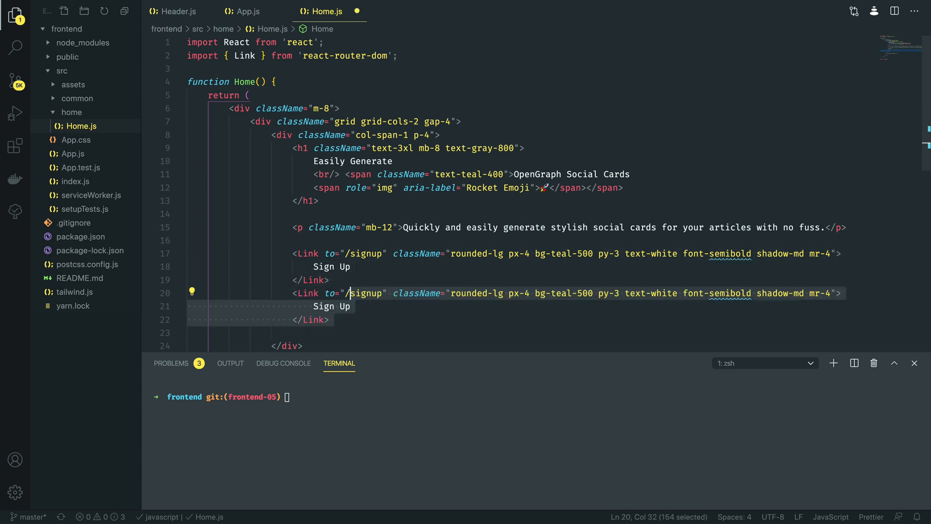
- Point the link to /profile, label it 'View Profile', and style it bg-white with text-teal-500
click(384, 293)
text(profile)
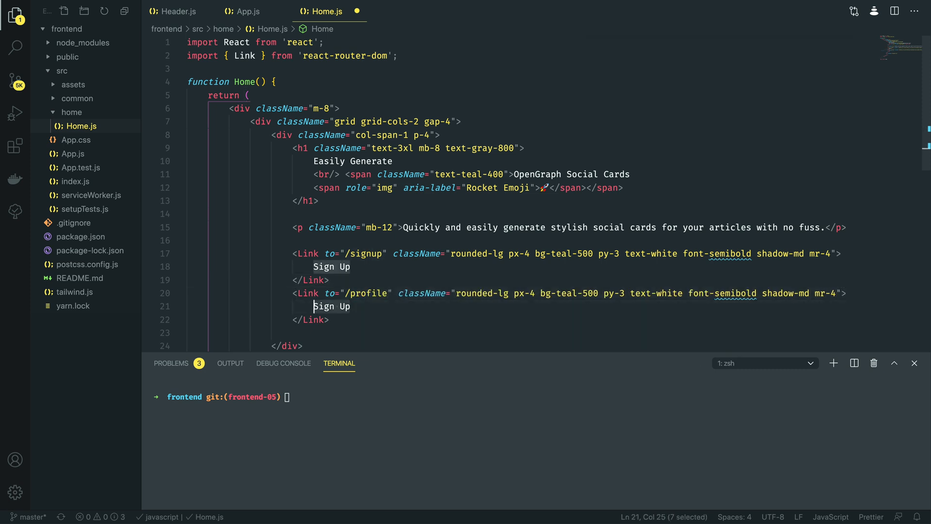
text(View P)
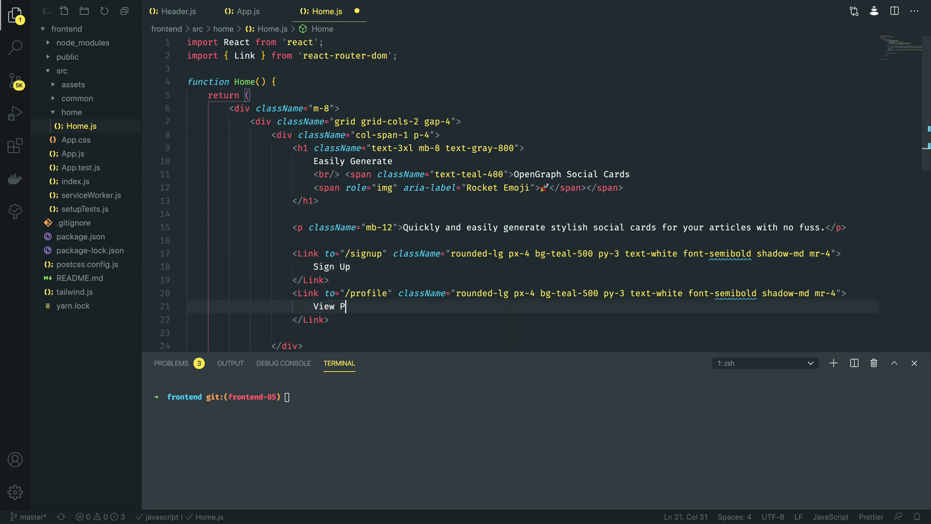
text(rofile)
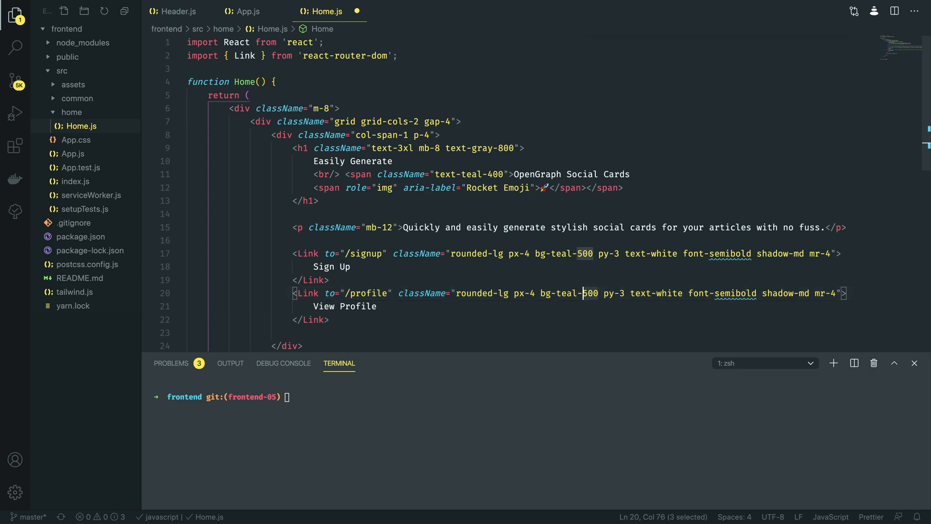
text(bg-white)
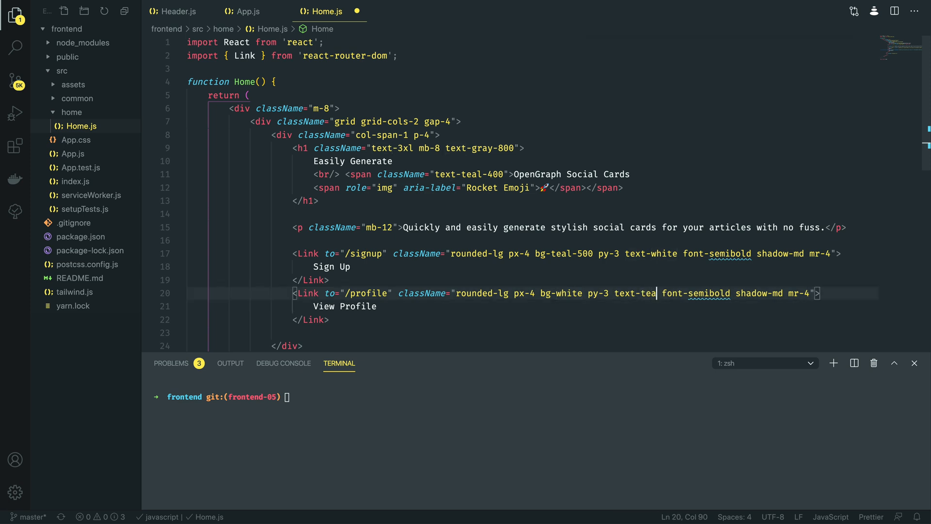
text(l-500)
text(<div className="col-span-1 p-4">)
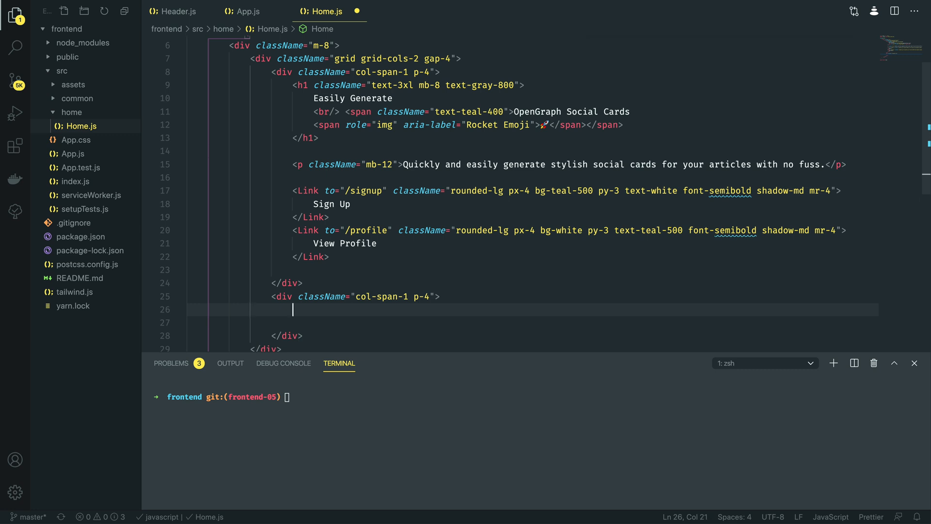
- Start an <img> in the second column with className 'shadow-md rounded-lg'
text(<img)
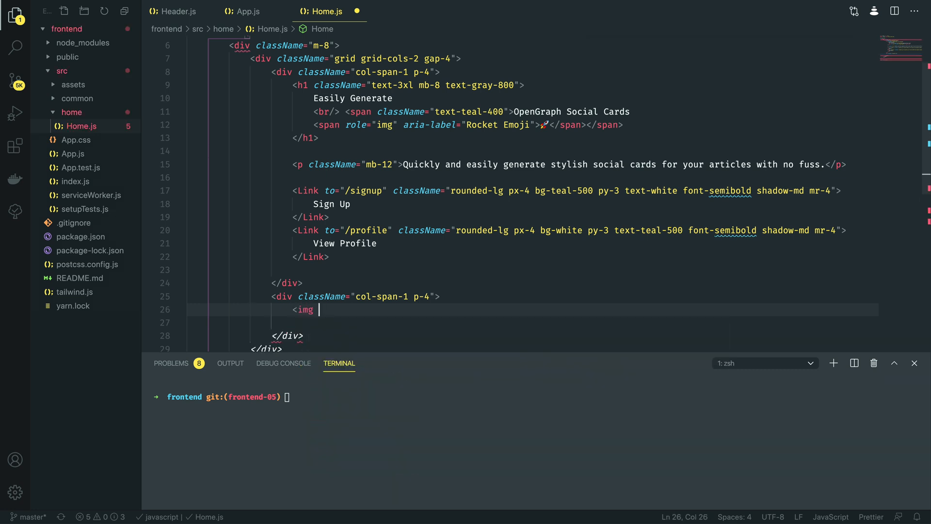
text(className="shadow-)
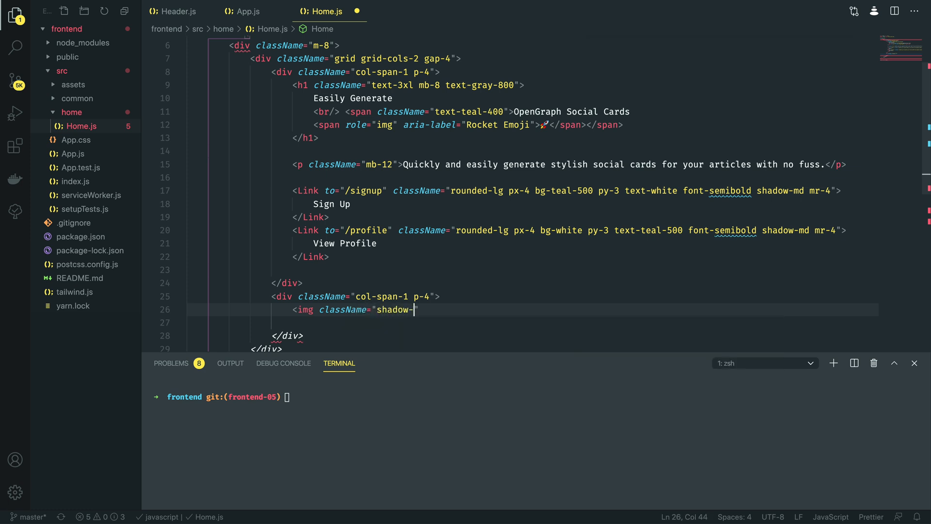
text(md)
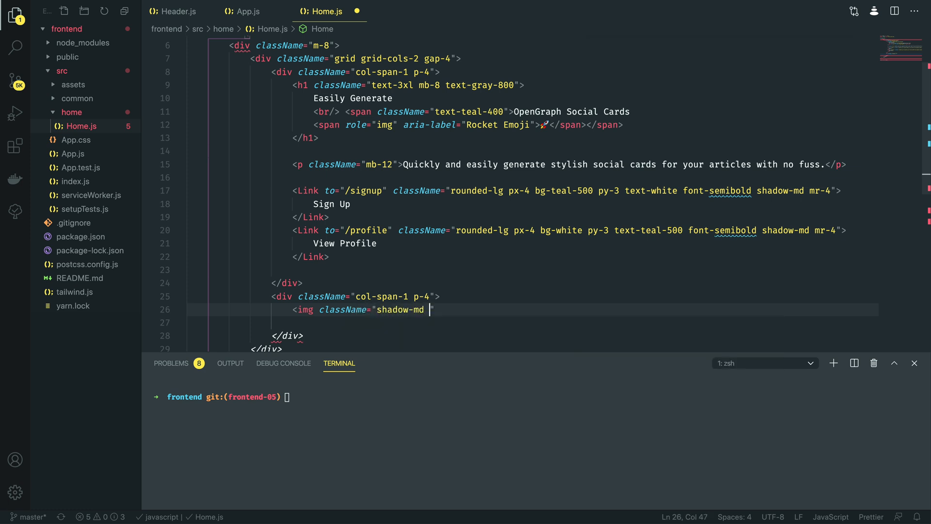
text(rounder-lg)
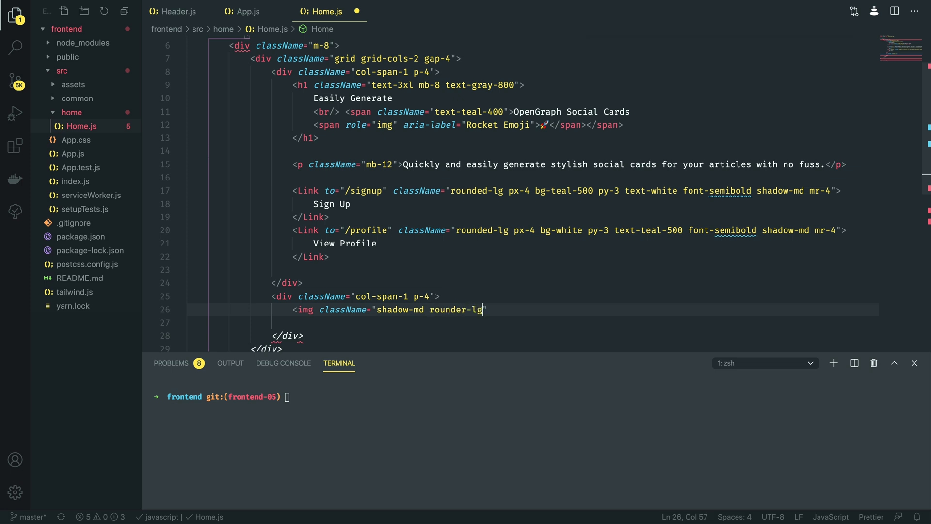
text(d)
click(532, 322)
text(s)
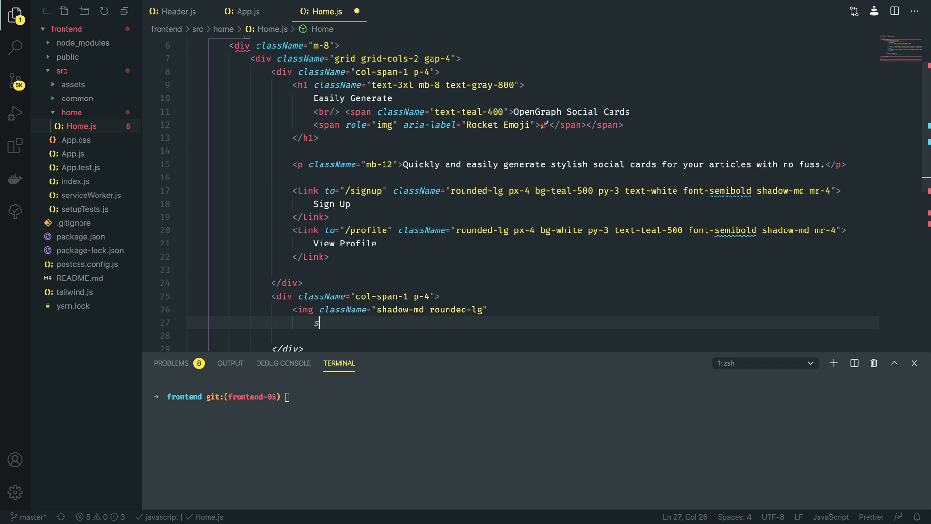
- Give the image the tutorialedge.net Golang RESTful API card.png src URL
text(rc="https)
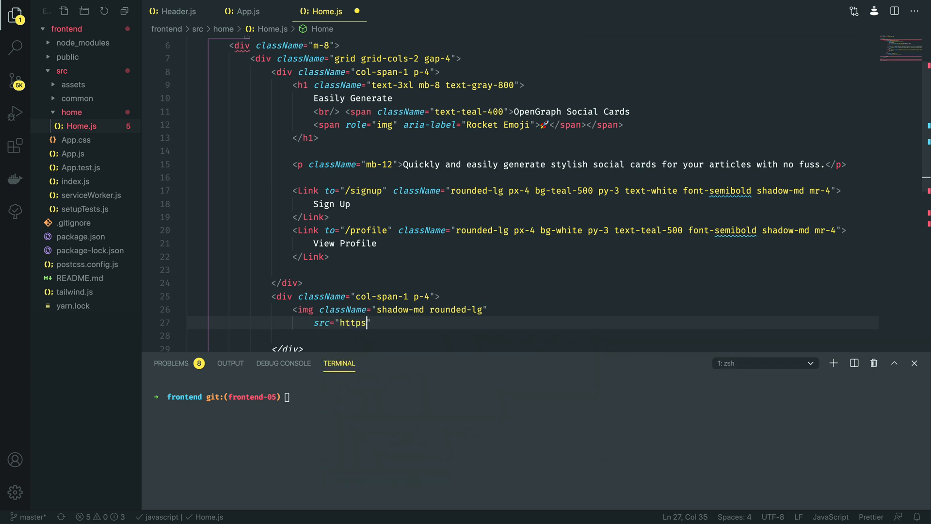
text(://)
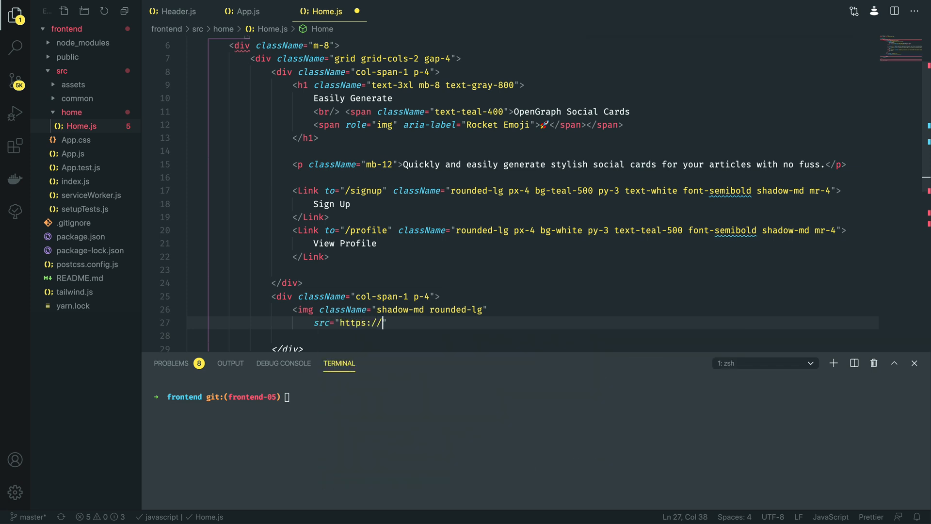
text(images.tutorial)
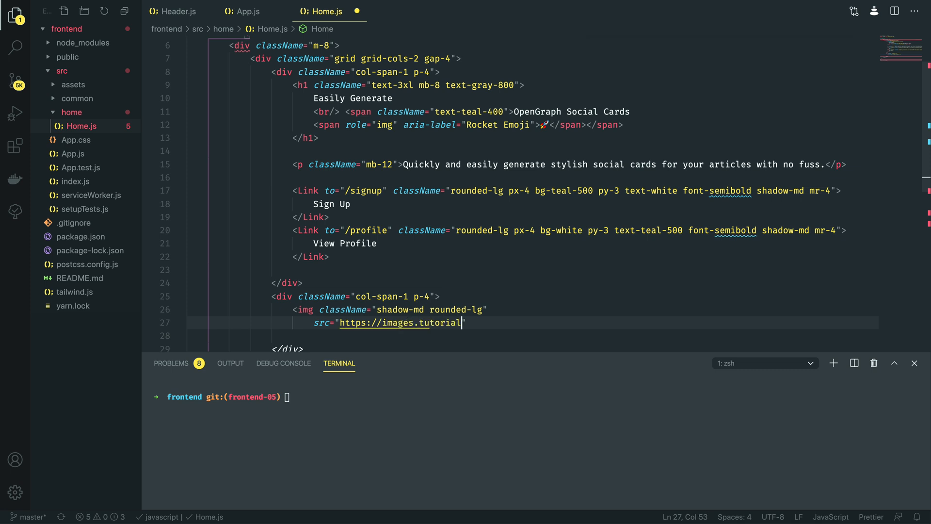
text(edge.net/c)
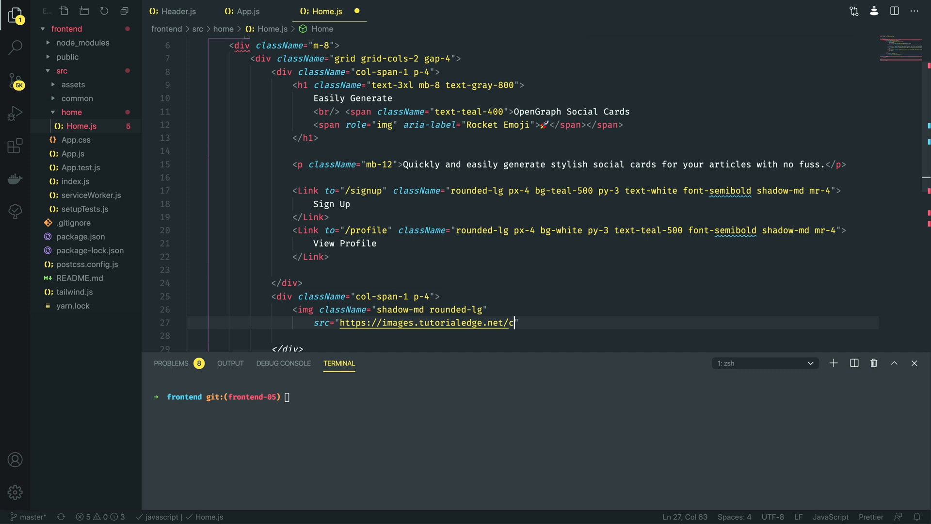
text(ards/golang)
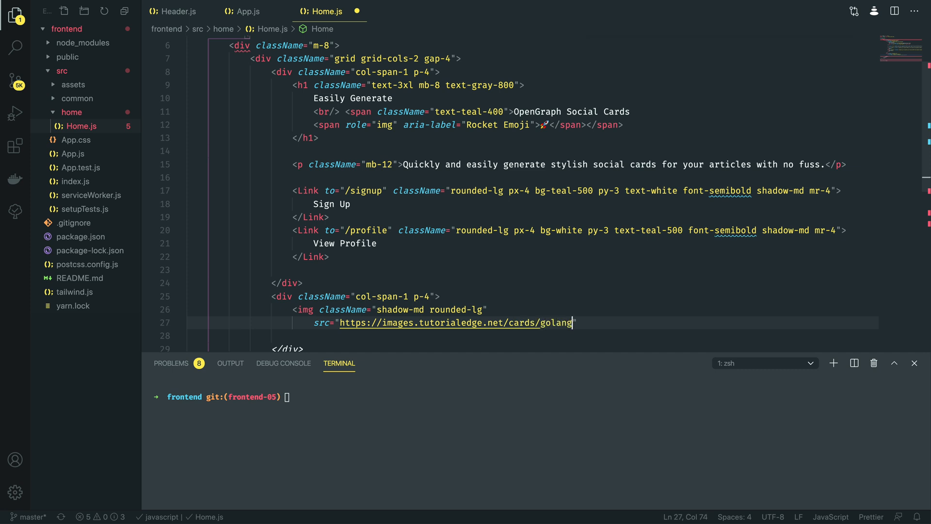
text(/creat)
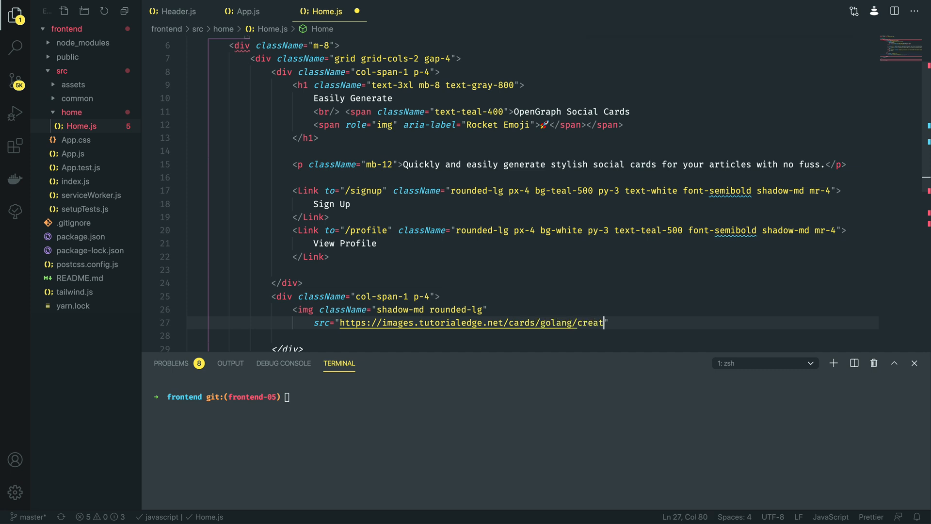
text(ing-restful)
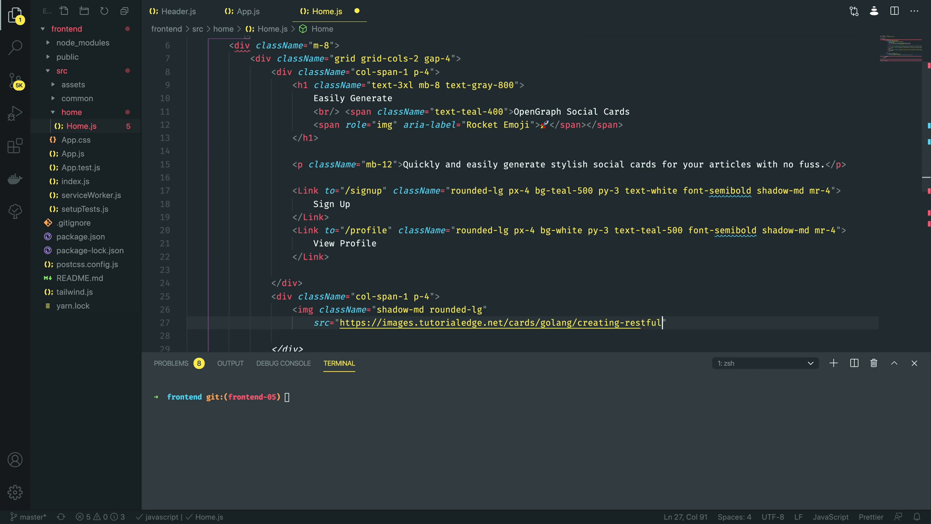
text(-api-with-golang/card.png)
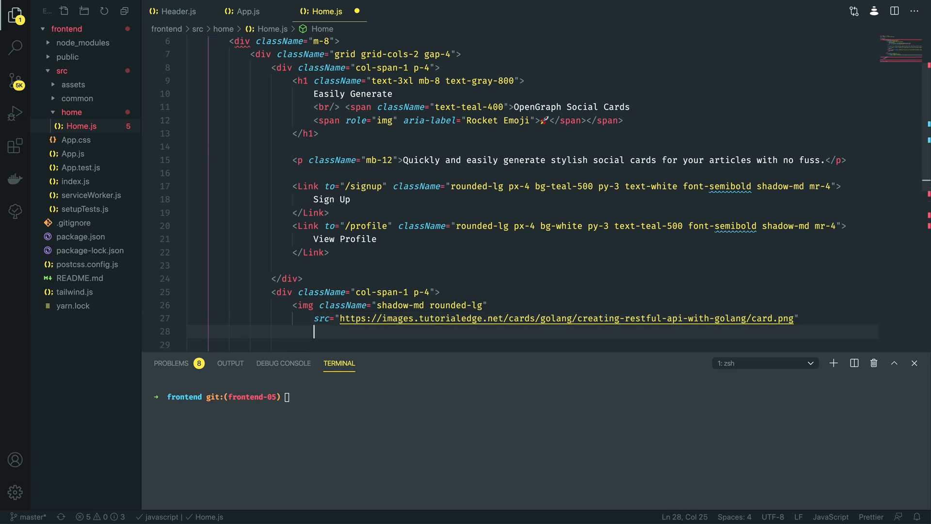
- Add alt text 'Example Card', close the img tag and save
text(alt="")
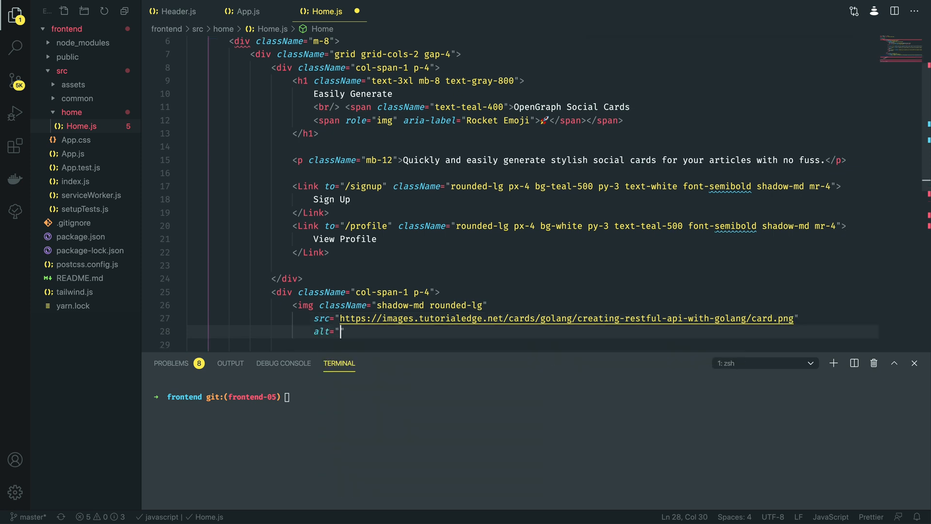
text(Example)
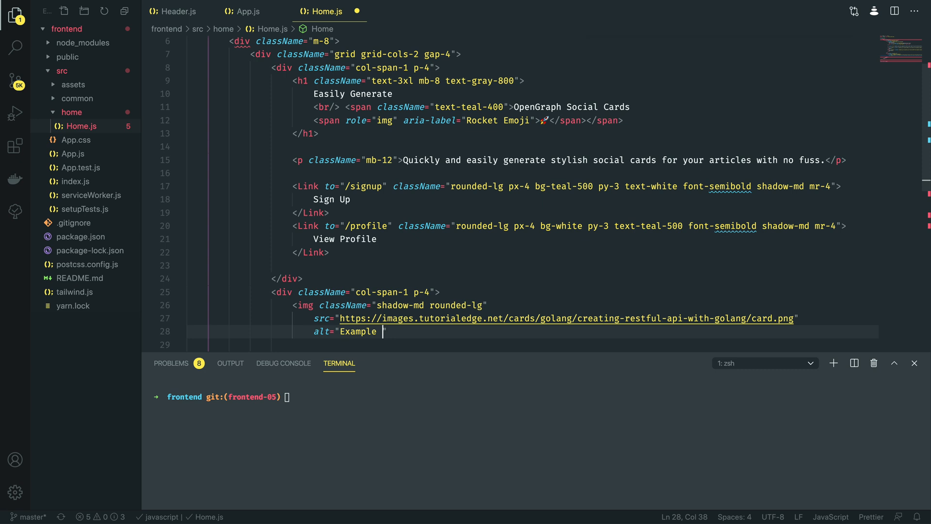
text(Card" />)
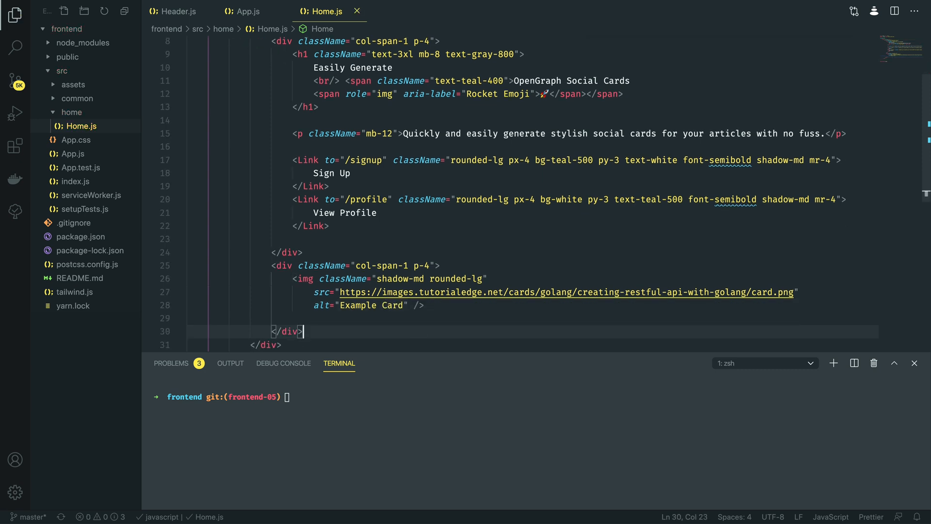
key(Backspace)
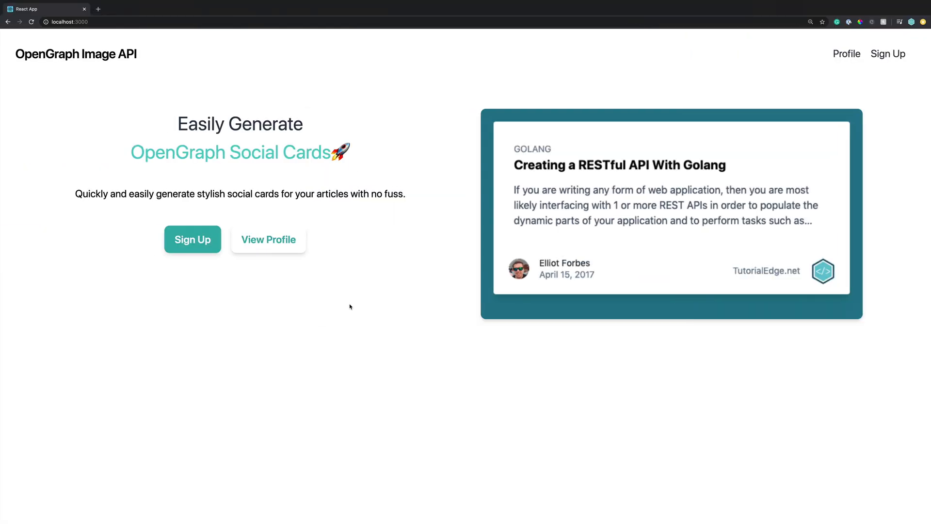
- Reset Chrome's page zoom to normal size to view the finished landing page
click(811, 22)
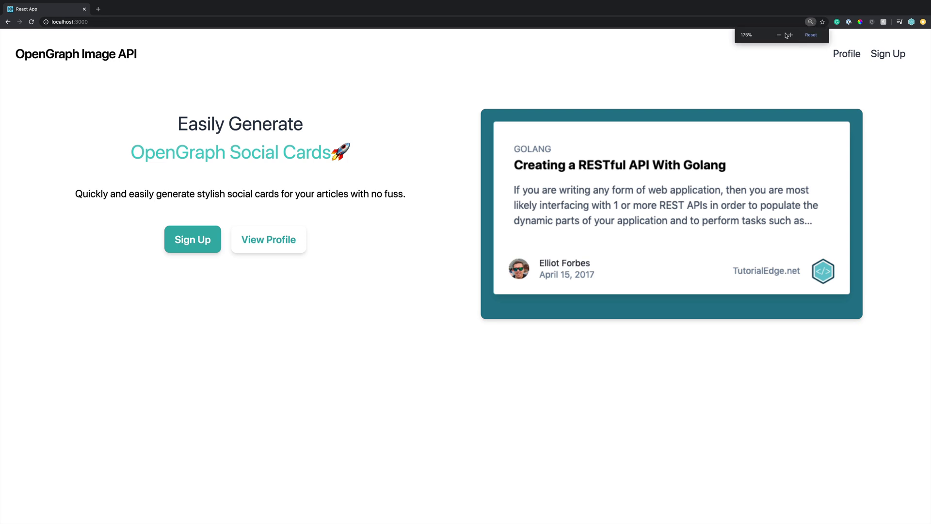
click(810, 35)
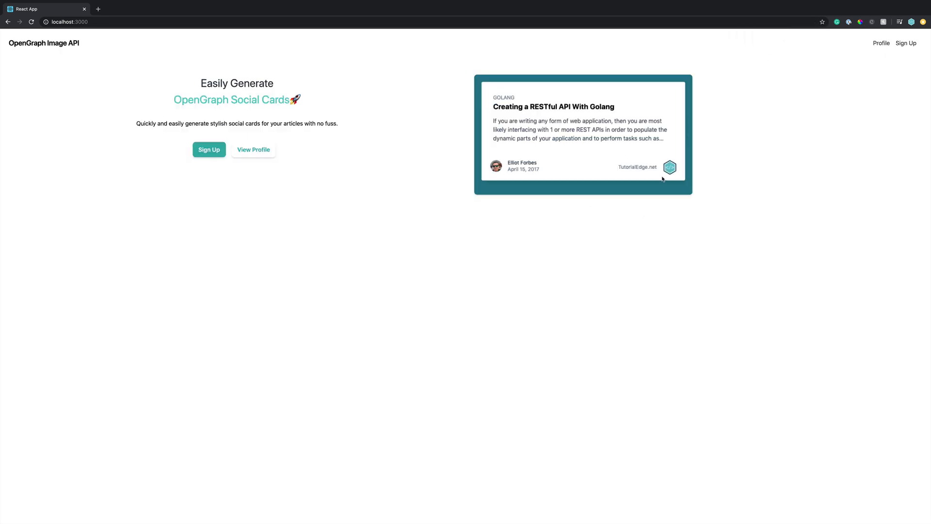
mouse_move(813, 151)
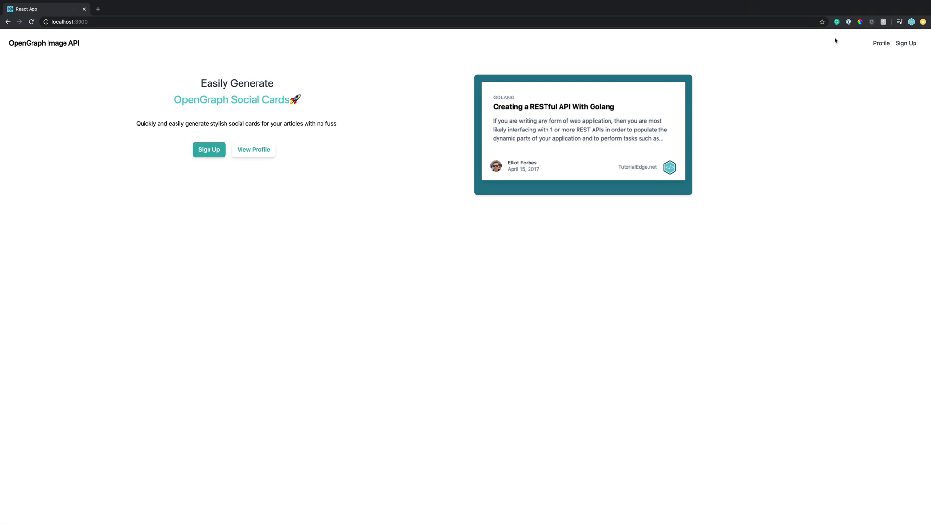
mouse_move(679, 52)
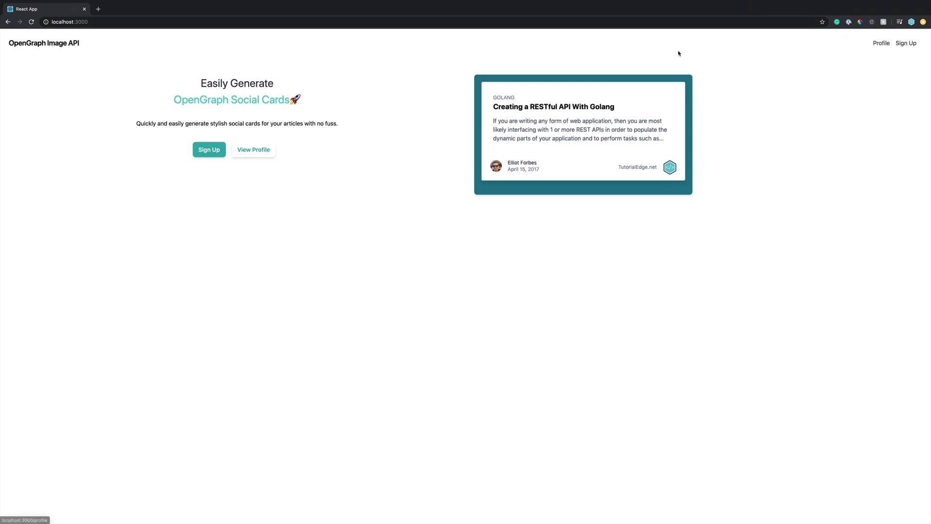
mouse_move(630, 66)
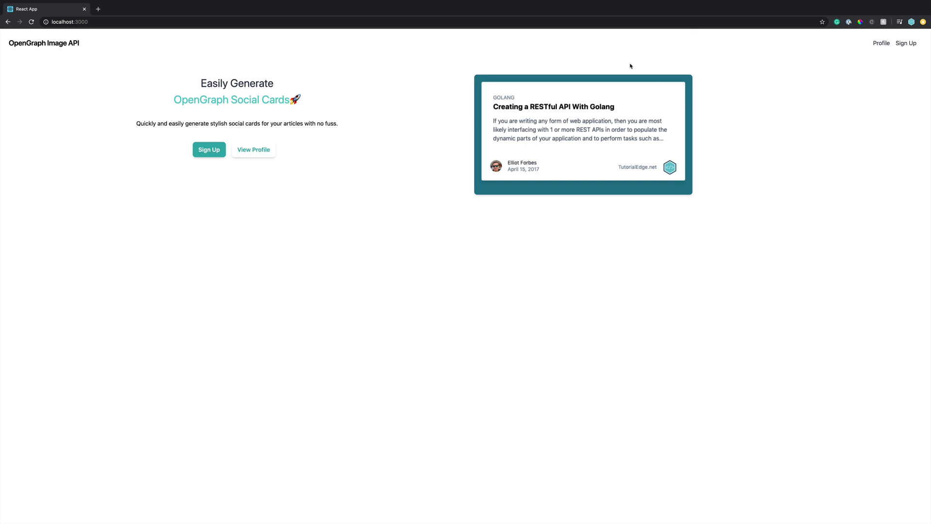
mouse_move(623, 128)
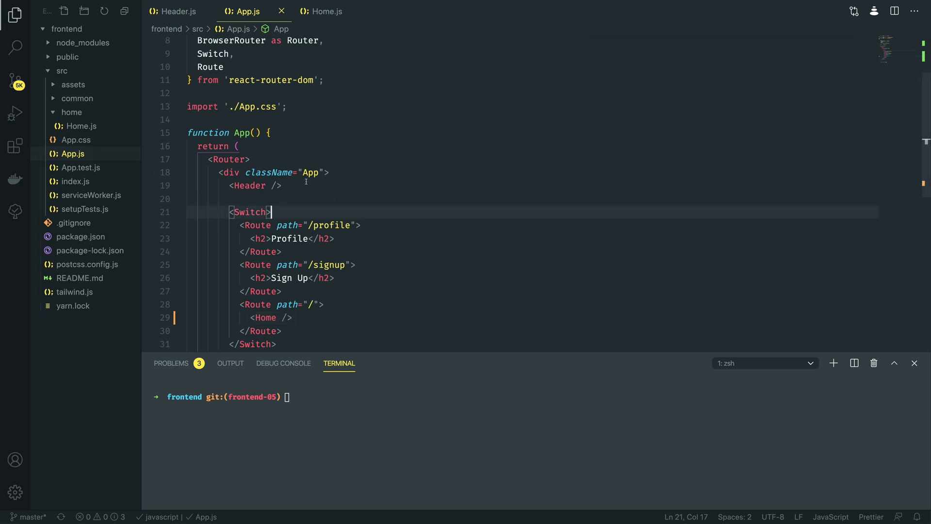
- Append 'container mx-auto' to the App wrapper div's className in App.js and save
click(327, 173)
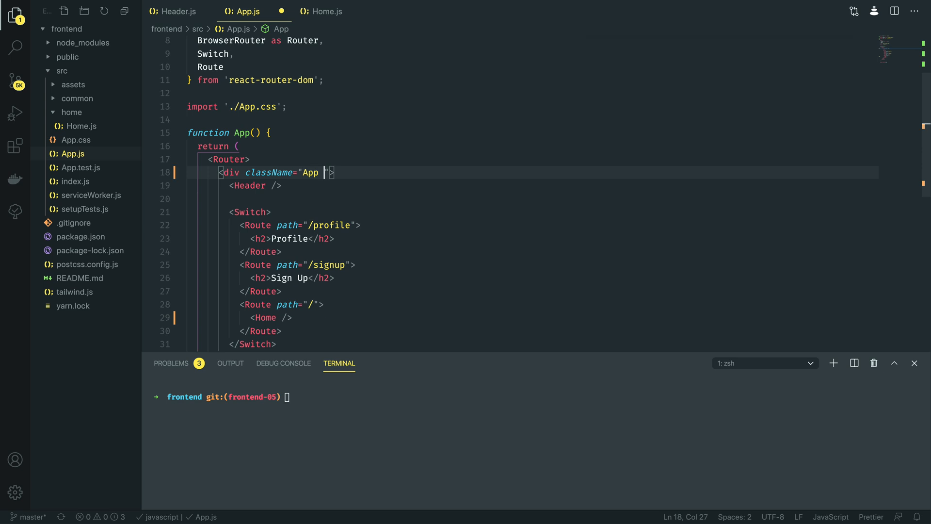
text(container mx)
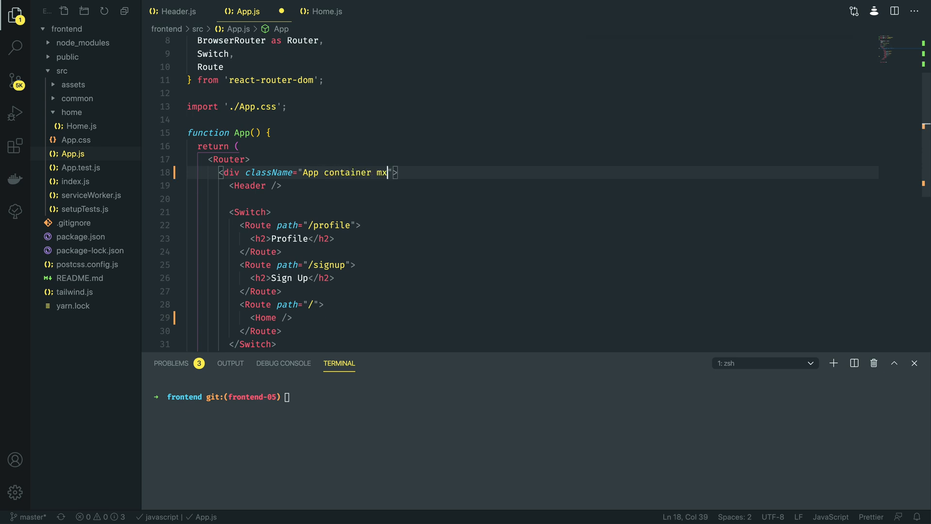
text(-auto)
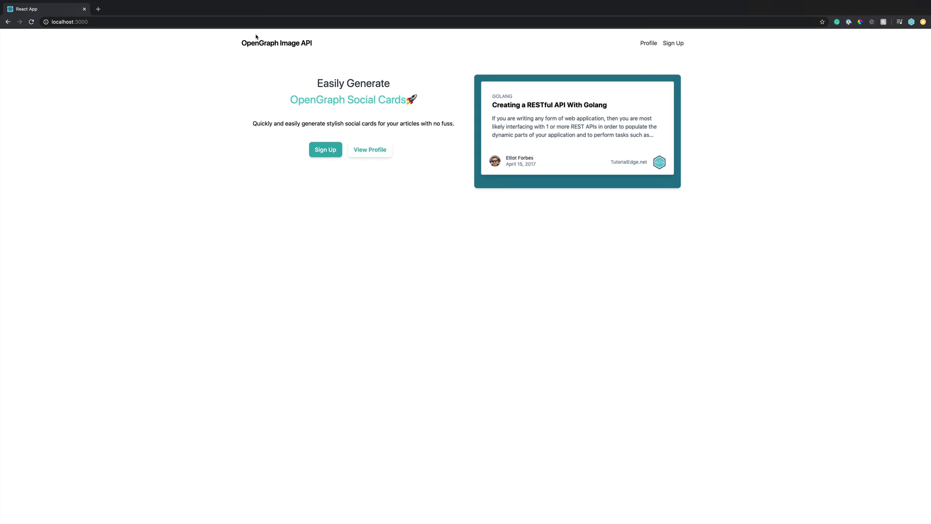
mouse_move(242, 113)
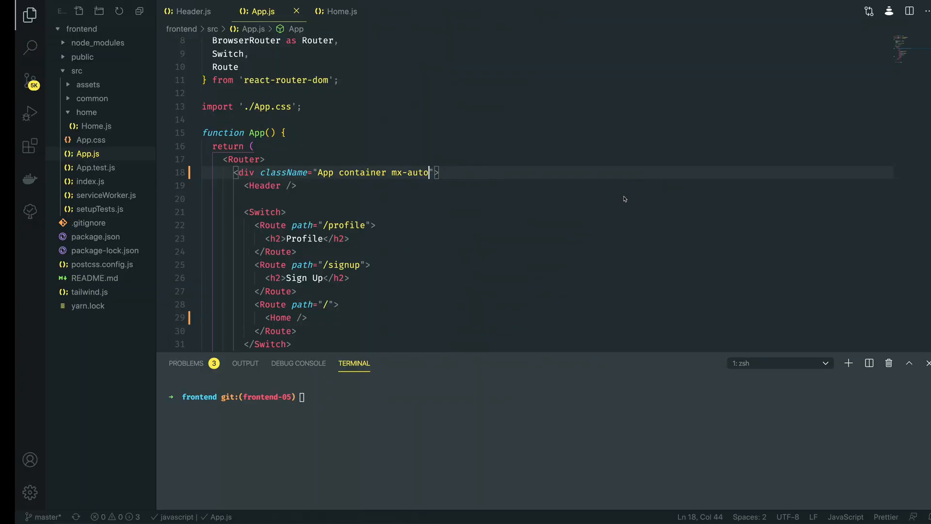
click(335, 239)
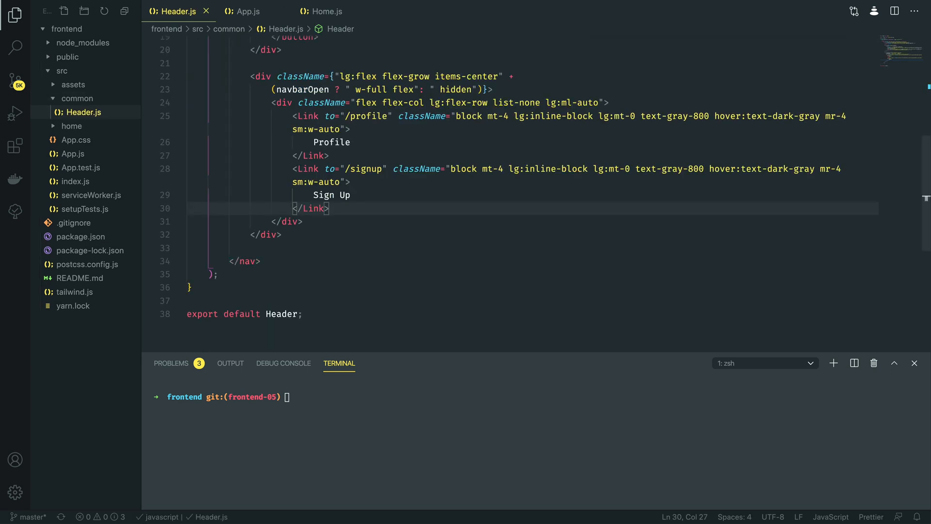
mouse_move(442, 128)
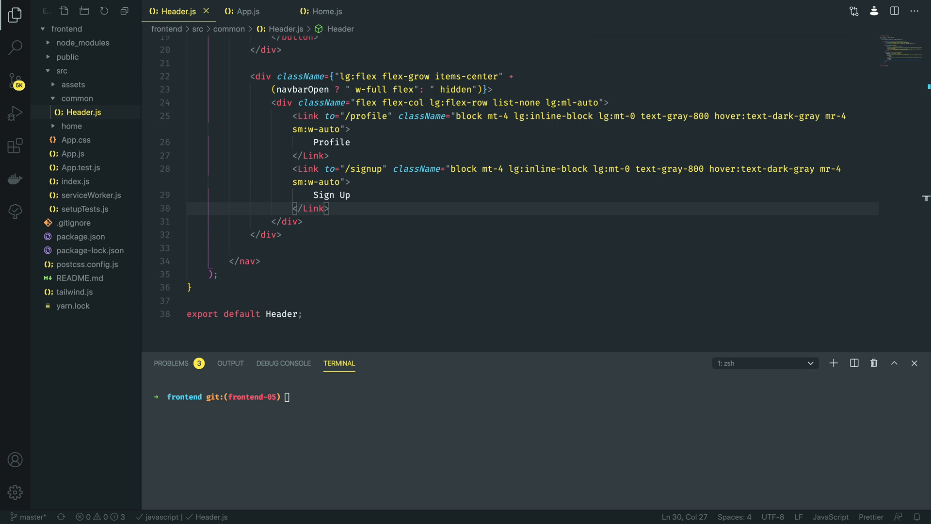
mouse_move(880, 249)
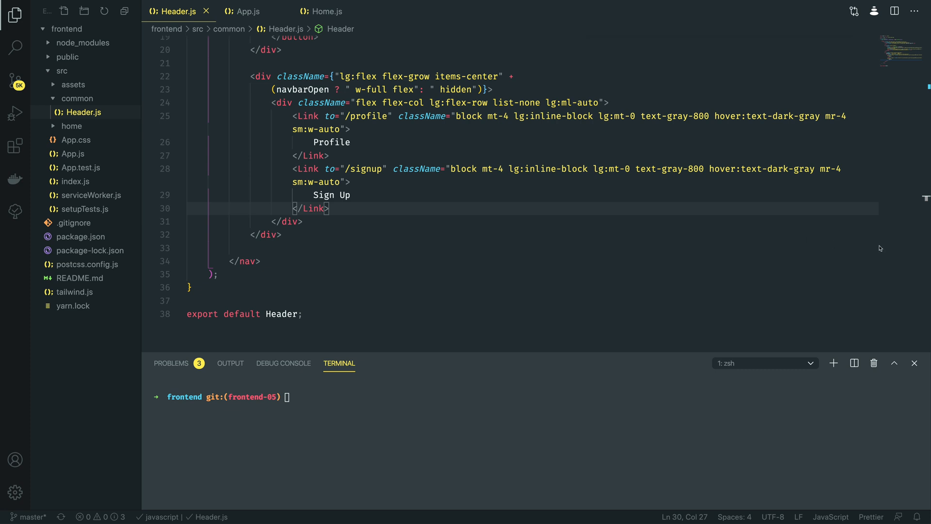
mouse_move(348, 111)
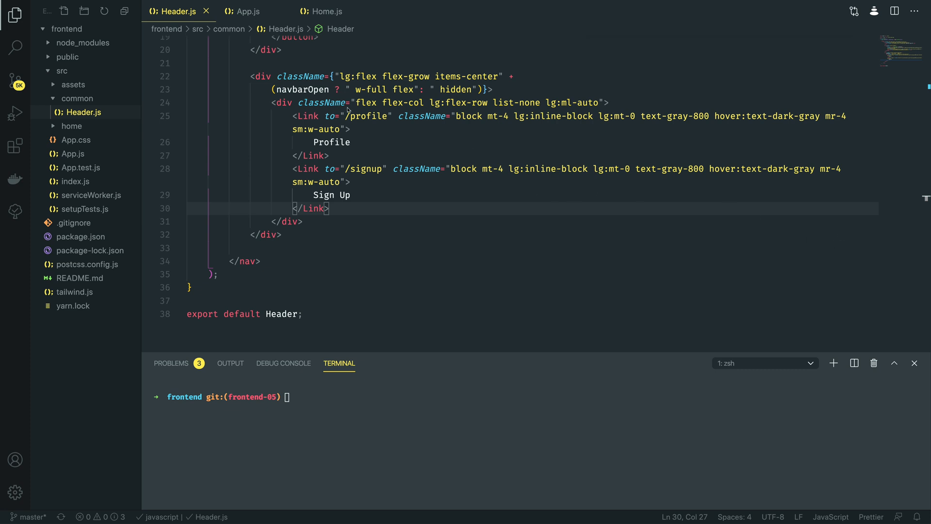
- Add 'lg:border-b-2 lg:border-gray-200' to the nav className in Header.js
scroll(up, 3)
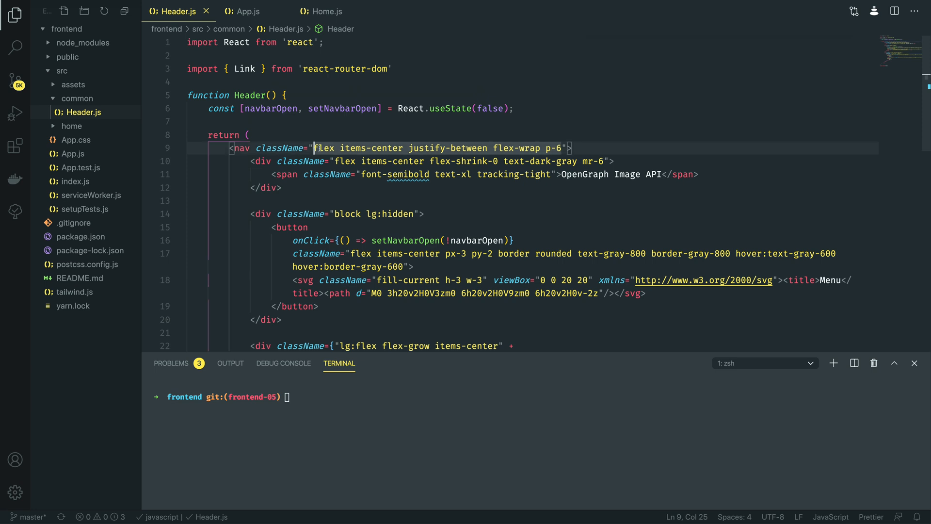
text(lg:)
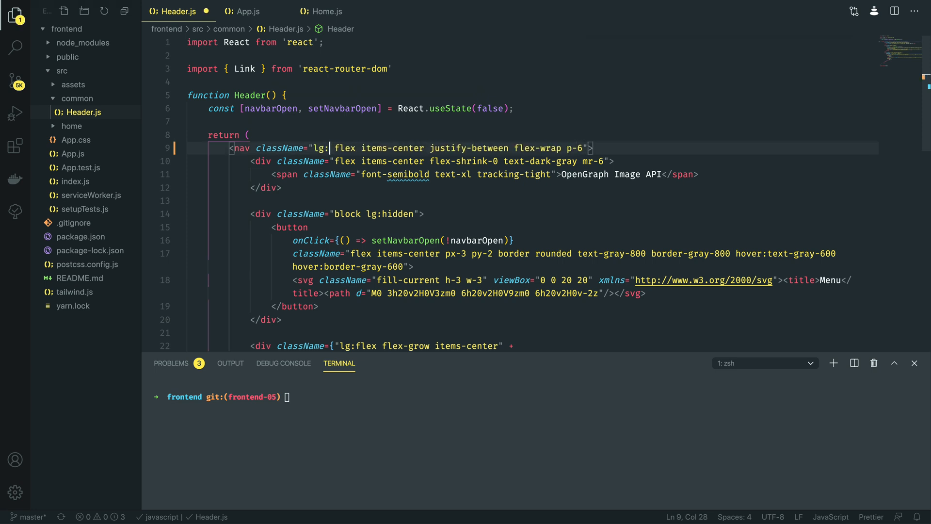
text(border-b2)
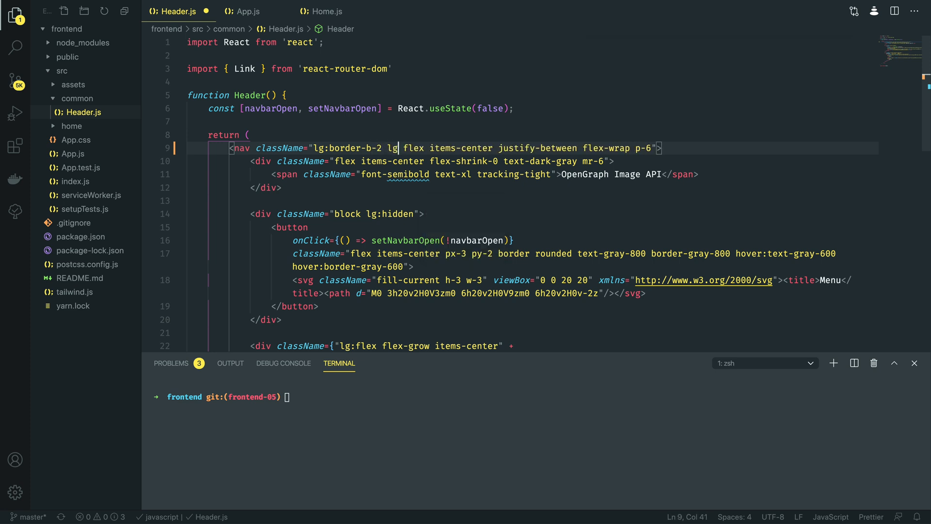
text(:border)
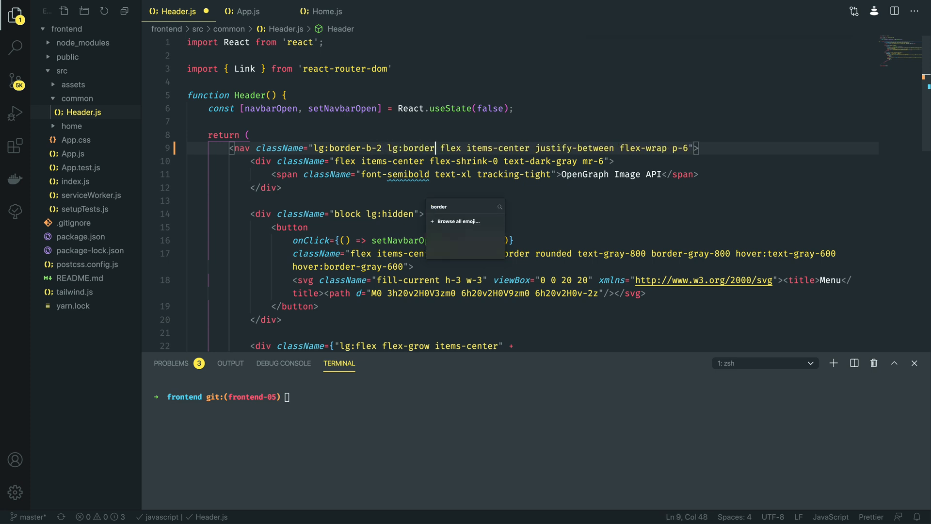
text(-gray-200)
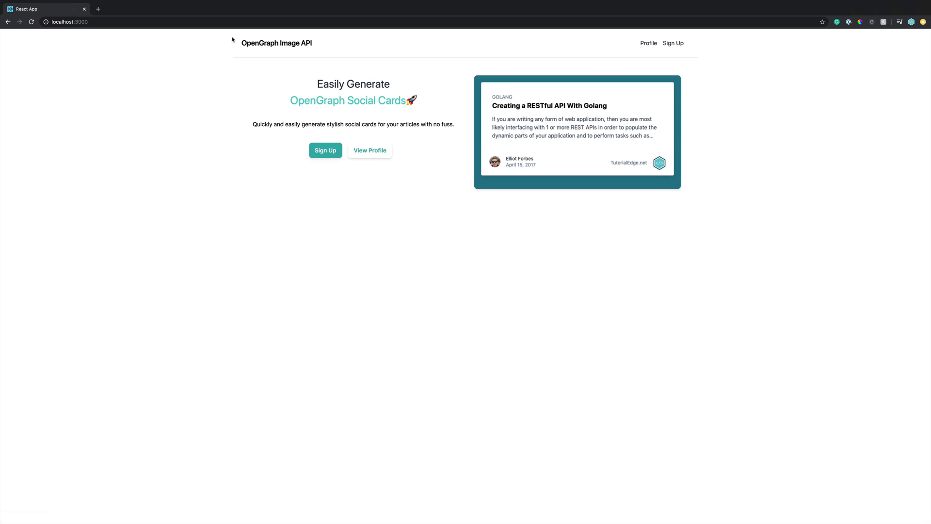
mouse_move(290, 73)
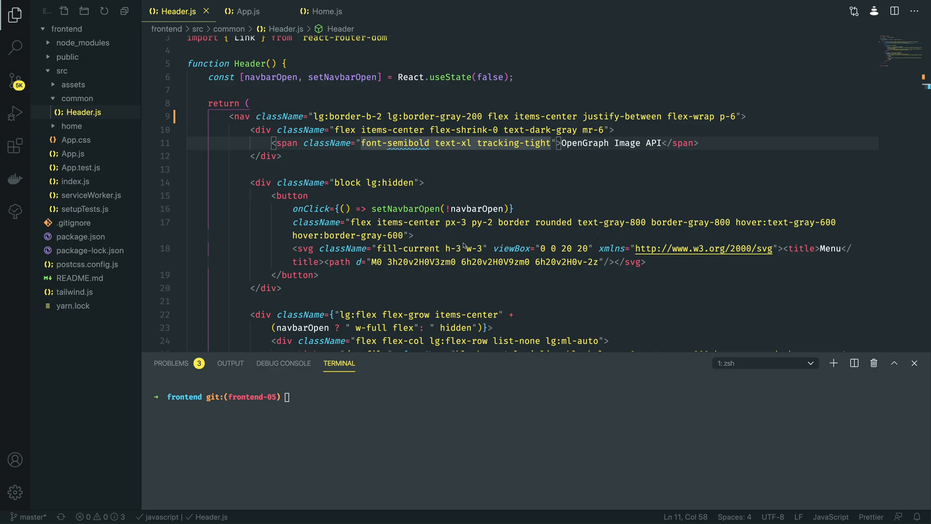
- Insert a span with role img and aria-label before the Profile link text, with an emoji
scroll(down, 3)
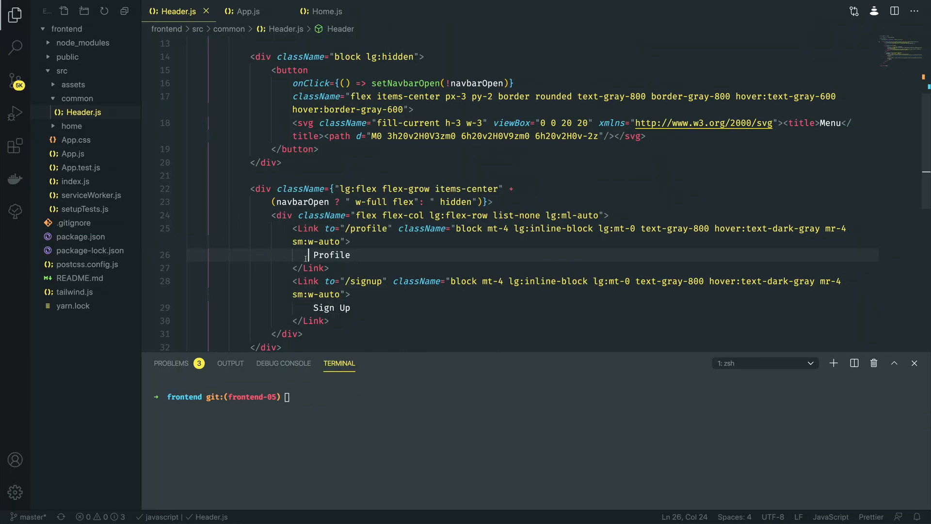
text(<)
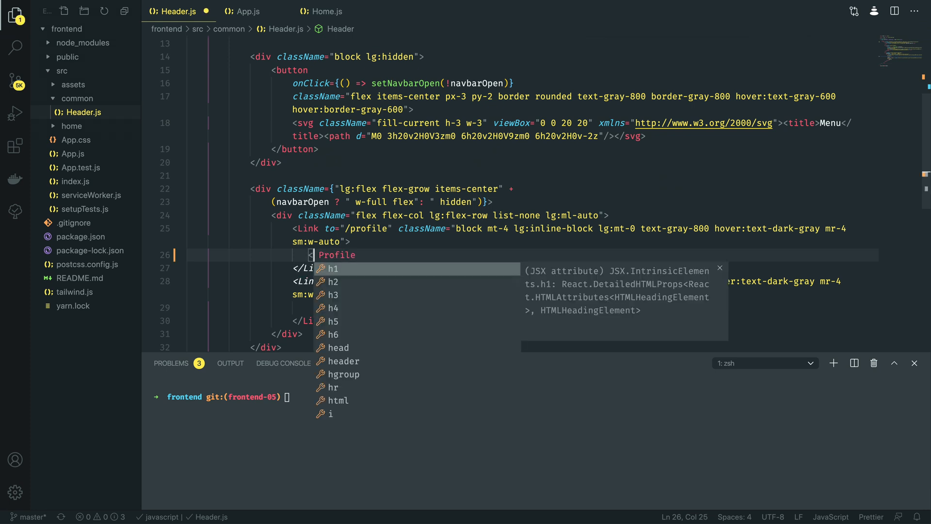
text(span c</span>)
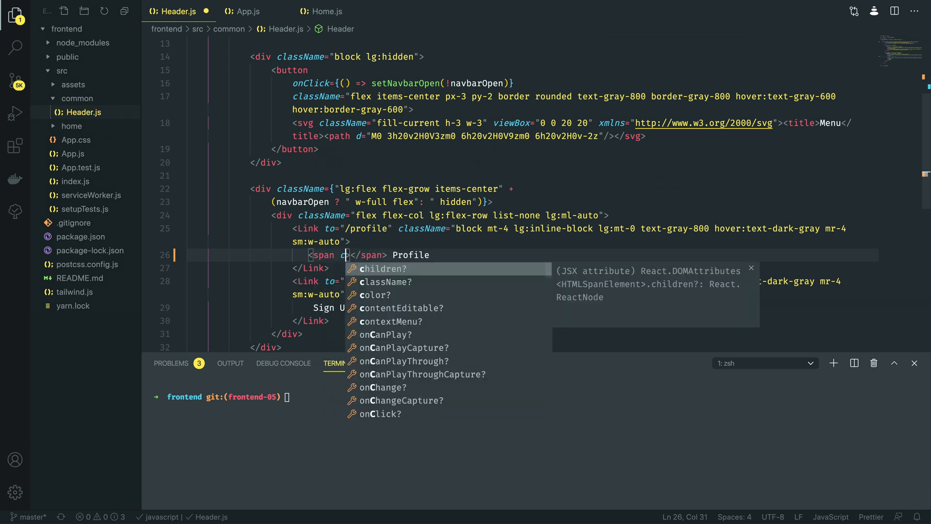
text(role="img">)
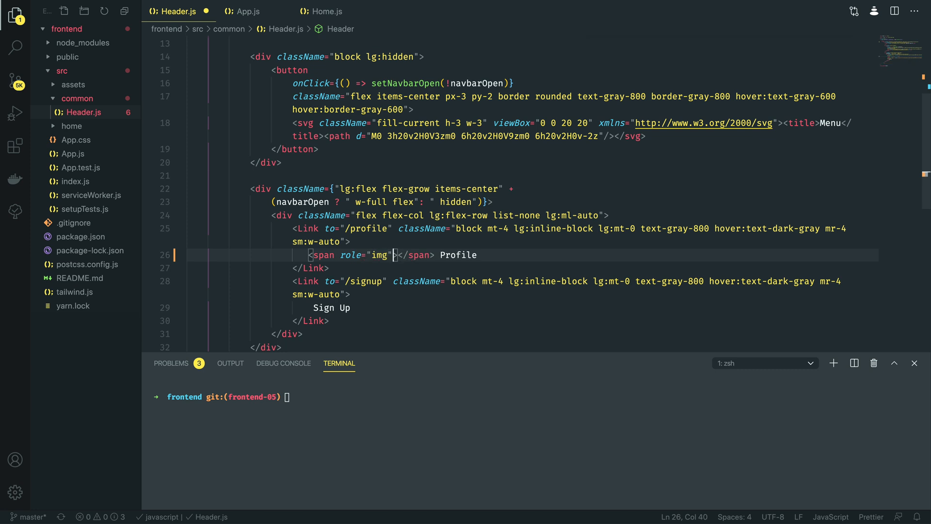
text(aria-label=")
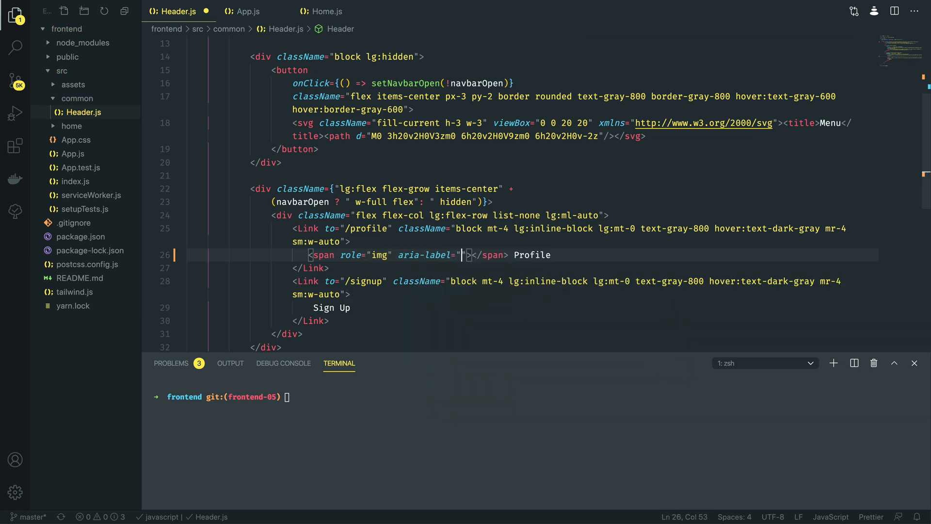
text(Profile)
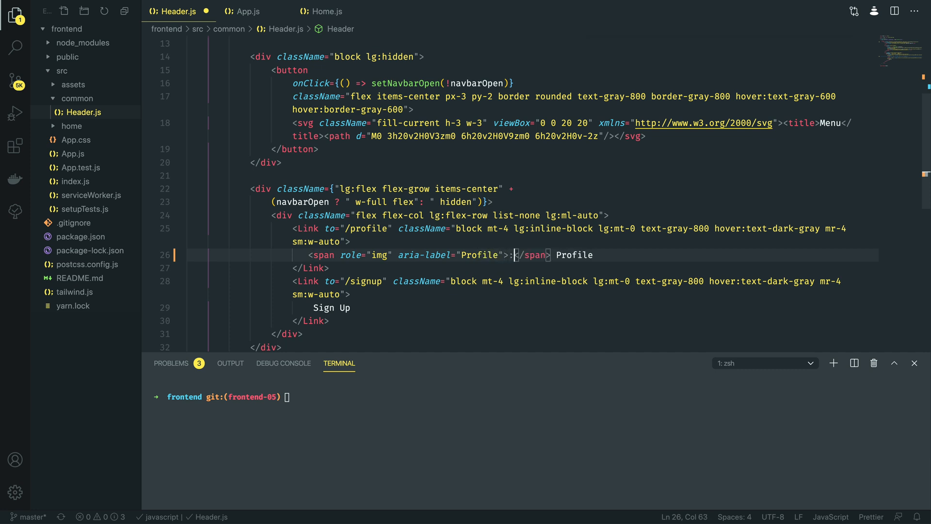
text(x)
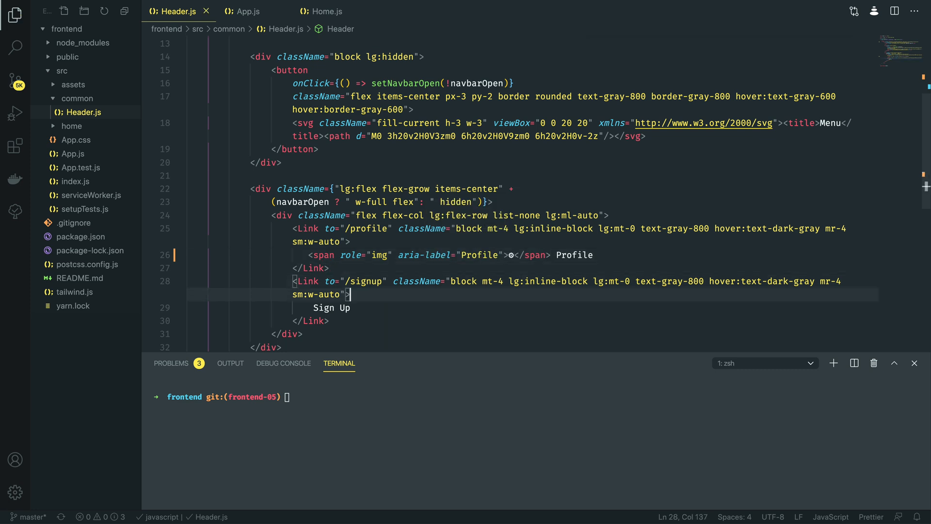
- Insert a matching role img, aria-labelled emoji span before the Sign Up link text and save
click(313, 308)
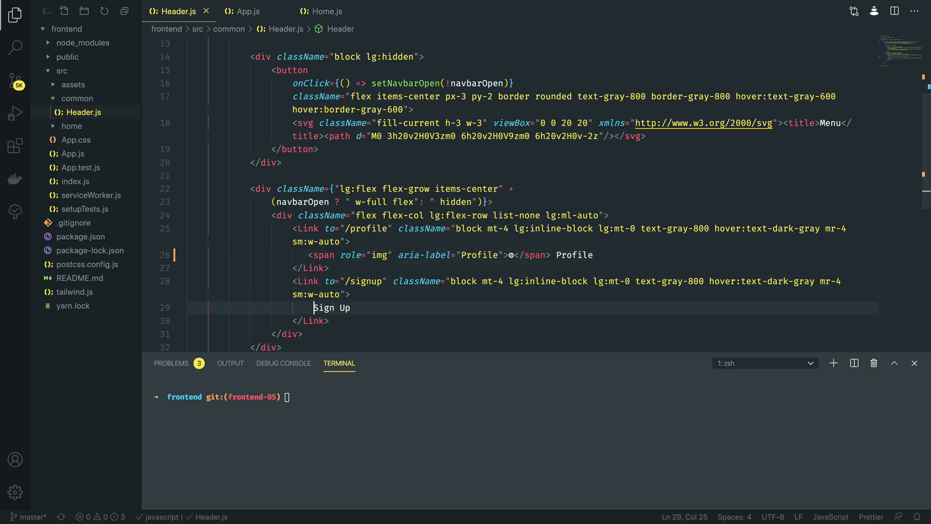
text(<span)
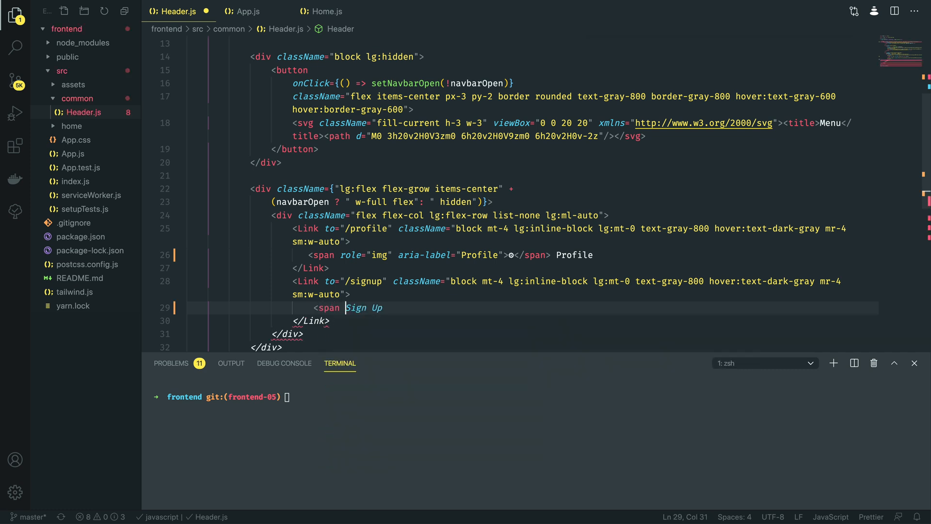
text(role="img)
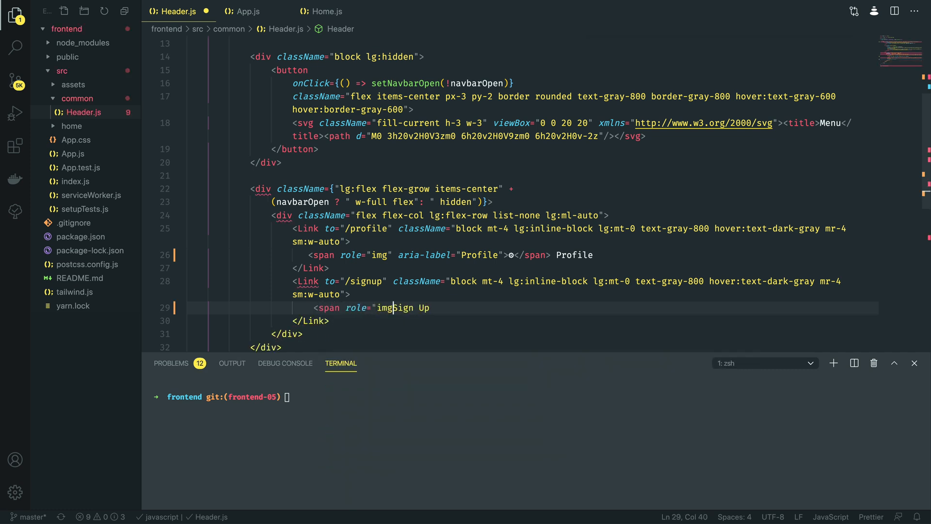
text(aria-label=)
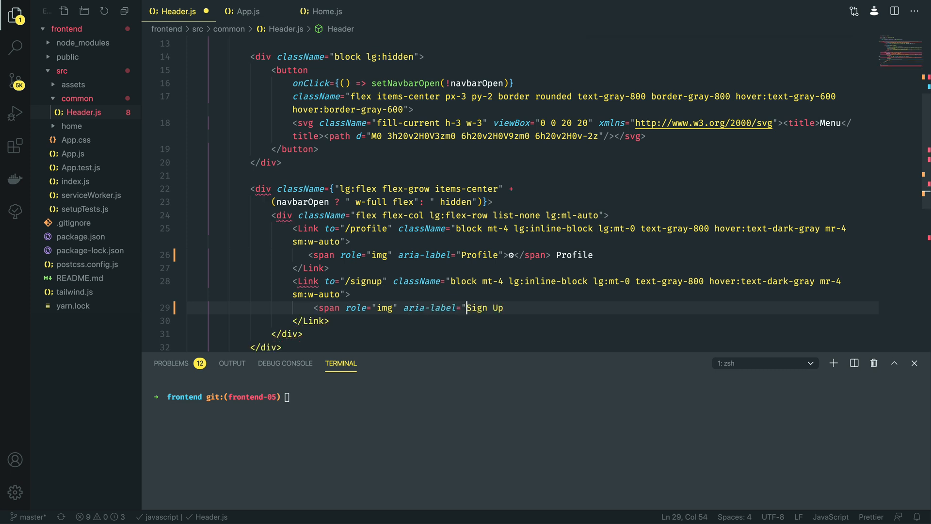
text(Signup)
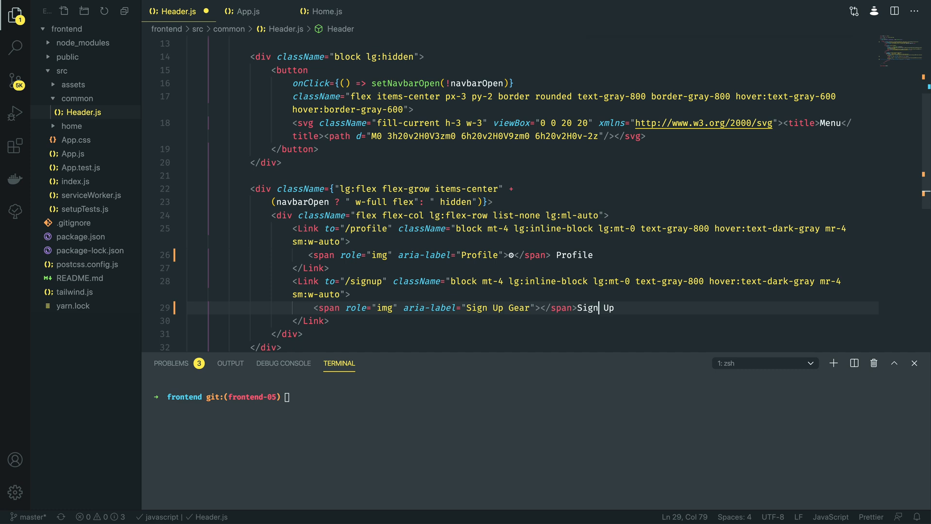
click(541, 307)
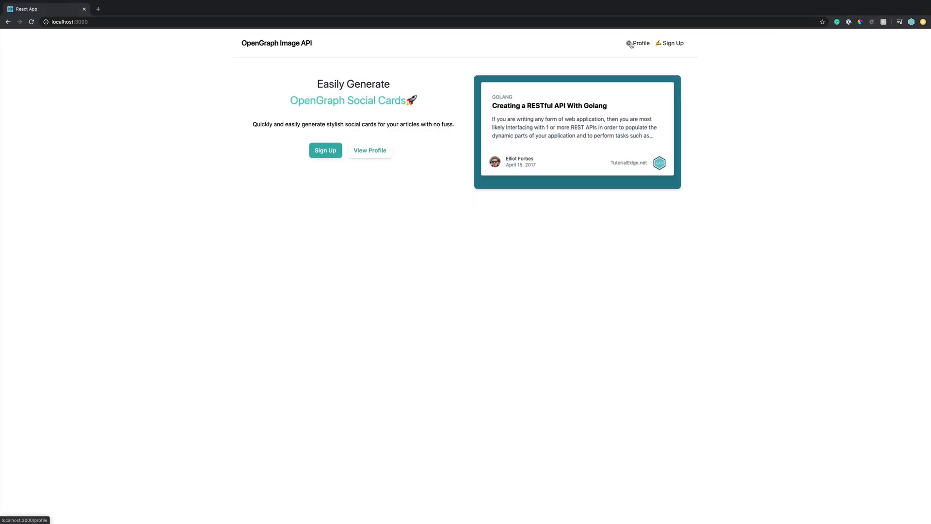
mouse_move(787, 144)
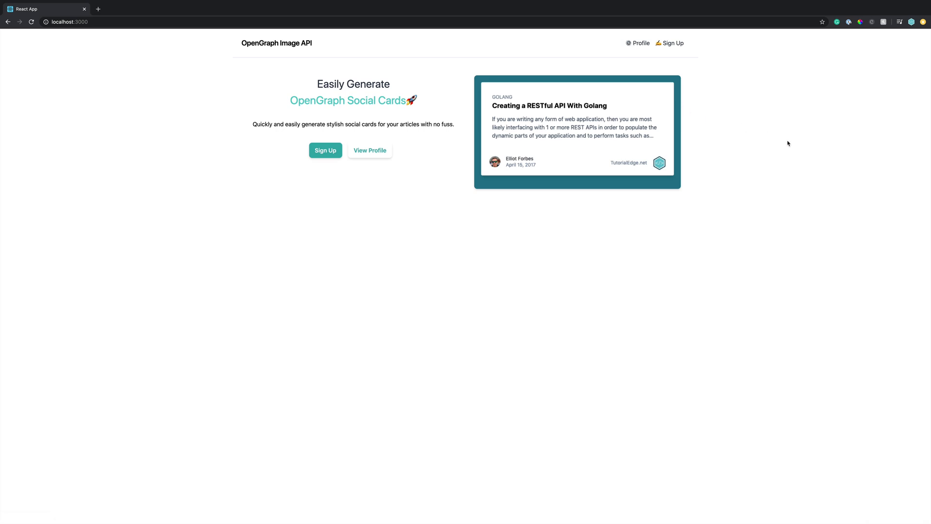